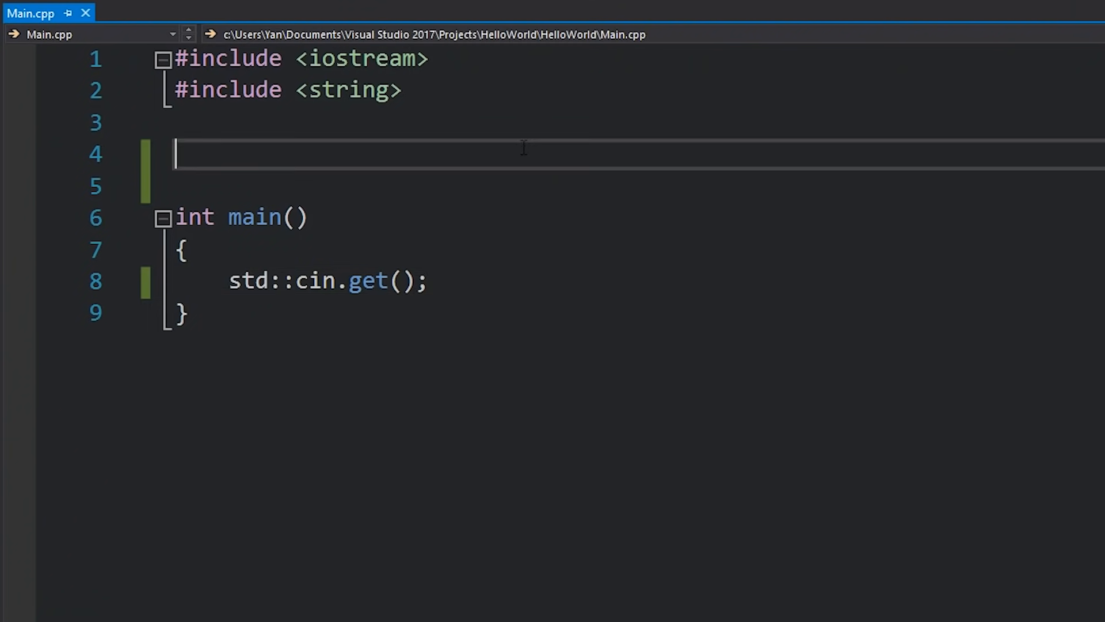
Define struct Vector2 with float x, y and a constructor Vector2(float x, float y) : x(x), y(y) {}
text(struct Vec)
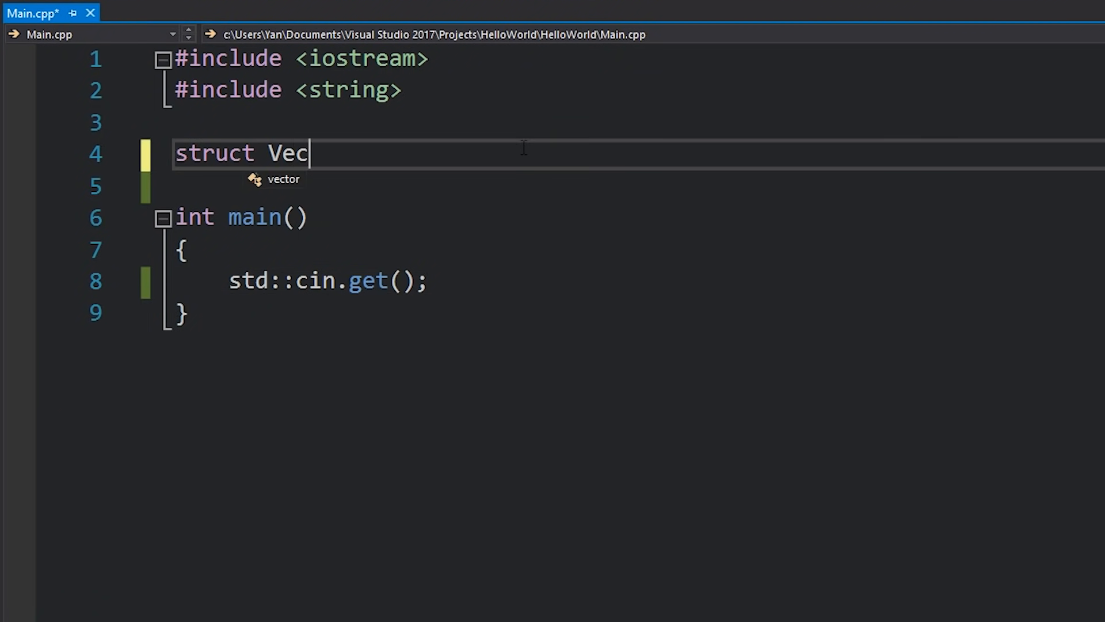
text(tor2)
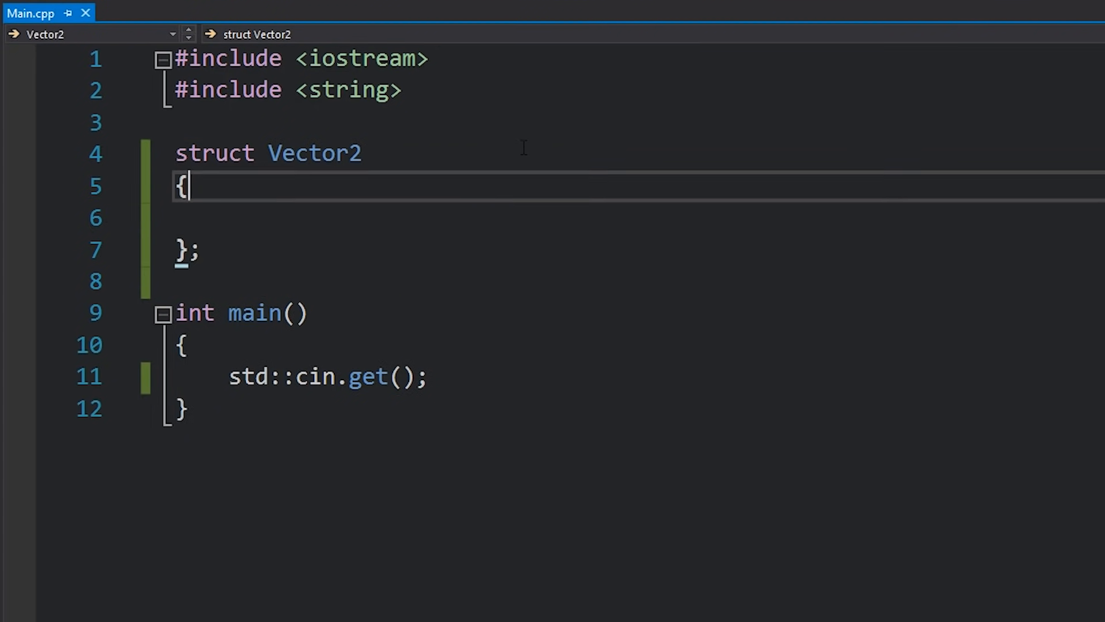
text(float x, y;)
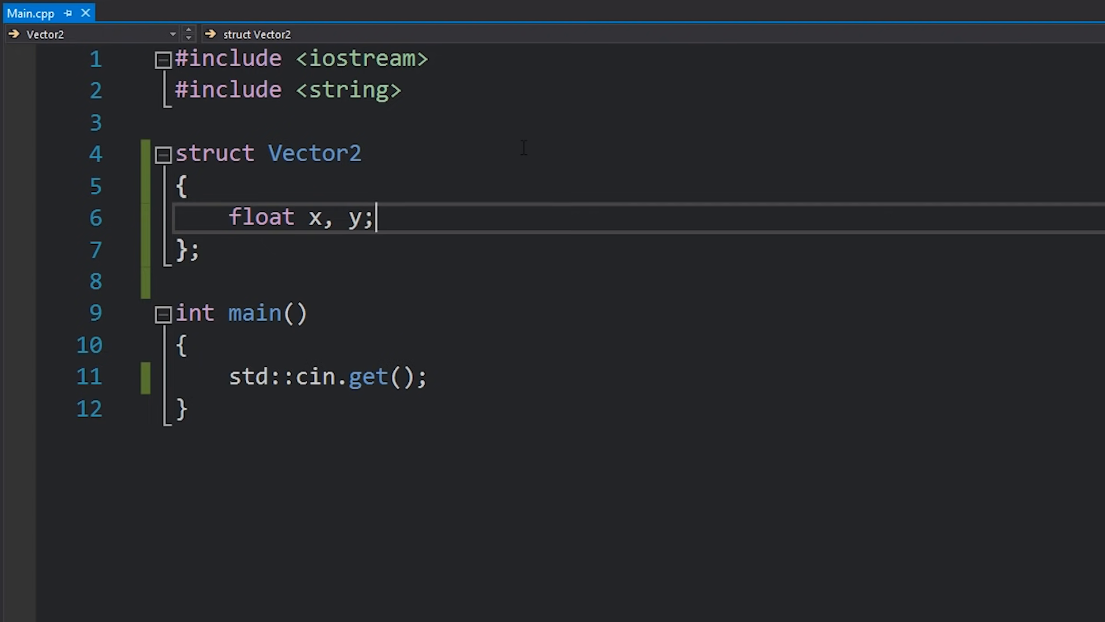
text(Vec)
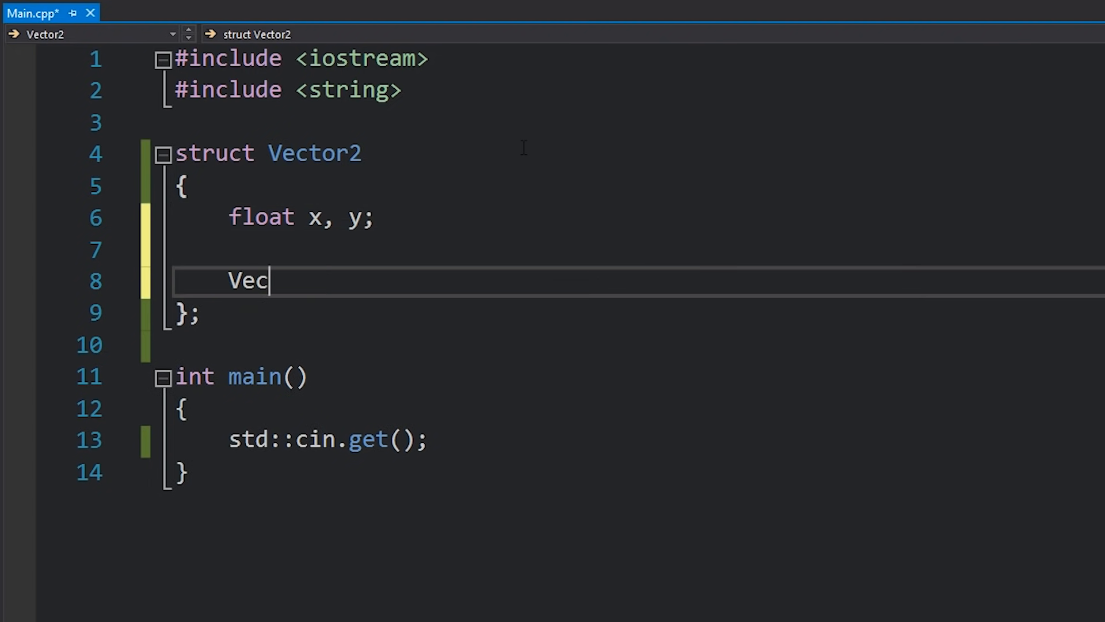
text(tor2(float x, float y)
text(: x(x), y(y) {)
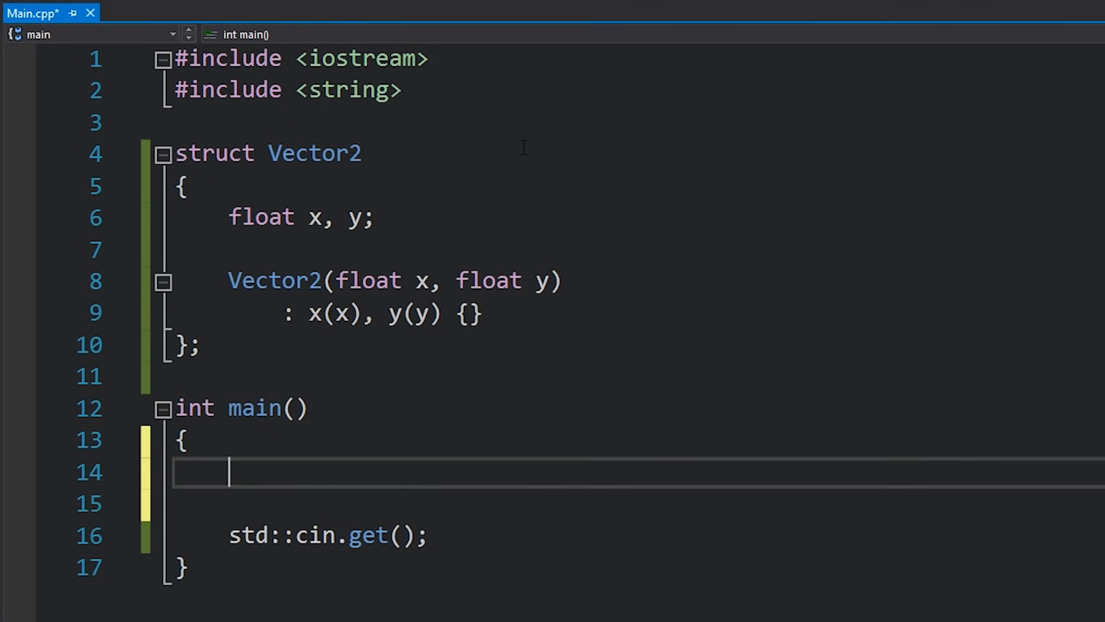
Declare Vector2 position(4.0f, 4.0f) and speed(0.5f, 1.5f) in main
text(Vector2)
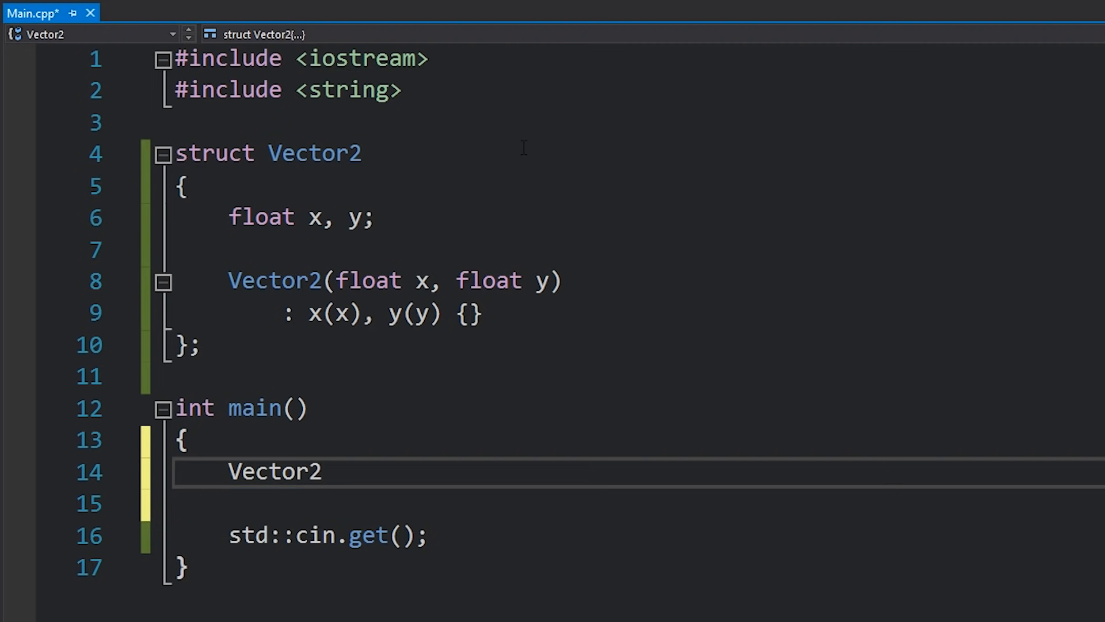
text(position =)
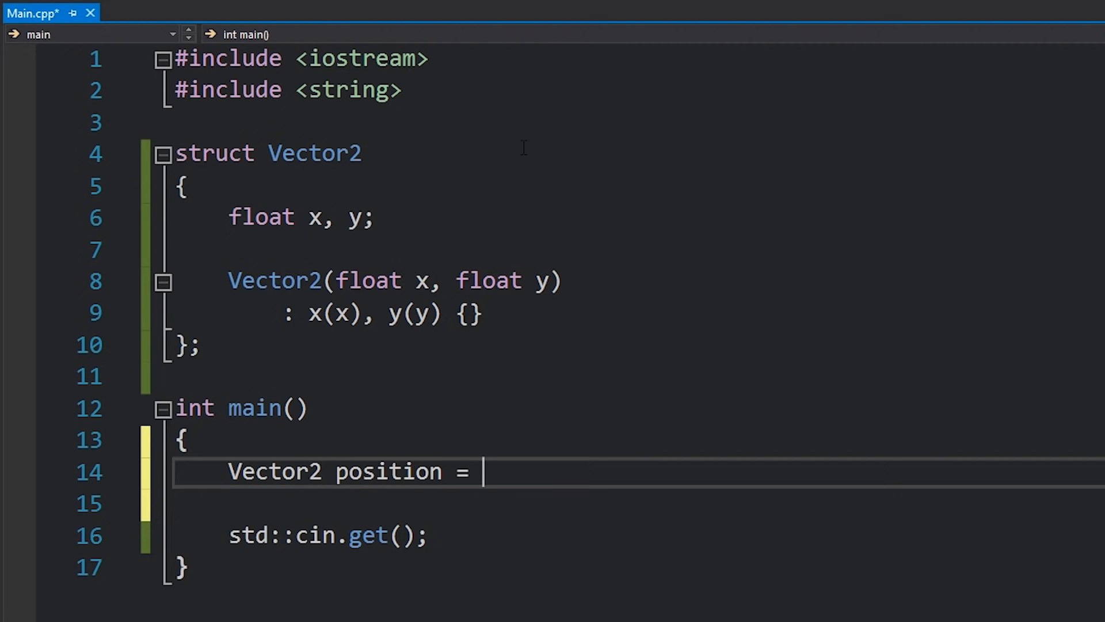
text((4.0f, 4.0f);)
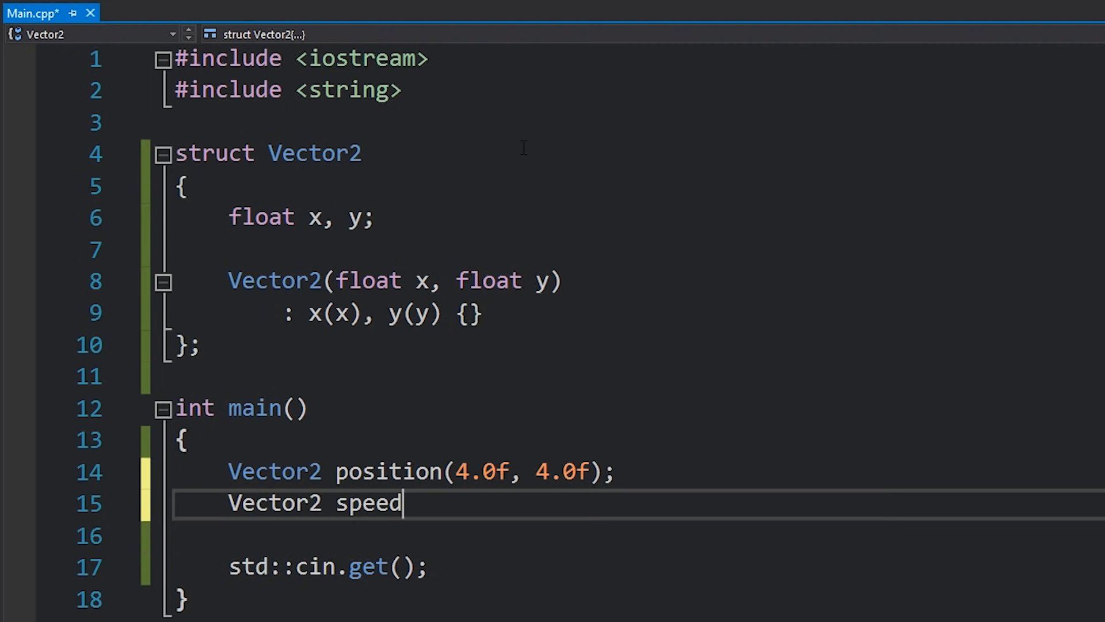
text((0.5f, 1.5f);)
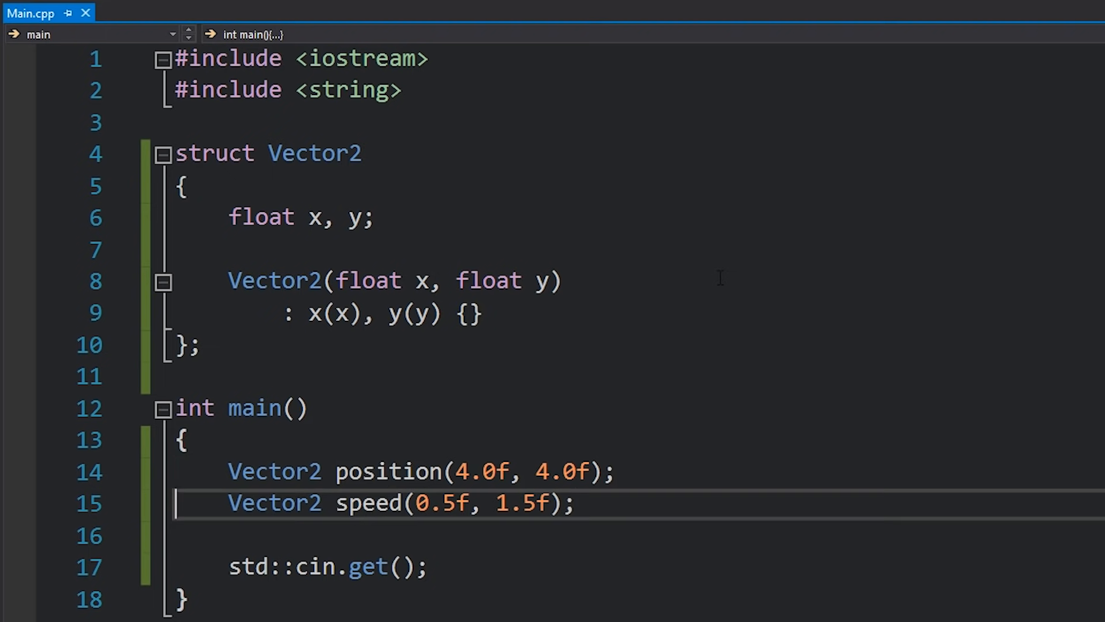
Add Vector2 result = position.Add(speed); below the declarations
text(Vec)
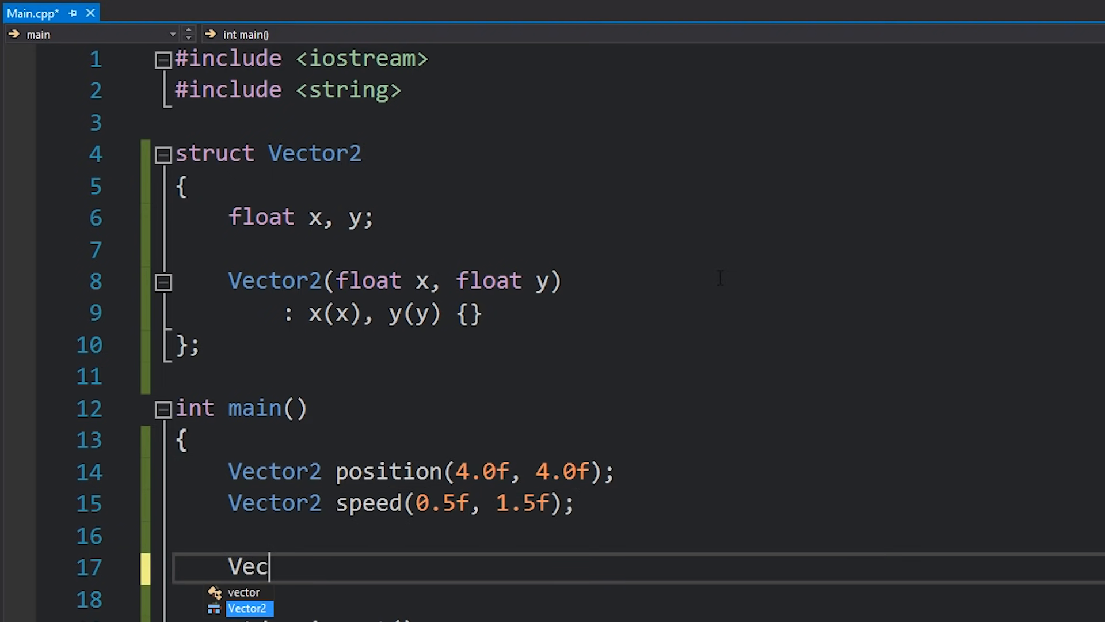
text(tor2 result =)
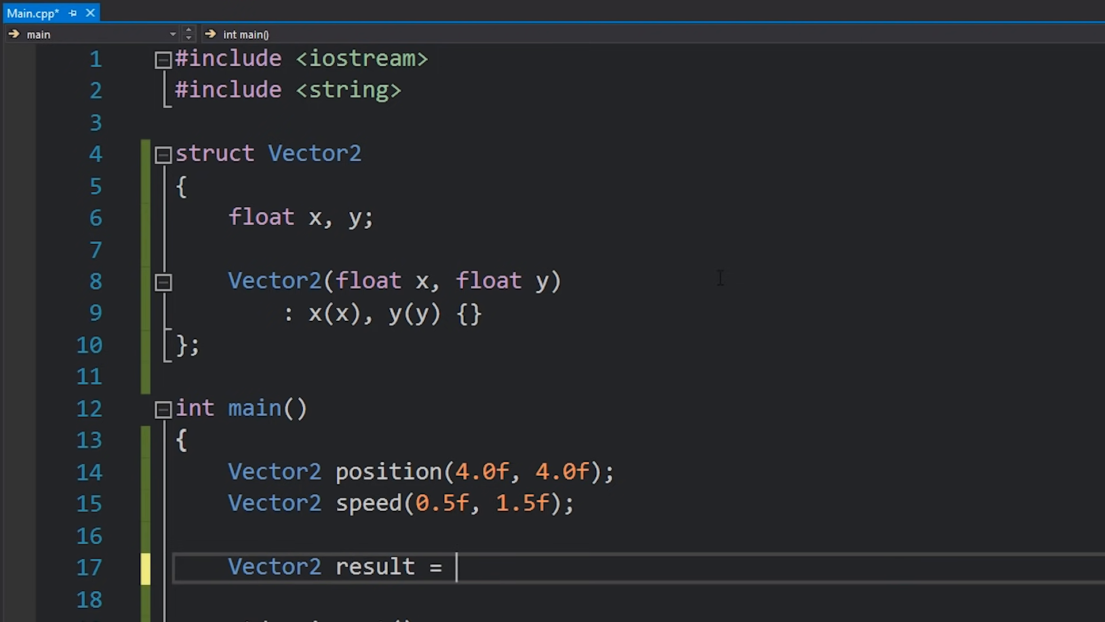
scroll(down, 3)
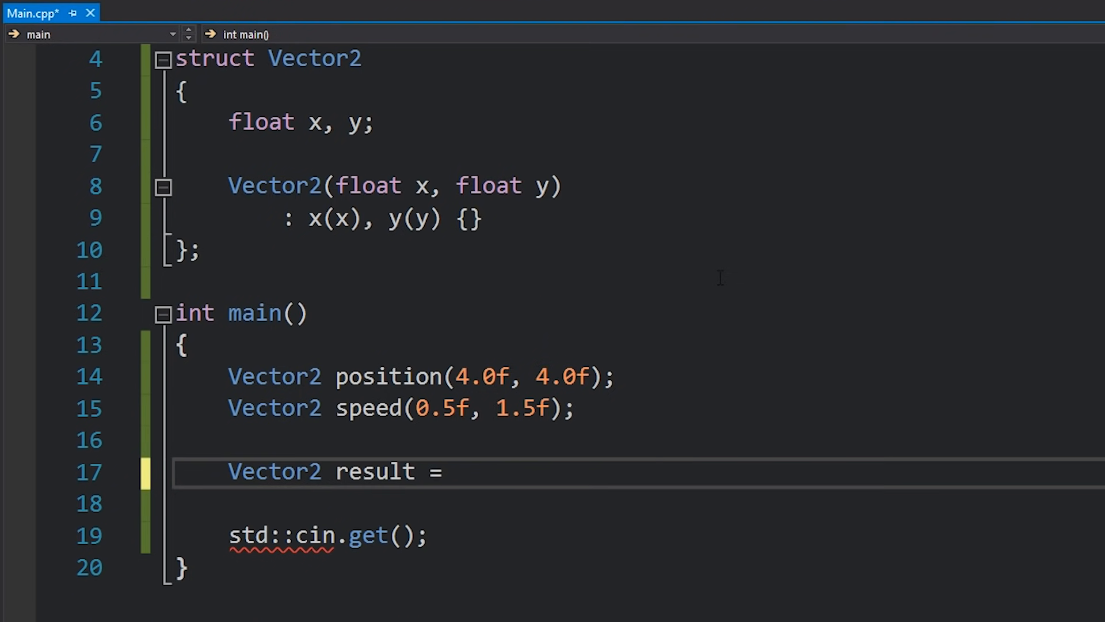
click(456, 472)
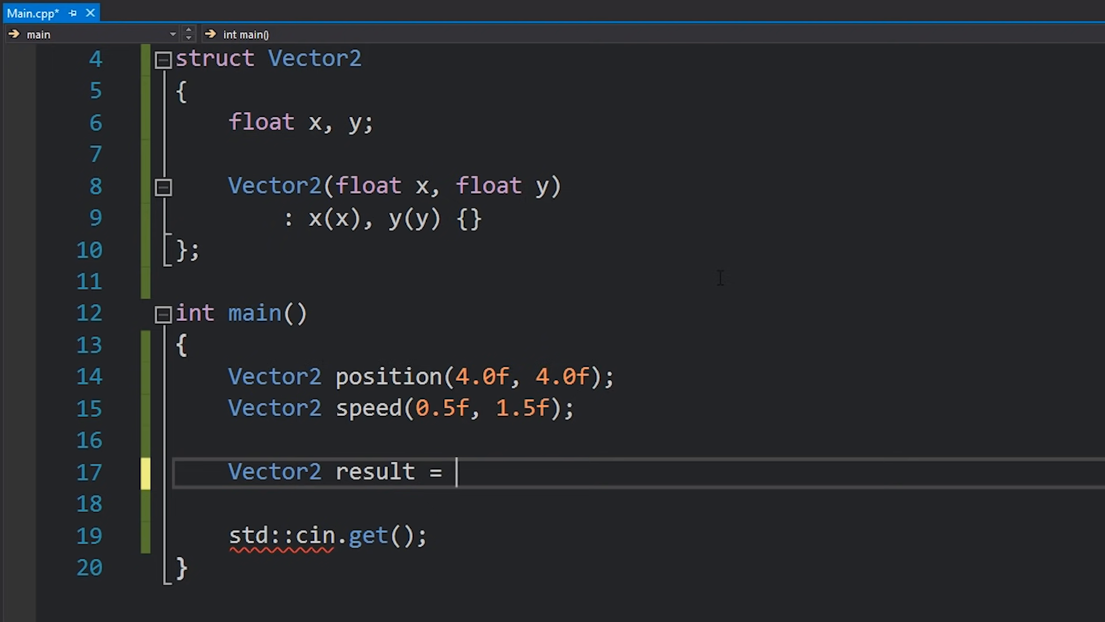
text(position.Add(speed);)
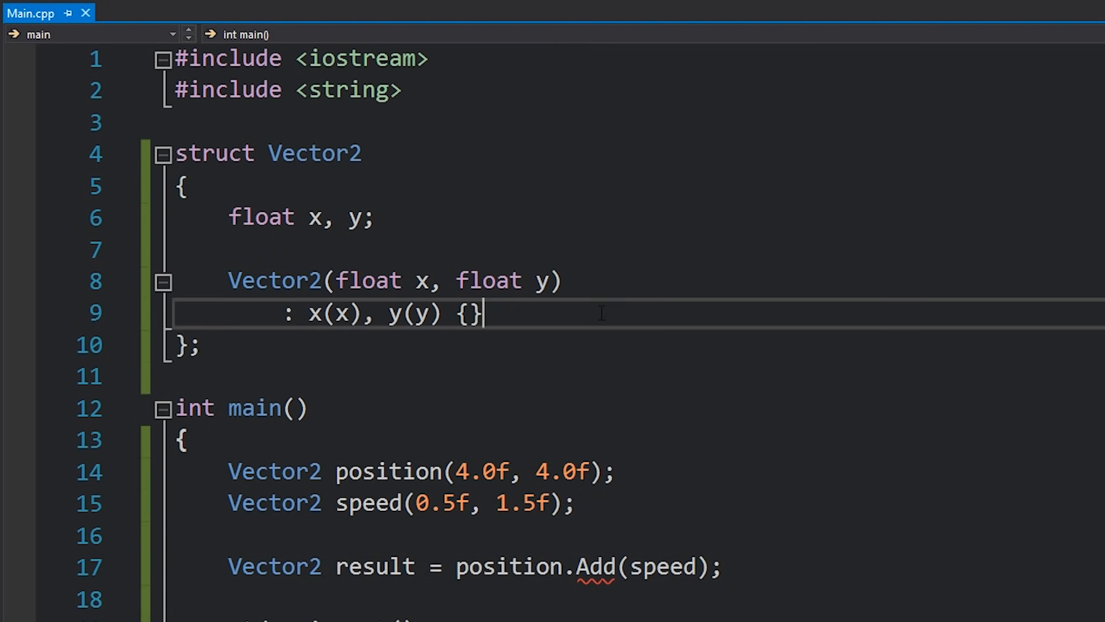
Write const Add(const Vector2& other) returning Vector2(x + other.x, y + other.y) inside the struct
text(Vector2 A)
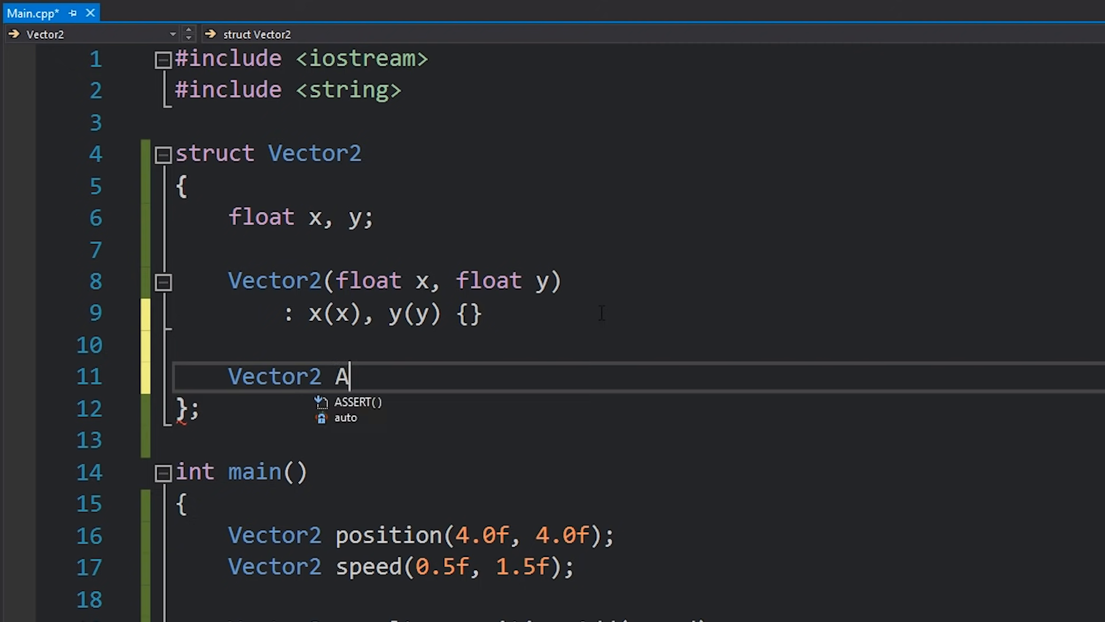
text(dd(const Vec)
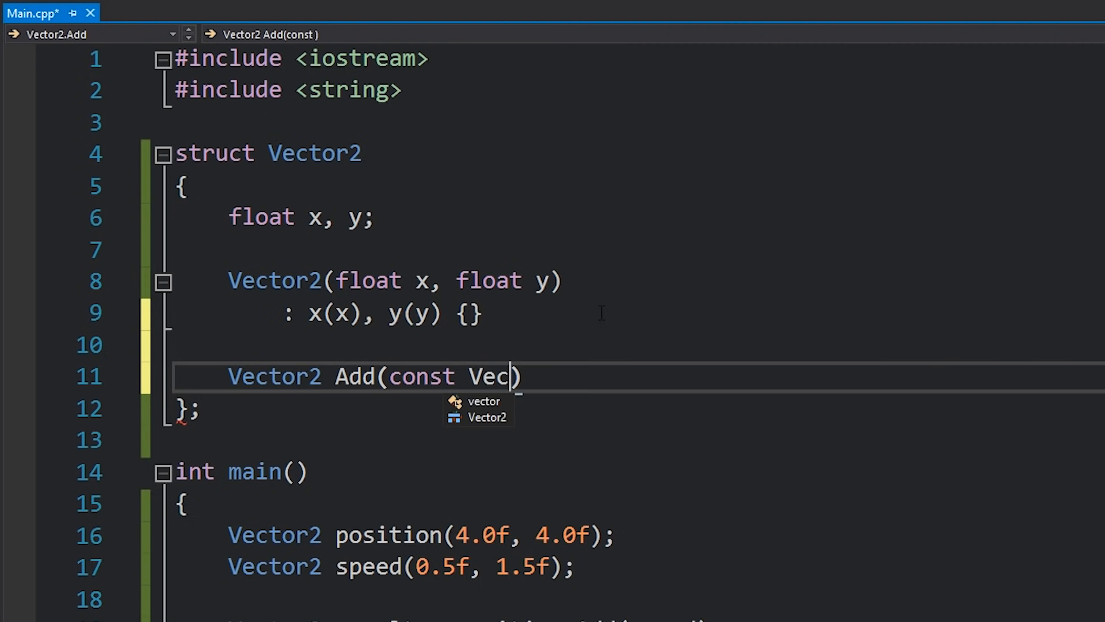
text(tor2& o)
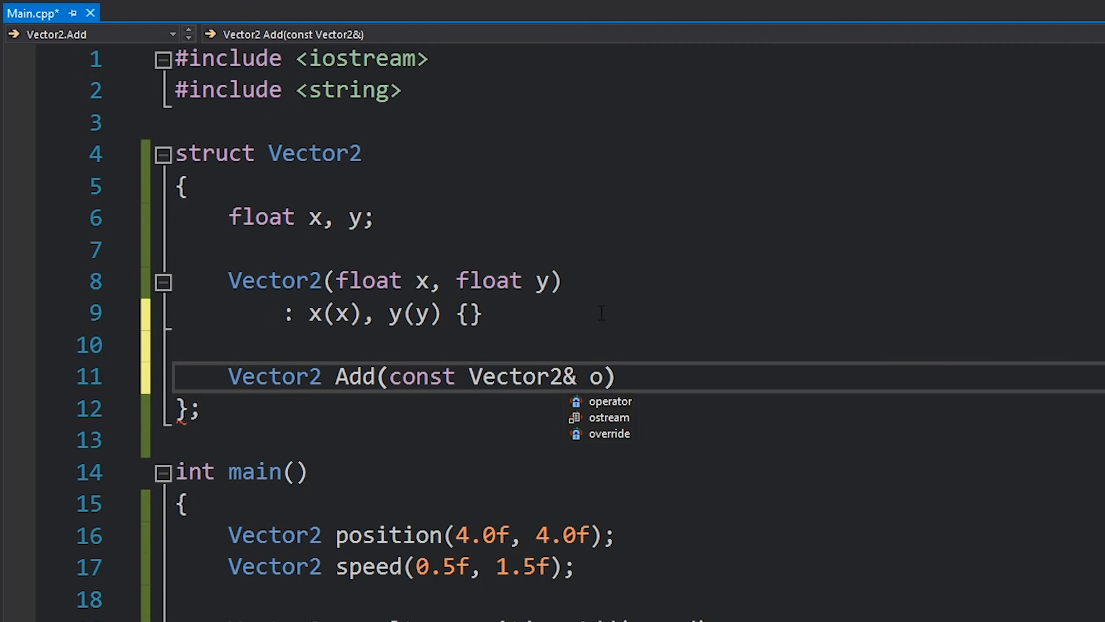
text(other) const)
text(return Vector2(x + )
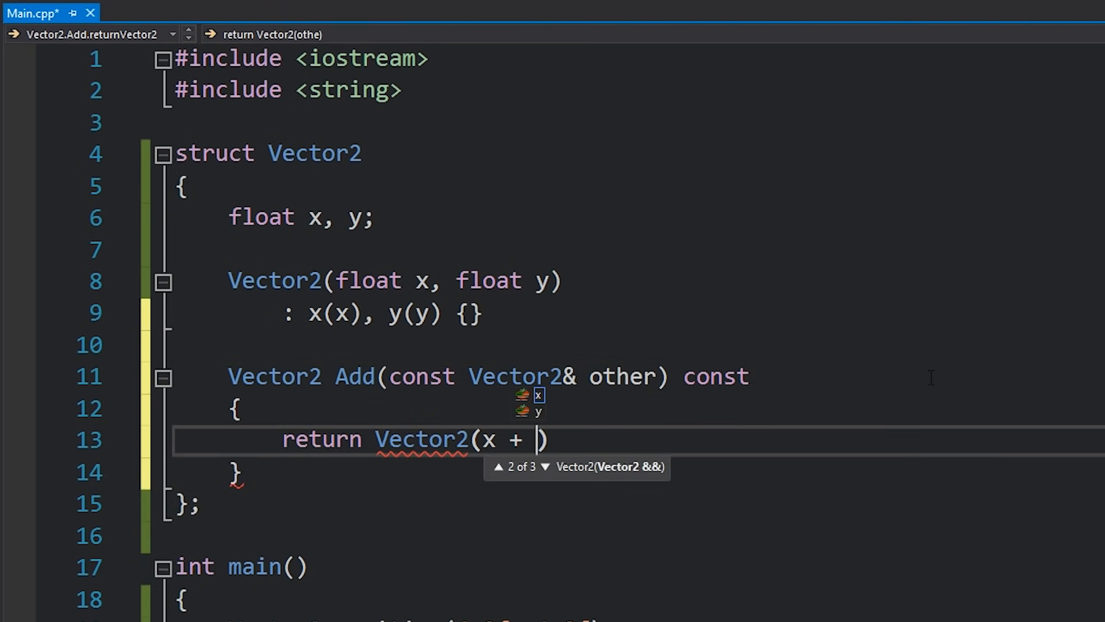
text(other.x, y + other.y)
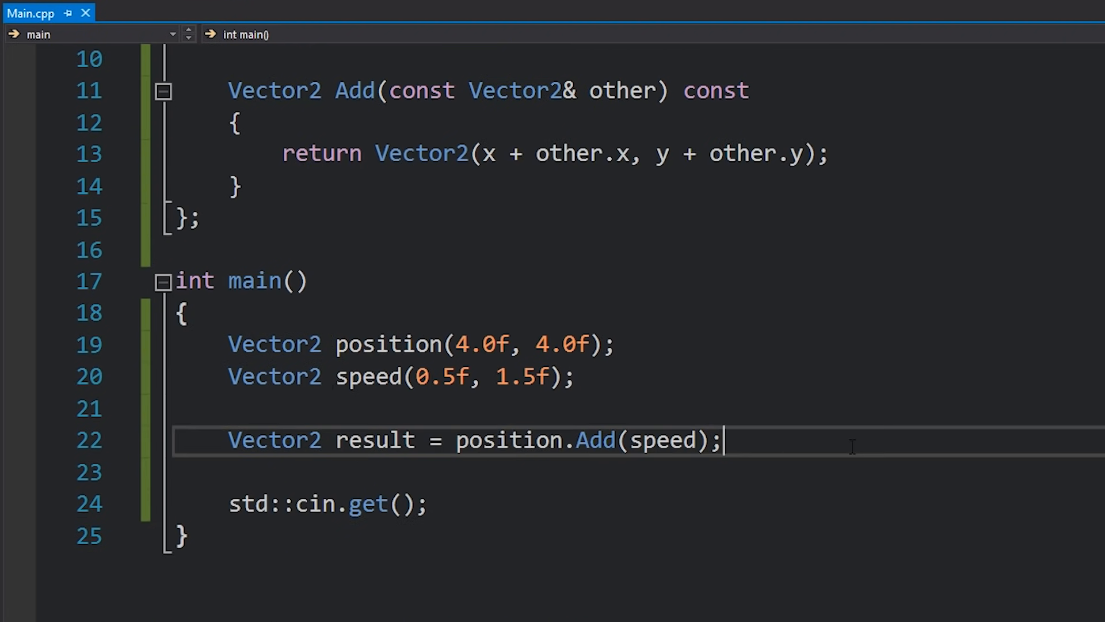
scroll(up, 3)
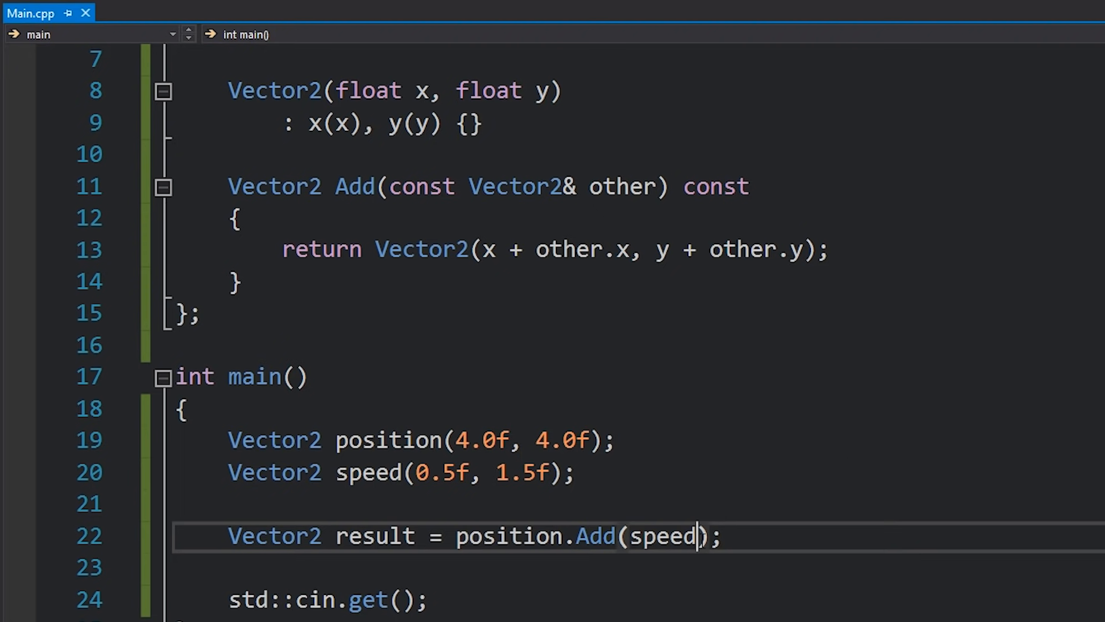
Duplicate the speed line as Vector2 powerup(1.1f, 1.1f)
click(388, 472)
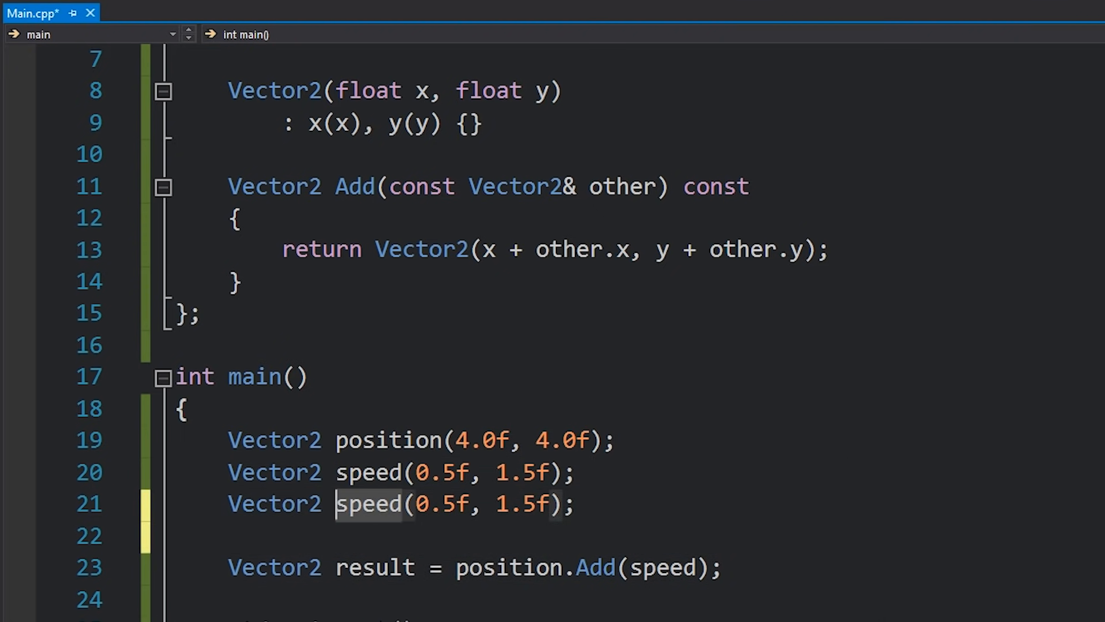
text(powerup)
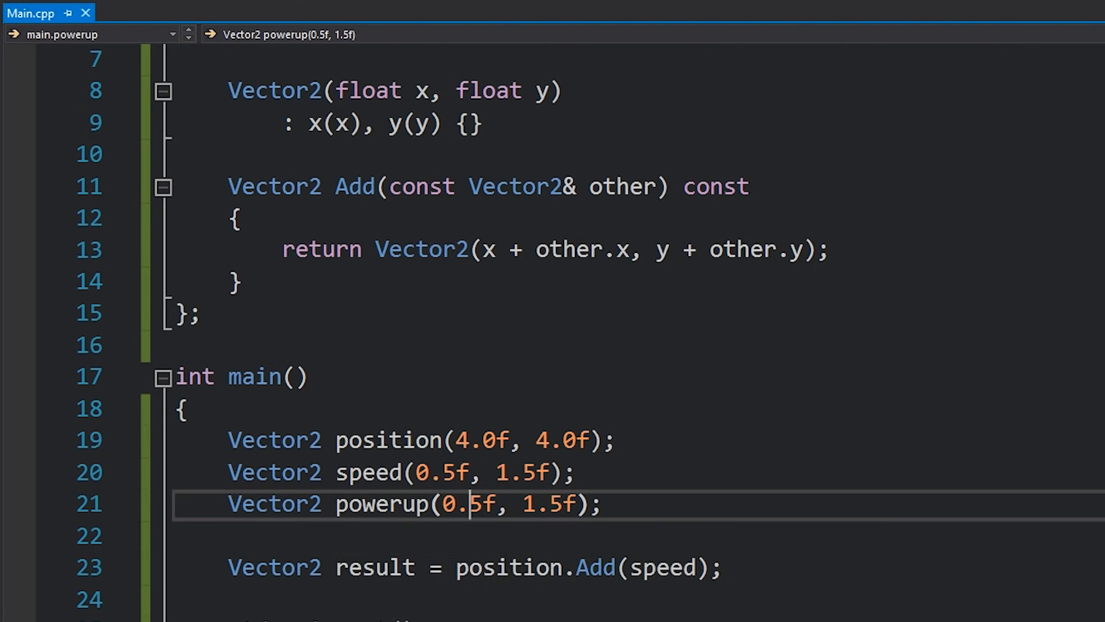
text(1.1)
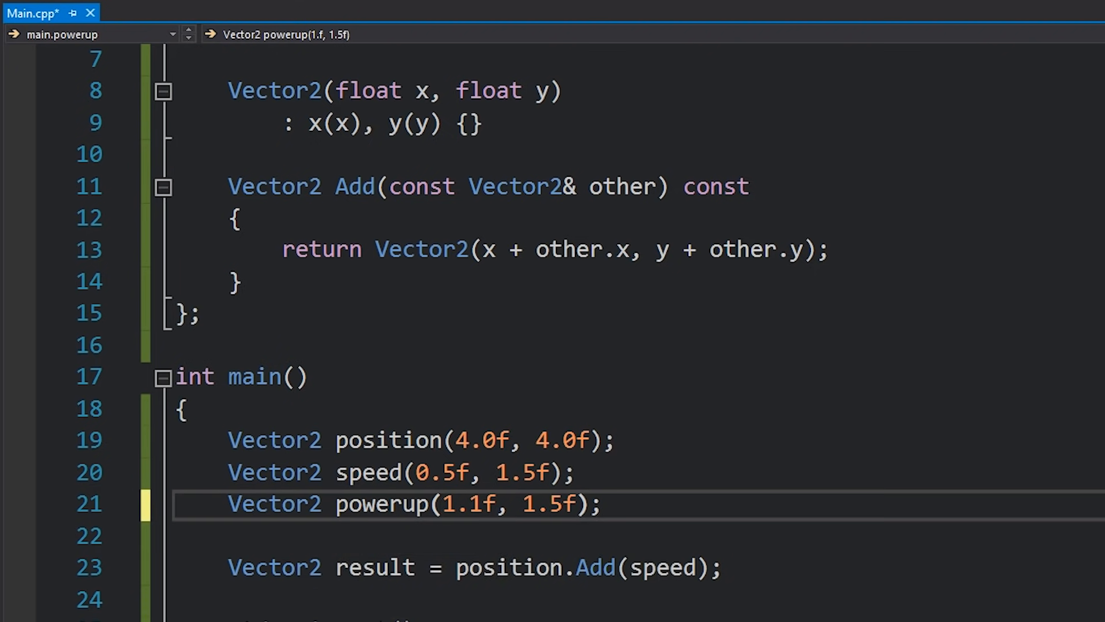
text(1.1f)
click(639, 568)
text(.Mul)
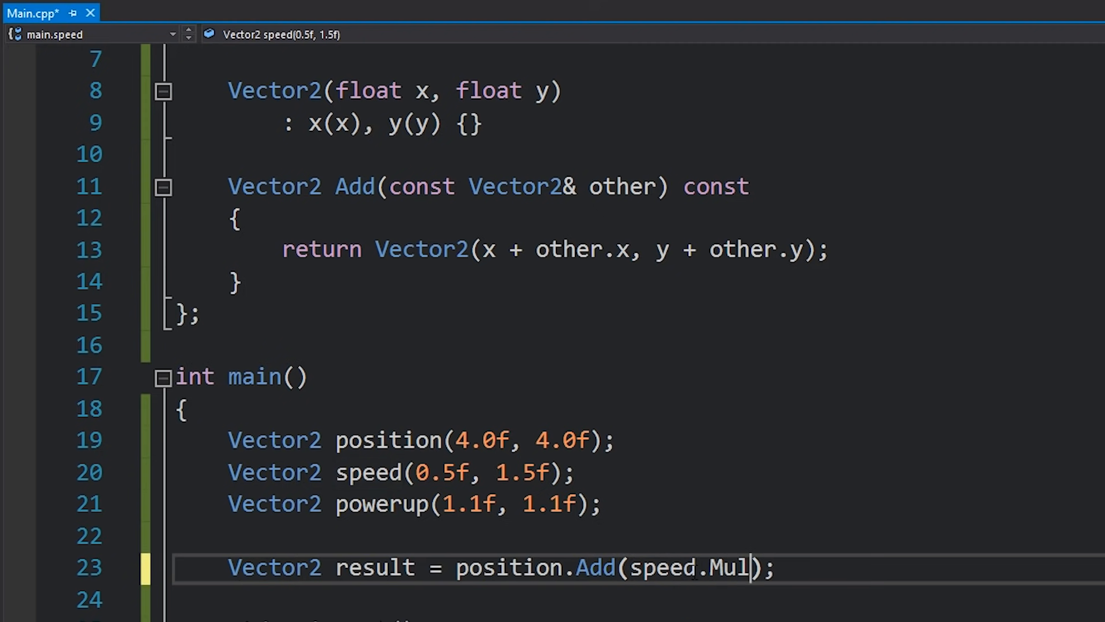
Make result = position.Add(speed.Multiply(powerup)) and add a const Multiply method using * on both components
text(tiply())
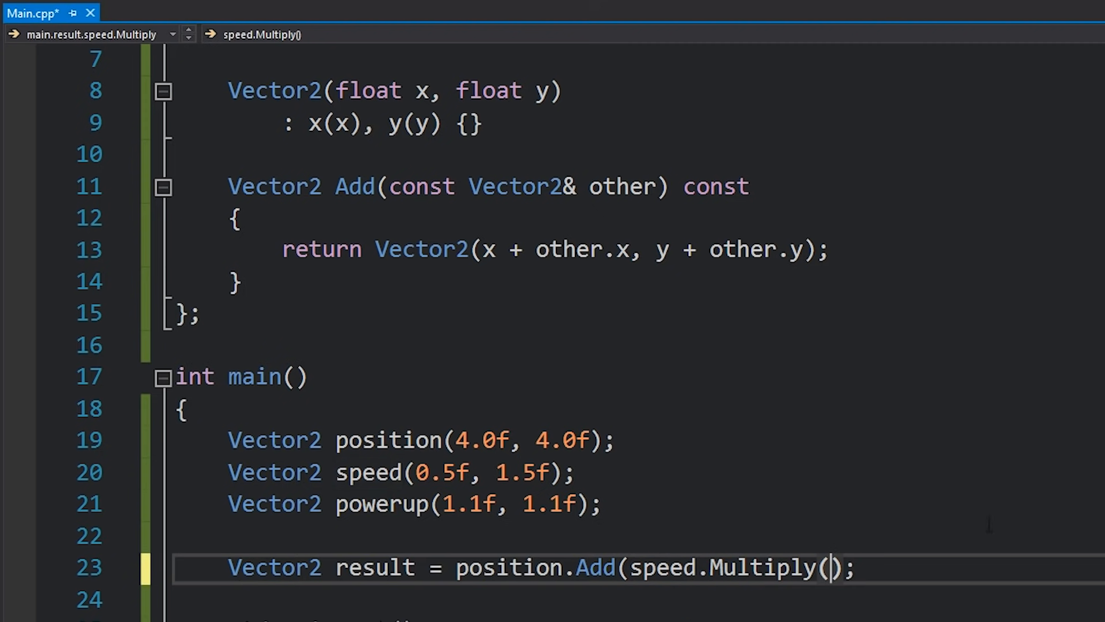
text(powerup)
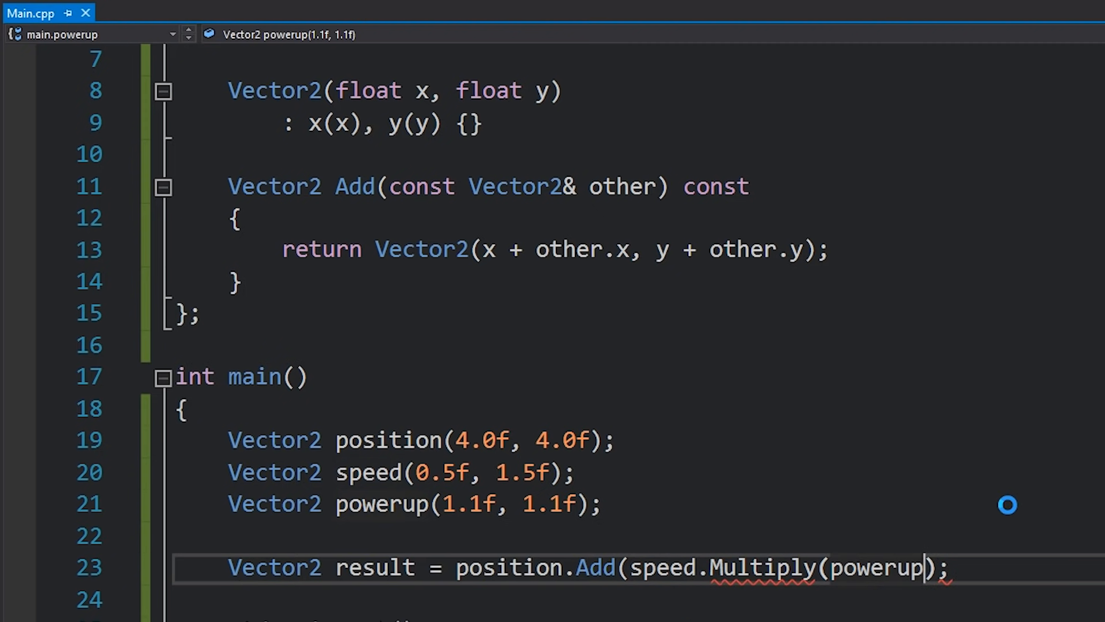
click(287, 283)
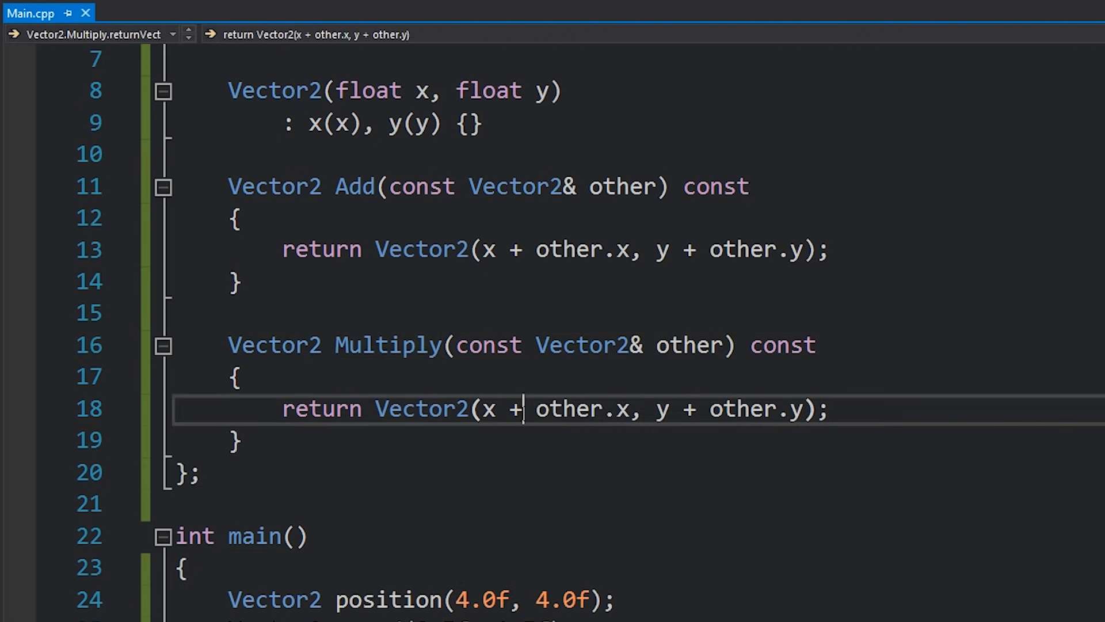
text(*)
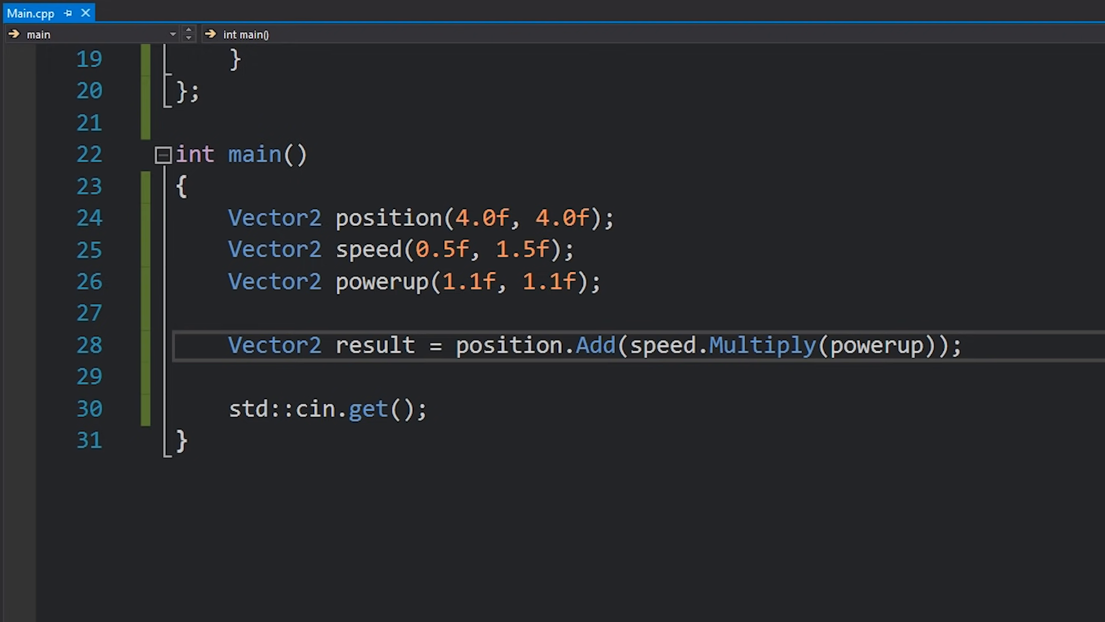
scroll(up, 3)
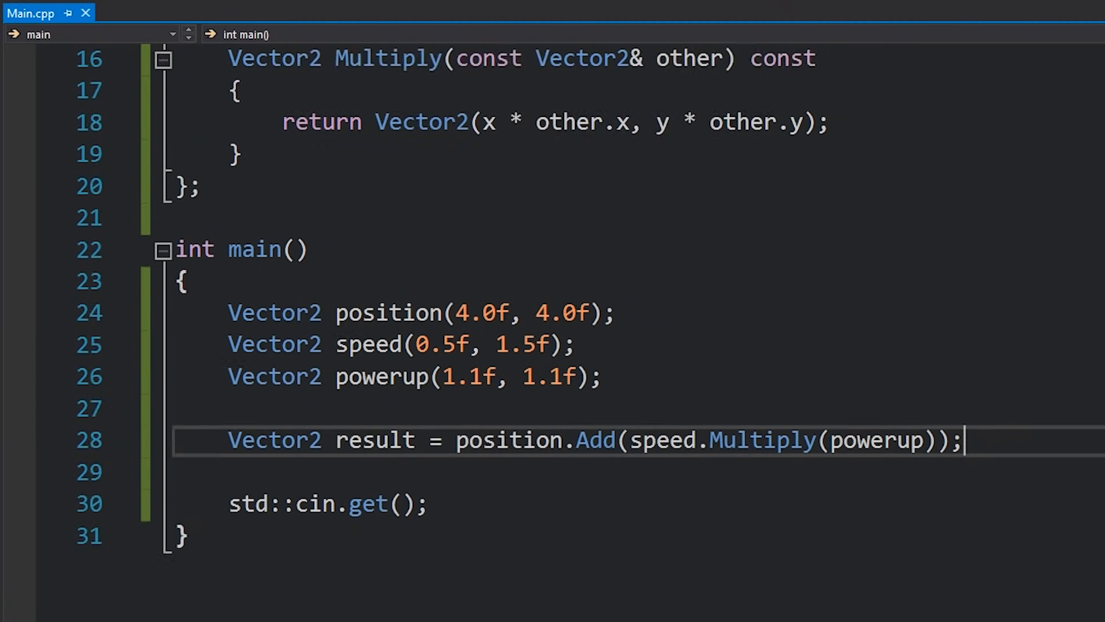
Rename result to result1 and add result2 = position + speed * powerup, noting the flagged + operator
key(Enter)
text(Vector2 result2 = position + speed * powerup;)
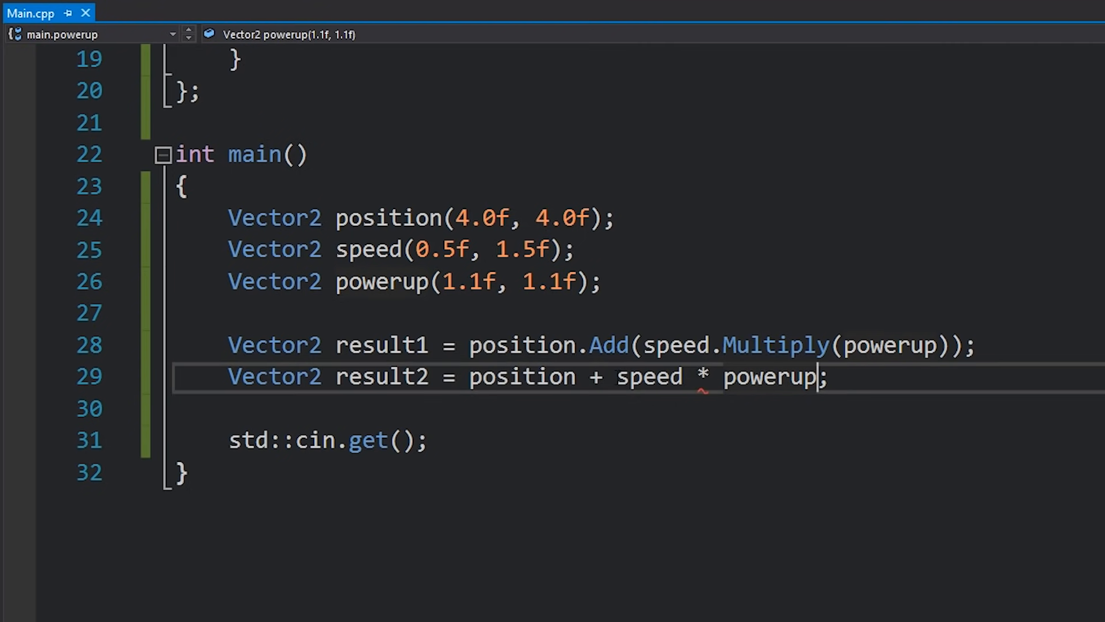
click(465, 378)
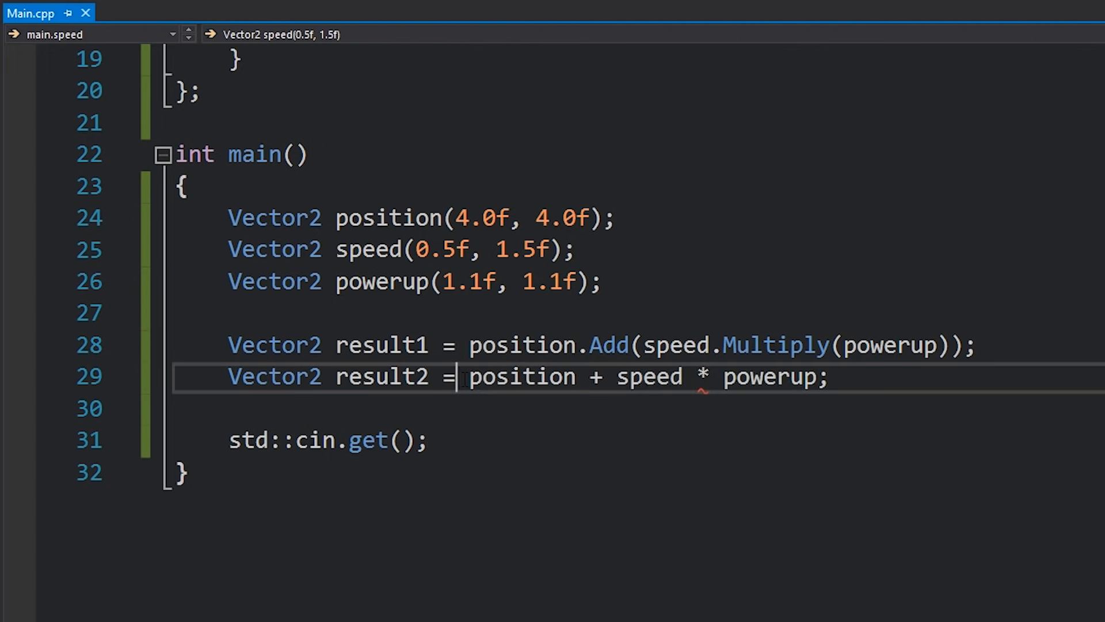
scroll(up, 3)
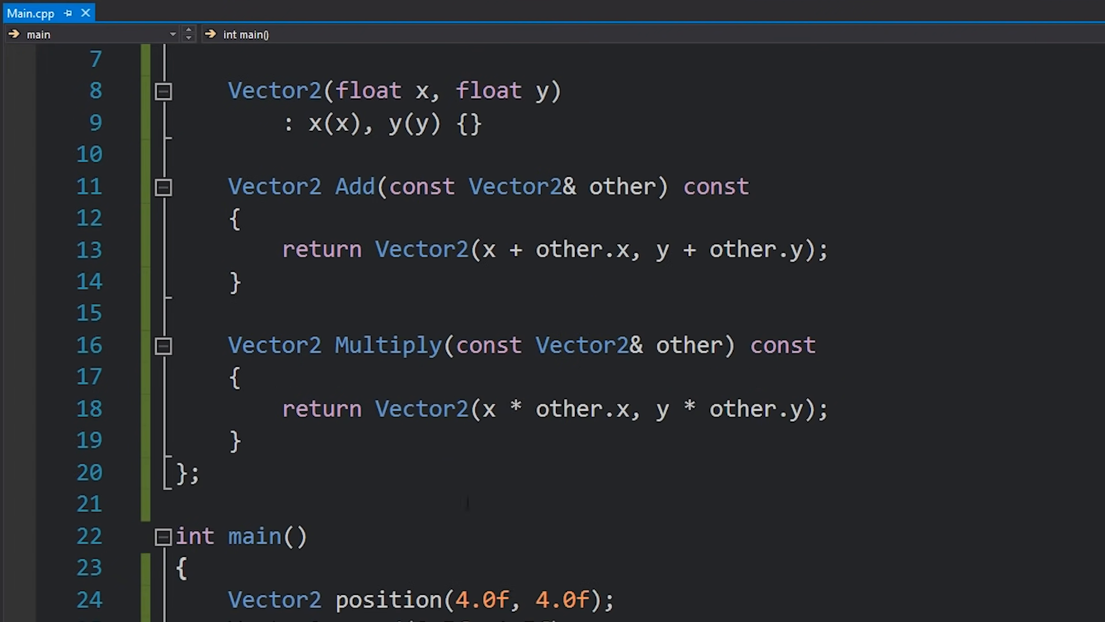
scroll(down, 3)
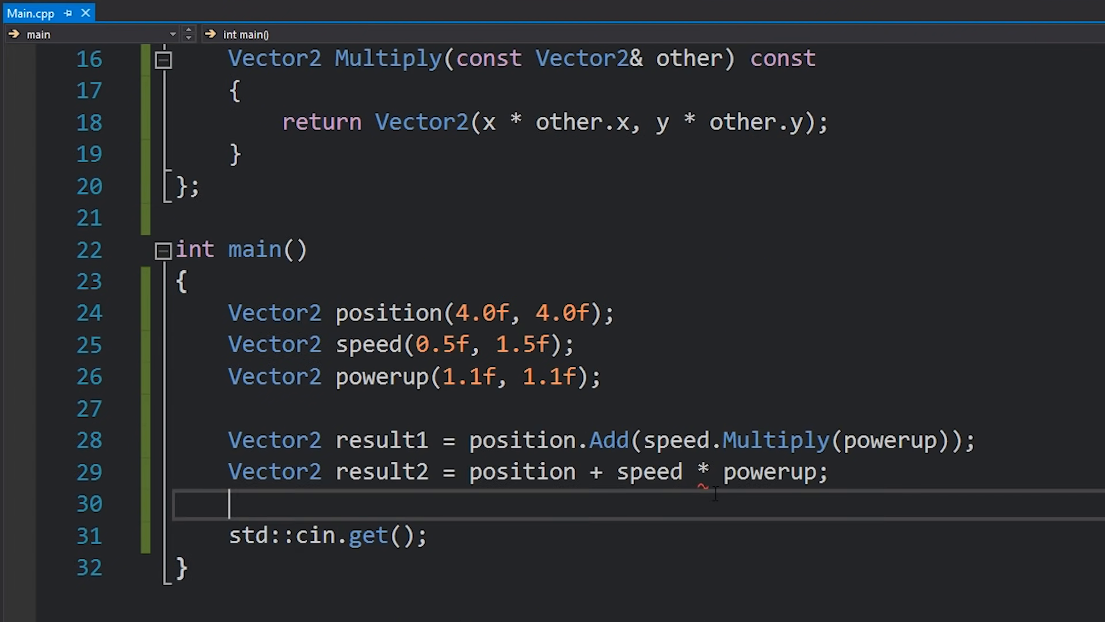
click(604, 472)
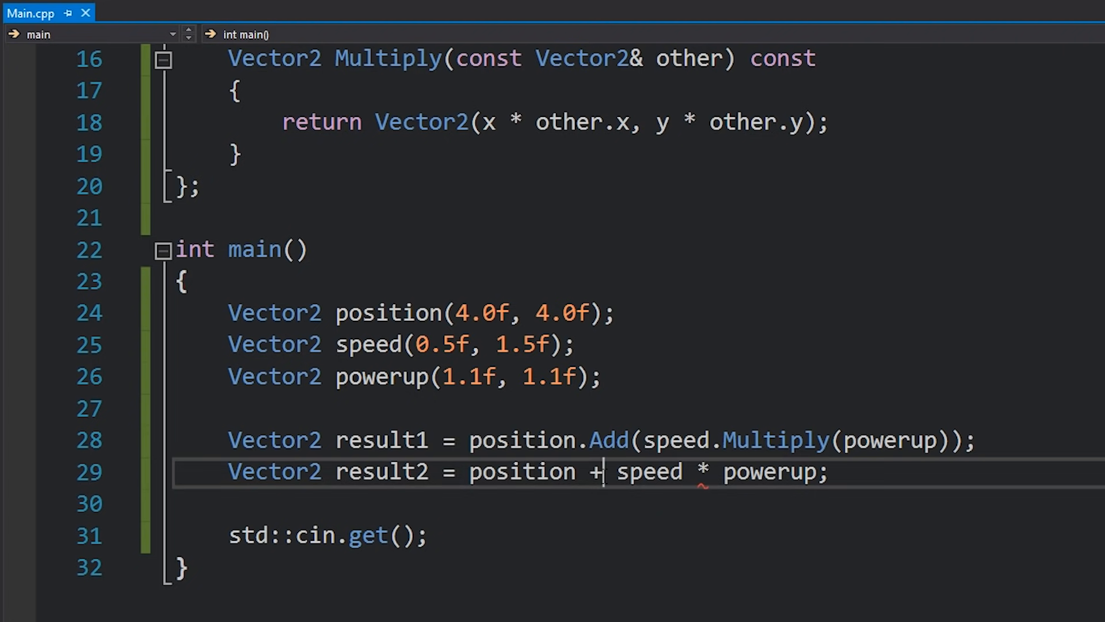
scroll(up, 3)
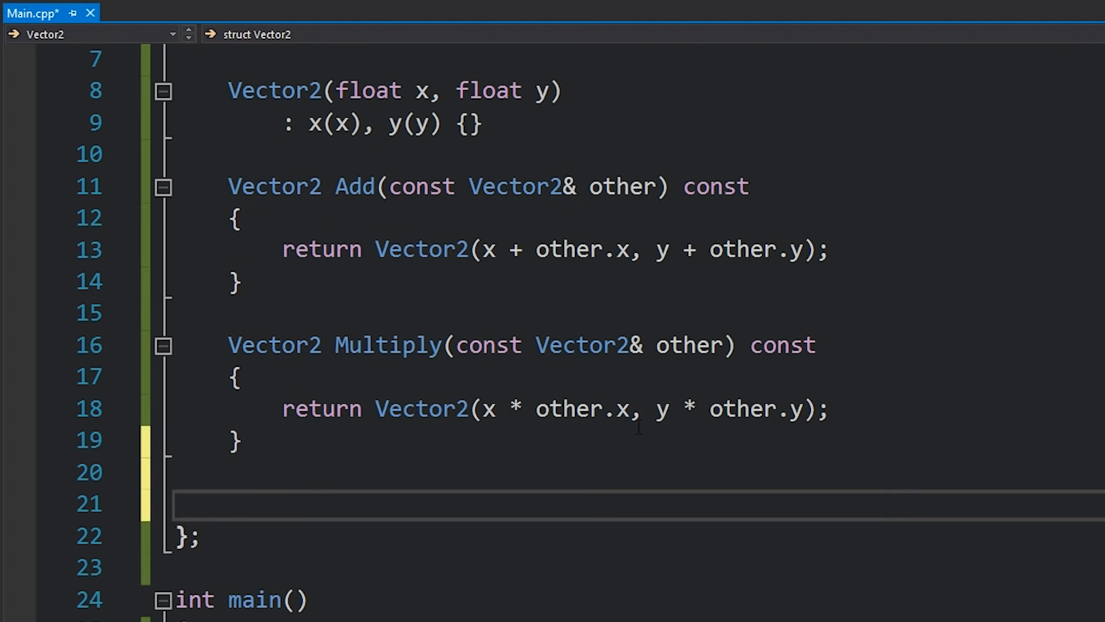
Declare Vector2 operator+(const Vector2& other) const inside the struct
text(Vector2)
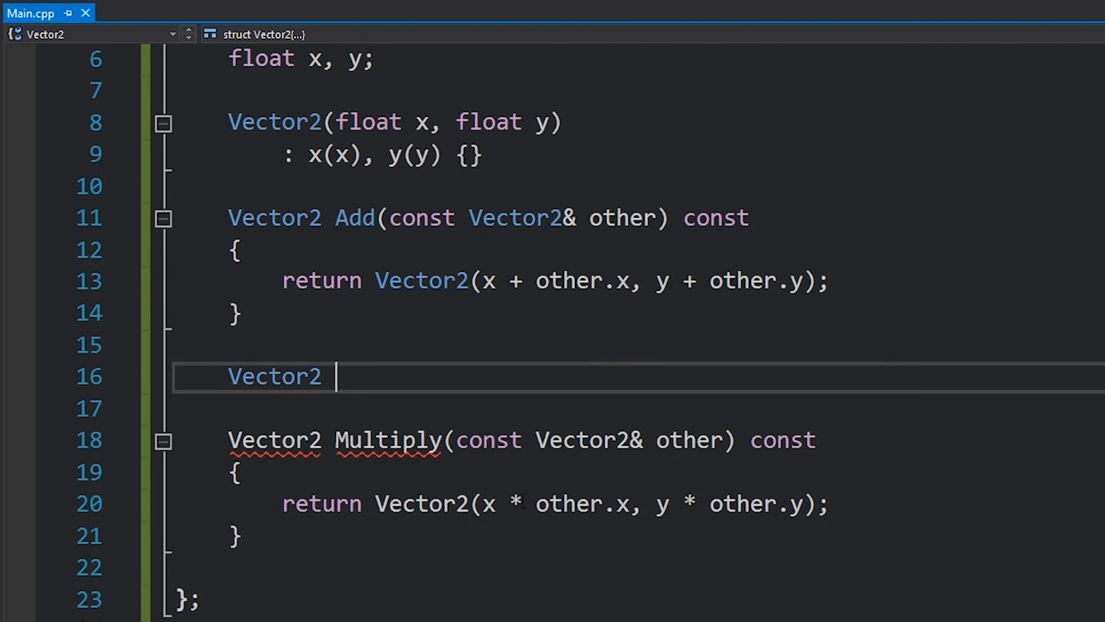
text(operator)
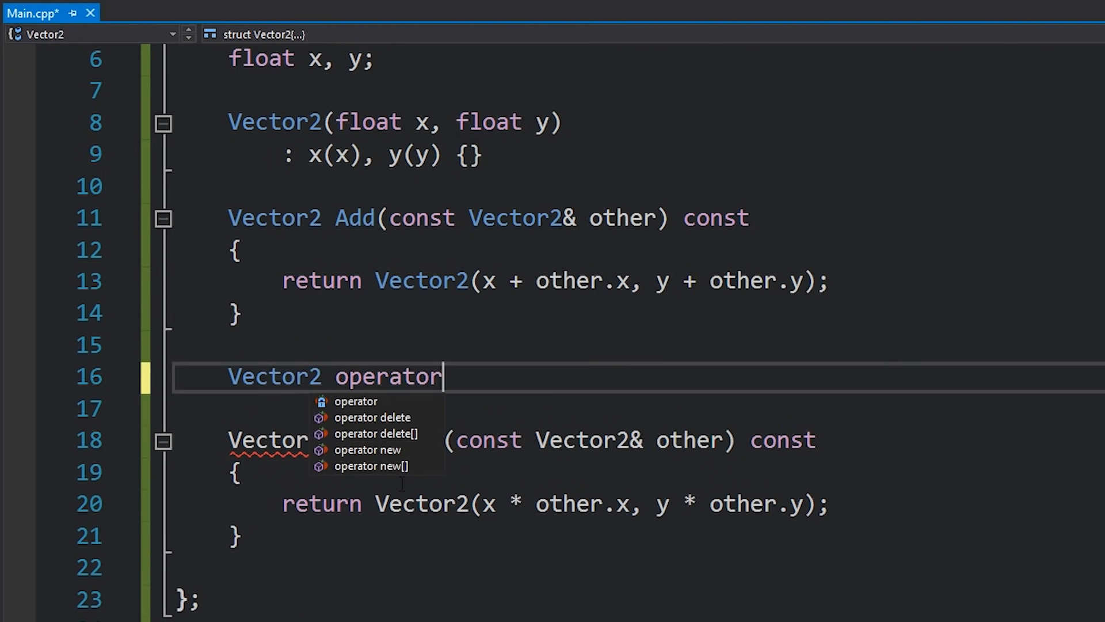
text(+)
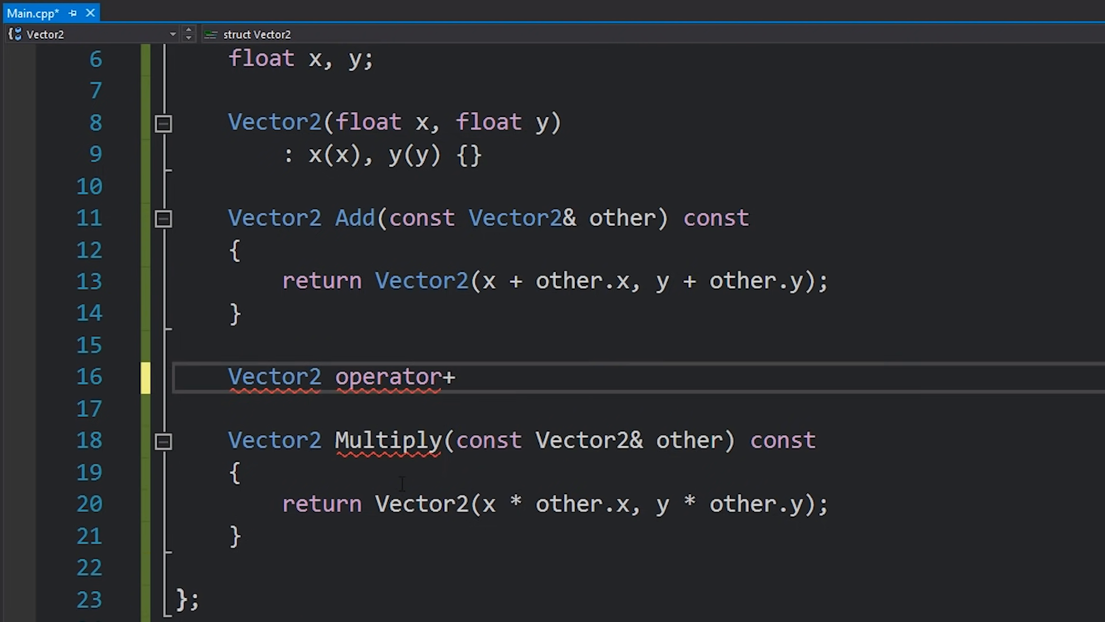
text(())
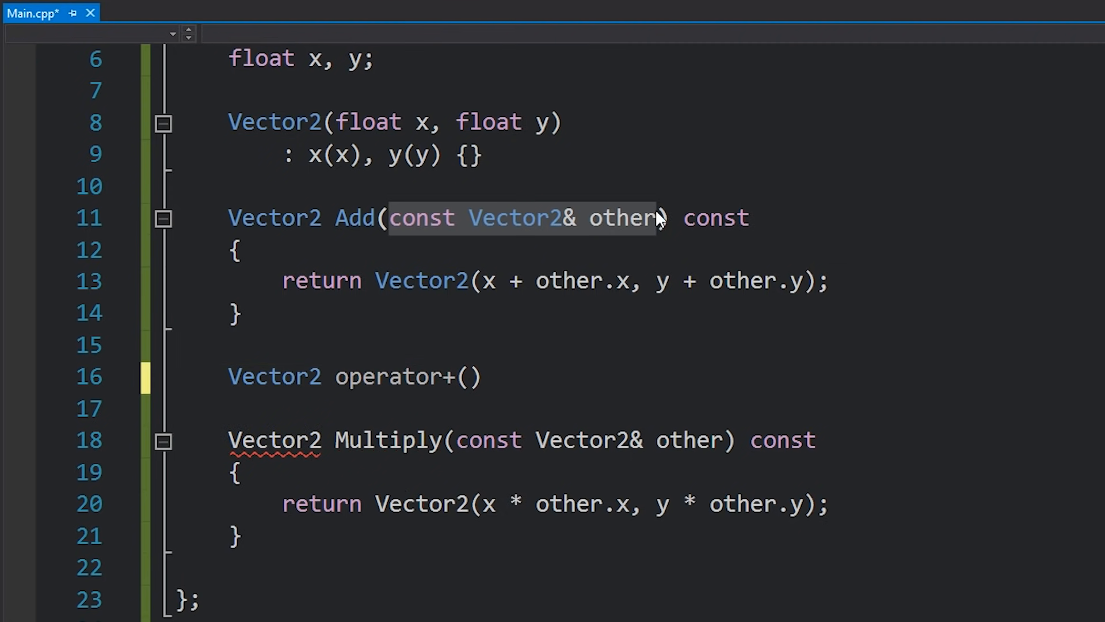
text(const Vector2& other) const)
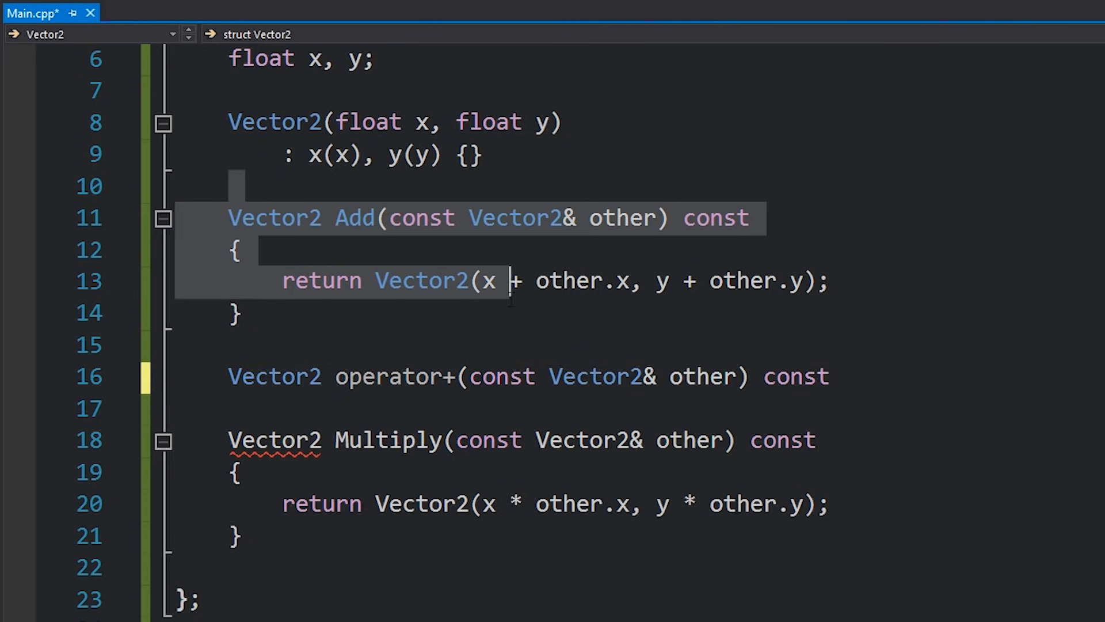
Give operator+ a body that returns Add(other)
click(494, 376)
text({)
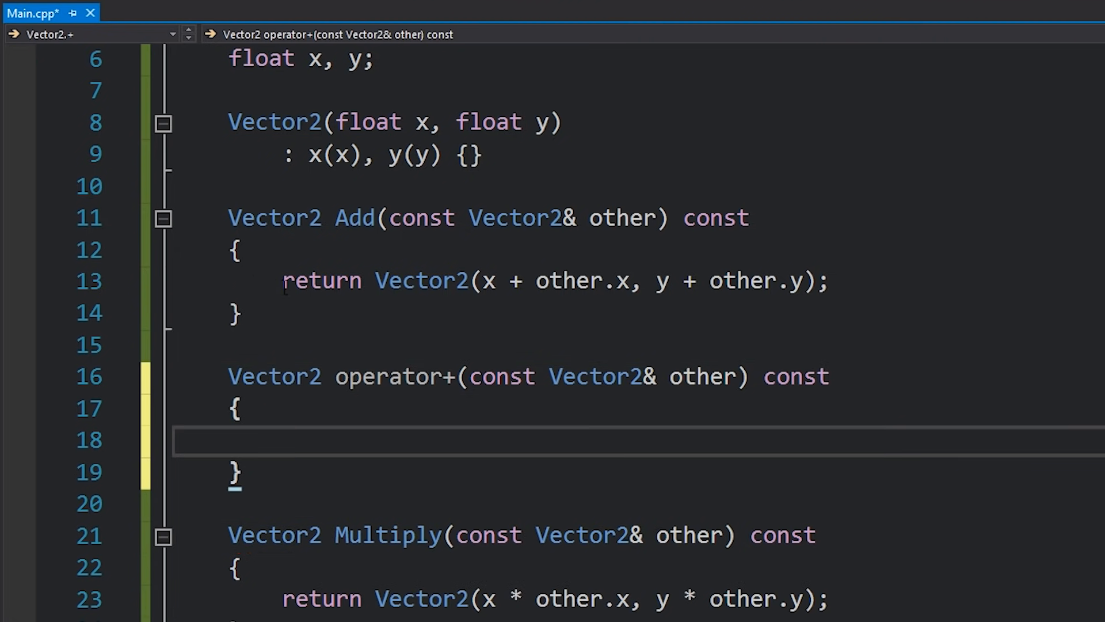
text(return Add(other)
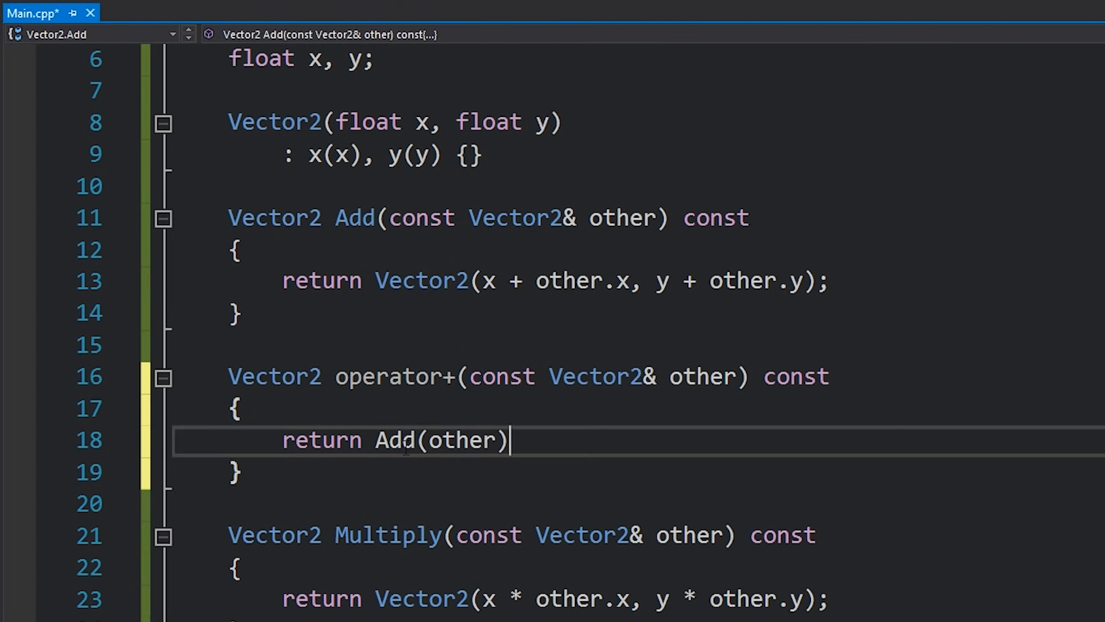
scroll(down, 3)
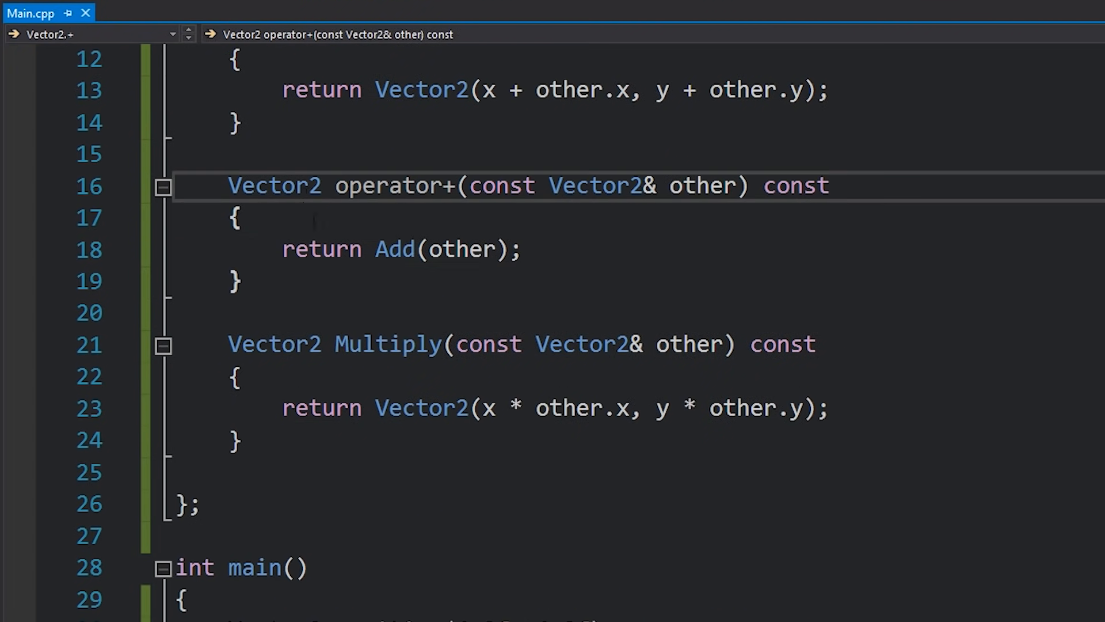
scroll(down, 3)
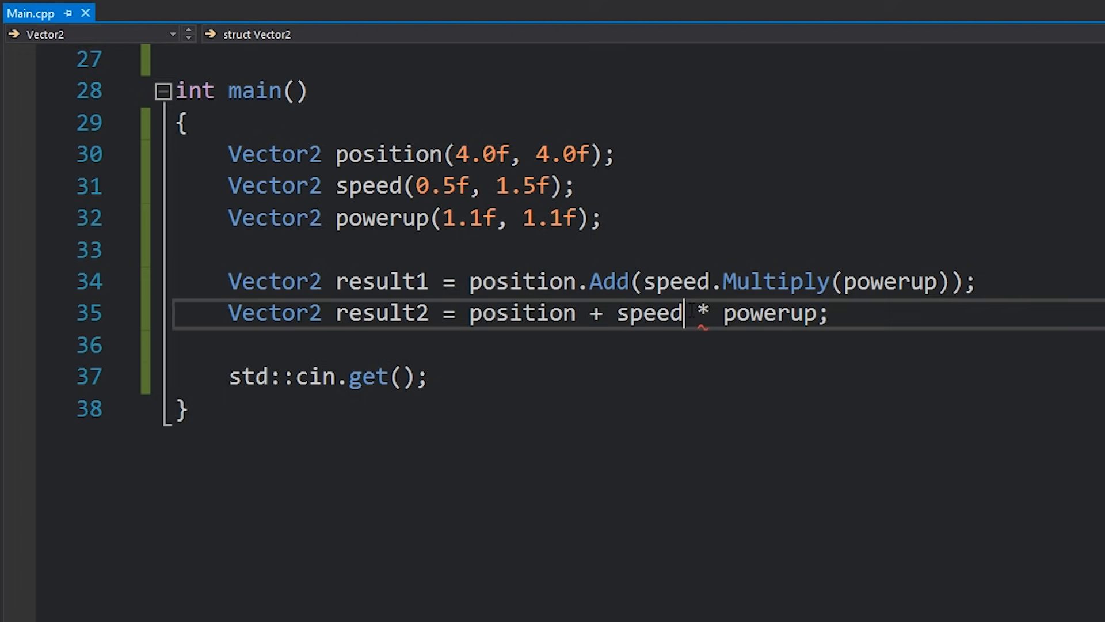
text(;//)
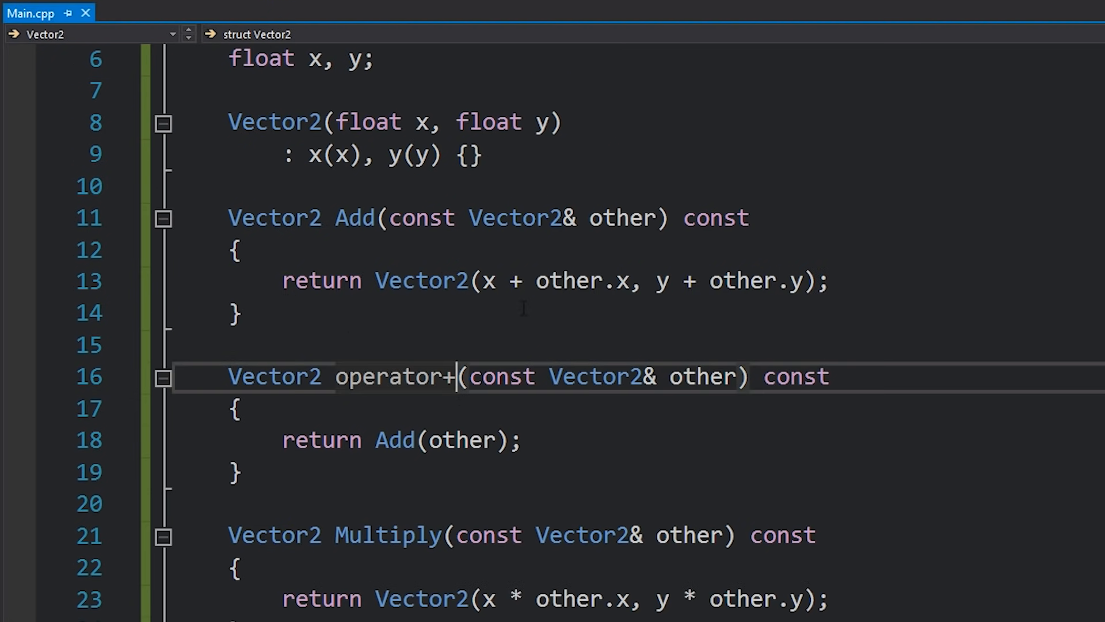
click(378, 439)
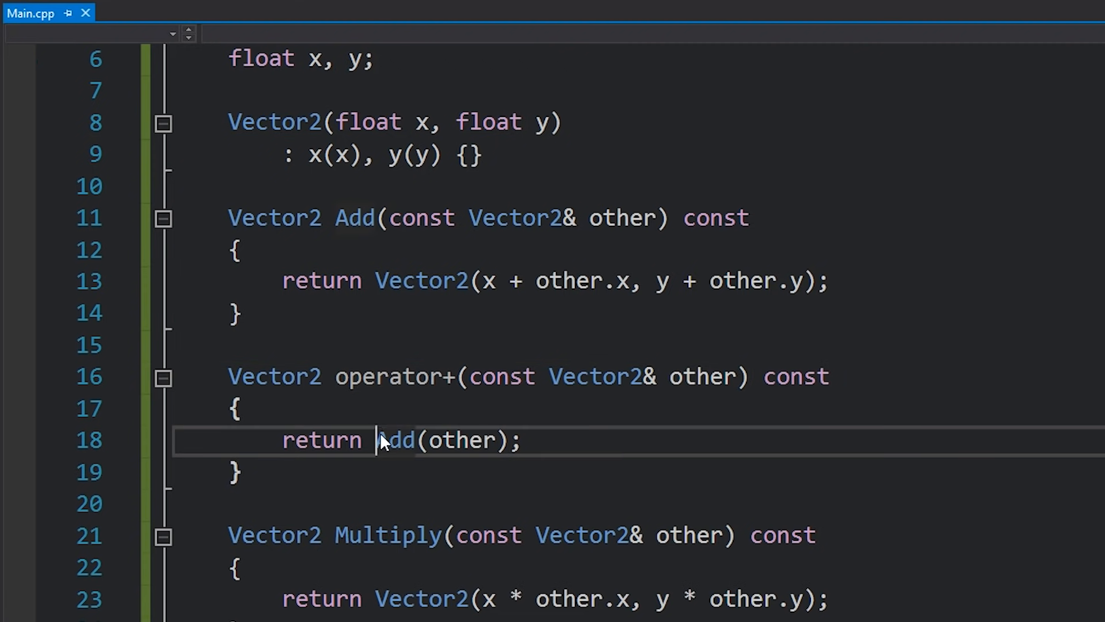
double_click(395, 440)
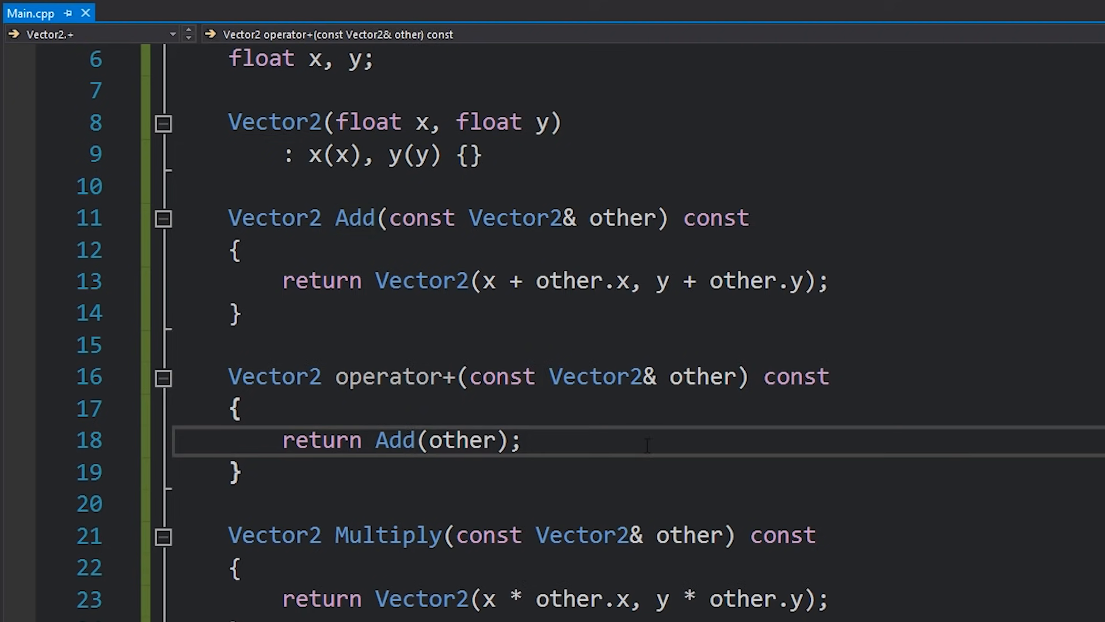
mouse_move(99, 205)
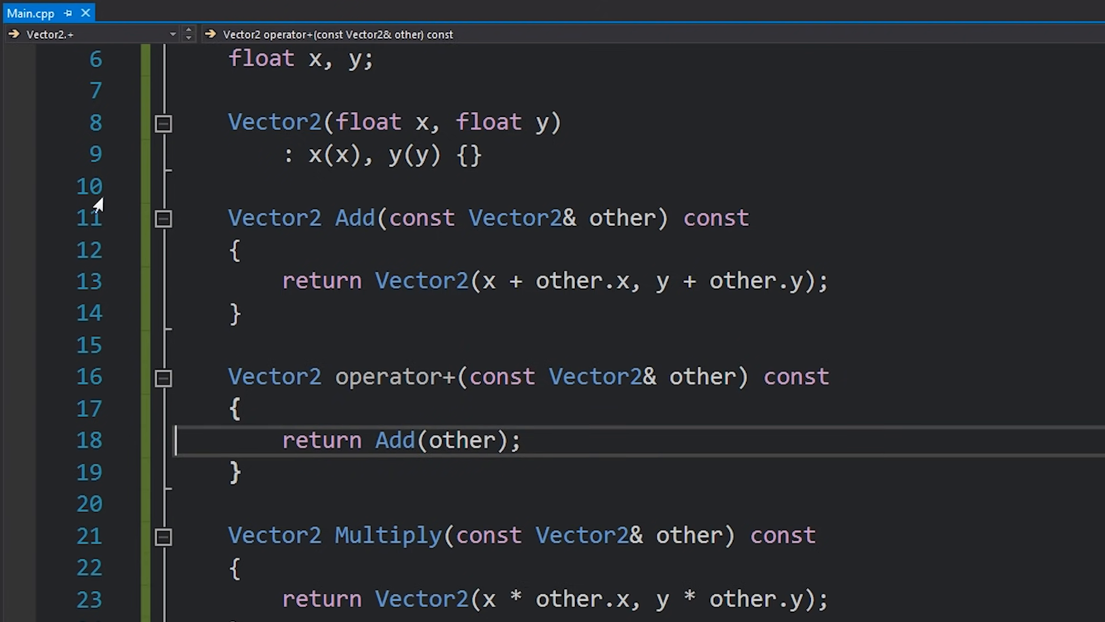
Rewrite Add's body to return *this + other
click(240, 470)
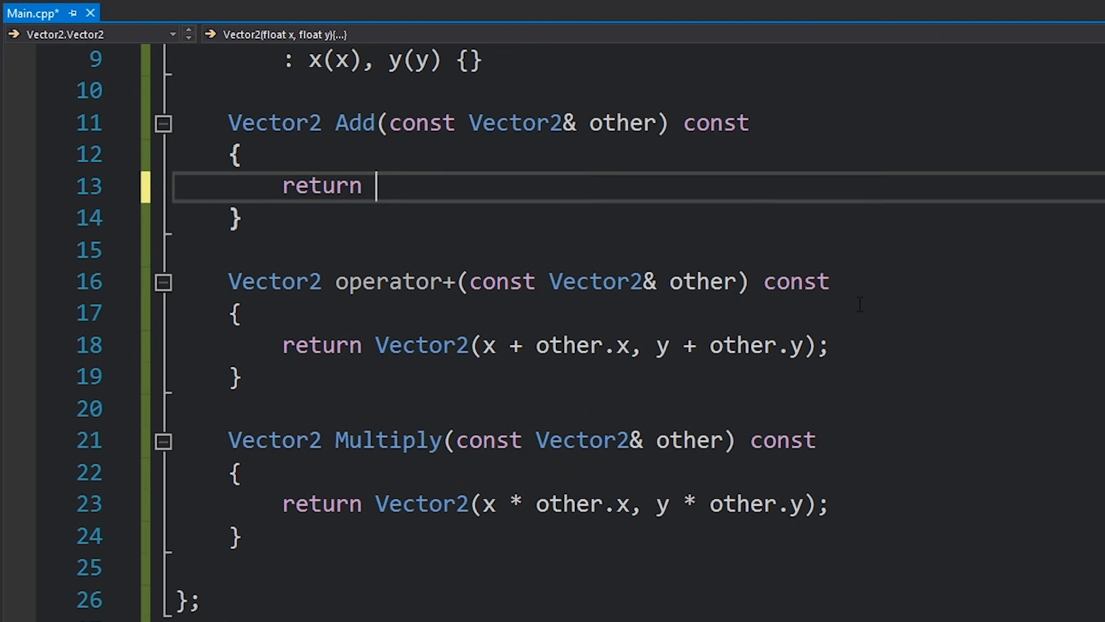
text(*this)
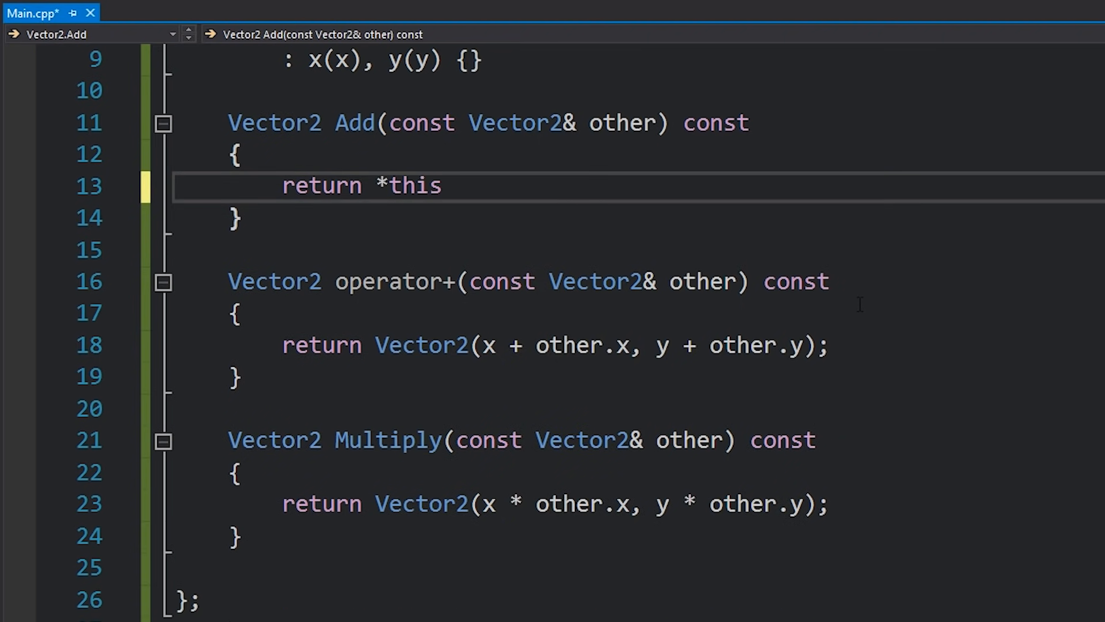
text(+ other;)
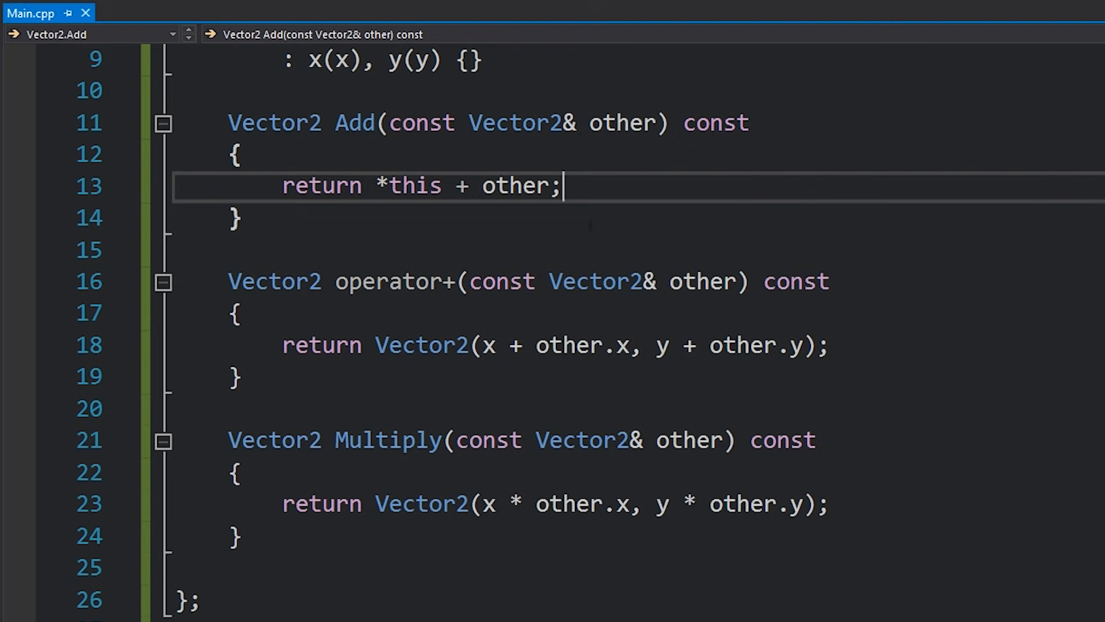
scroll(up, 3)
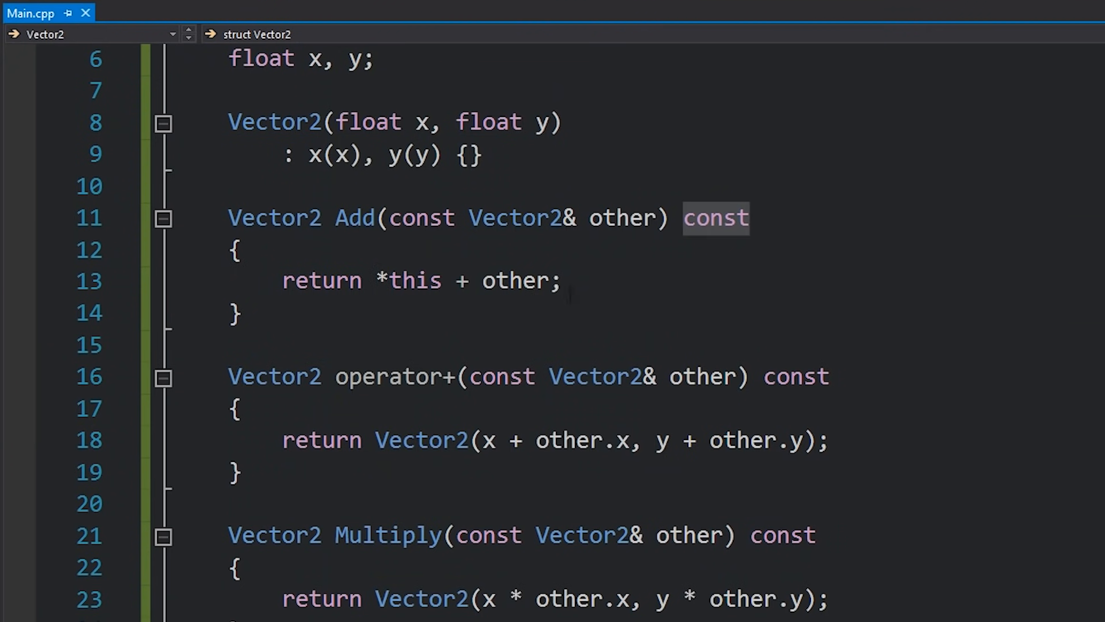
Replace Add's return expression with operator+(other), leaving the summing logic in operator+
click(382, 281)
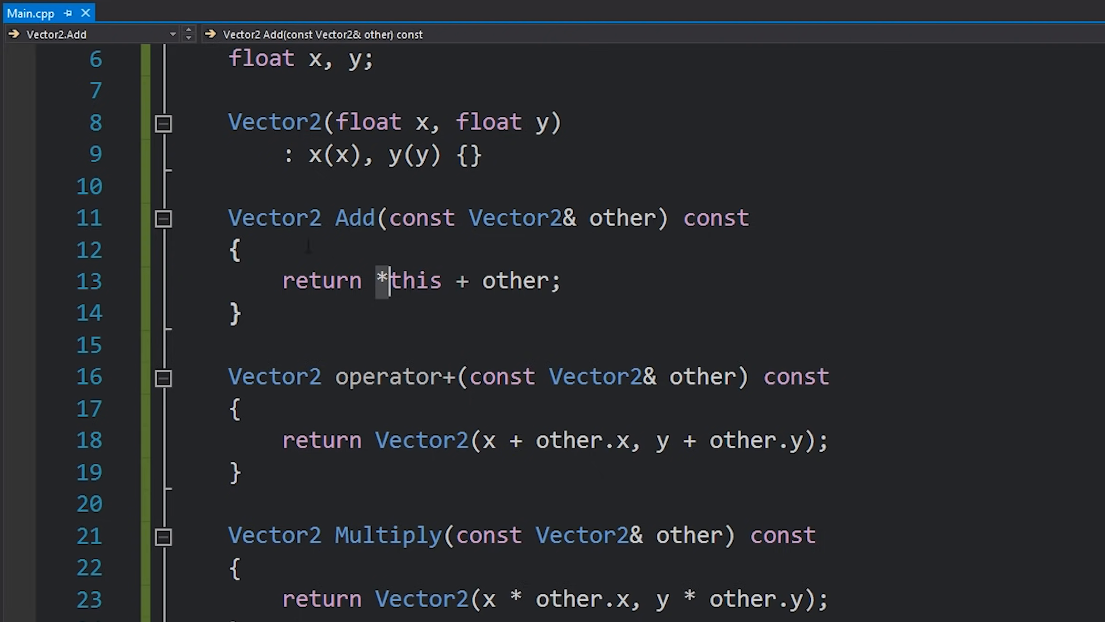
double_click(274, 217)
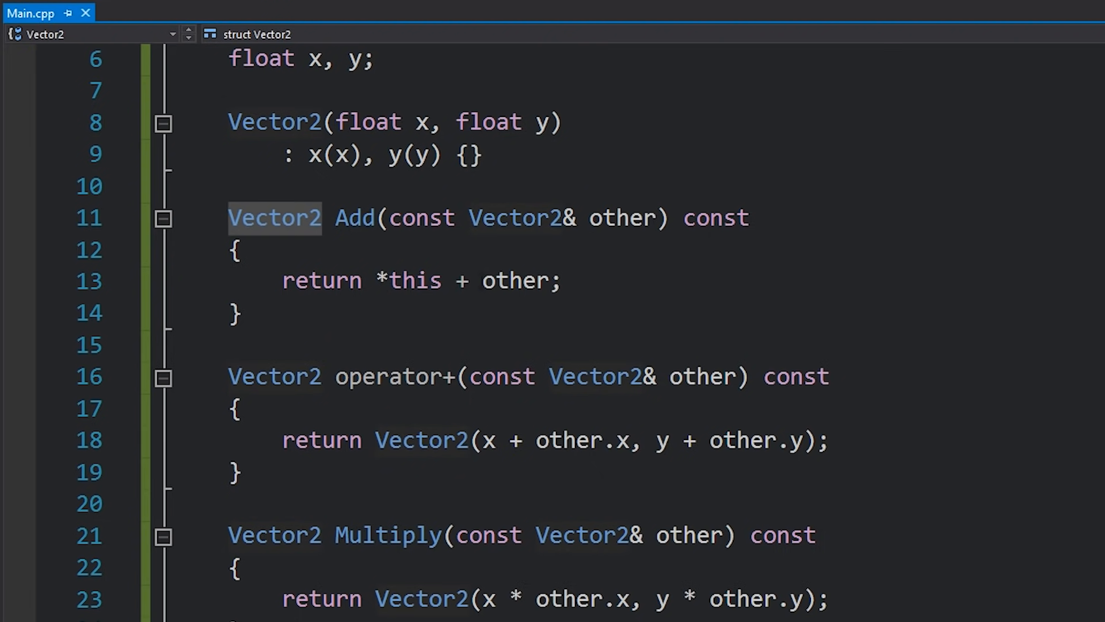
click(378, 281)
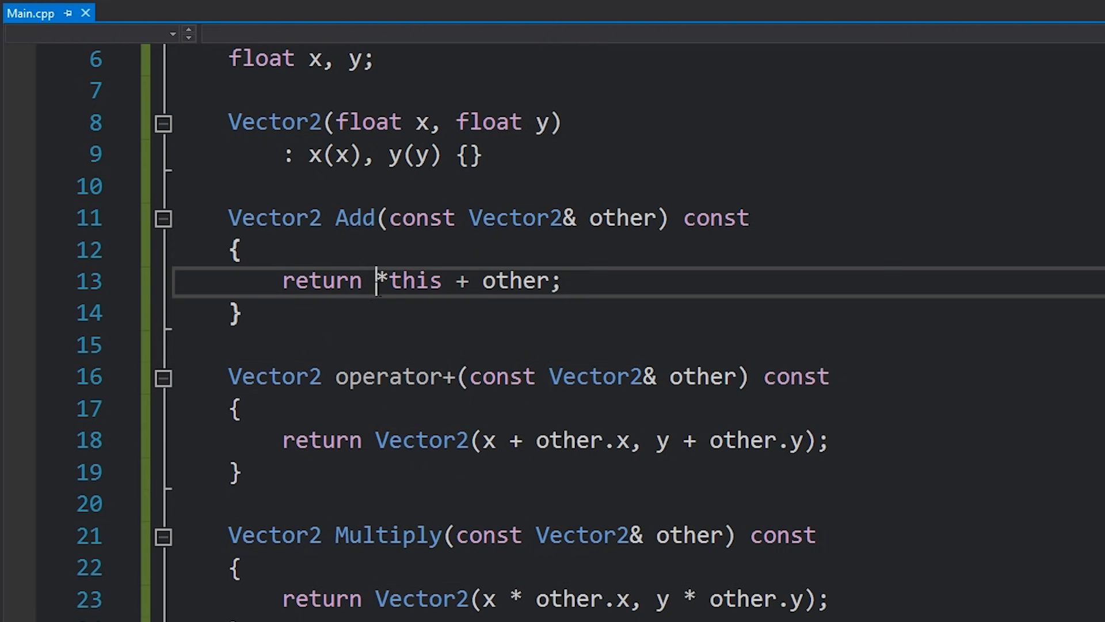
double_click(321, 281)
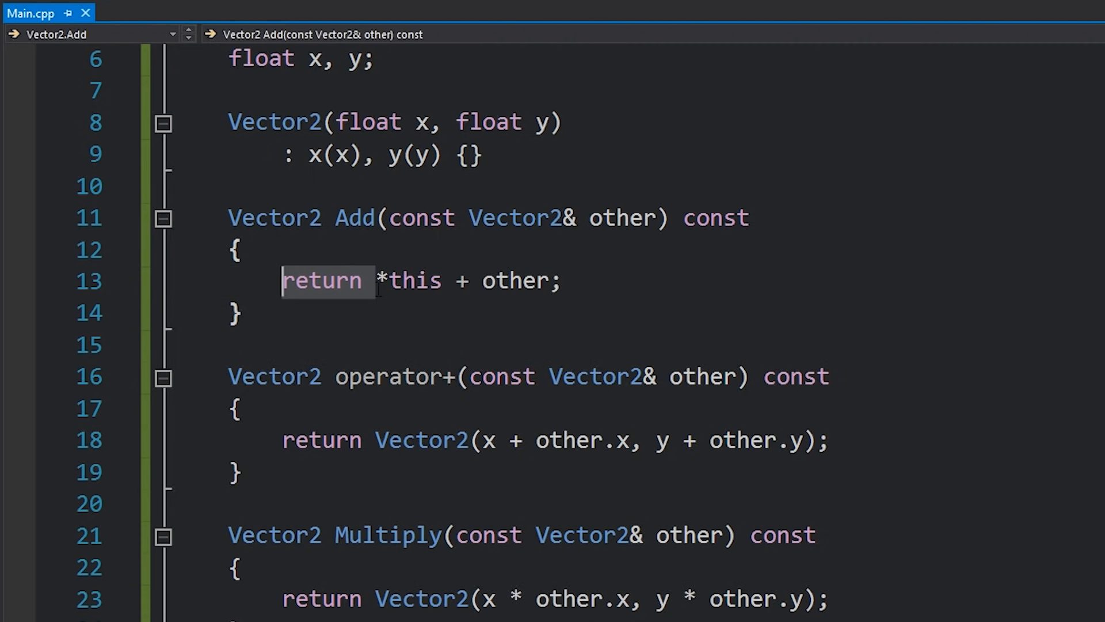
key(Delete)
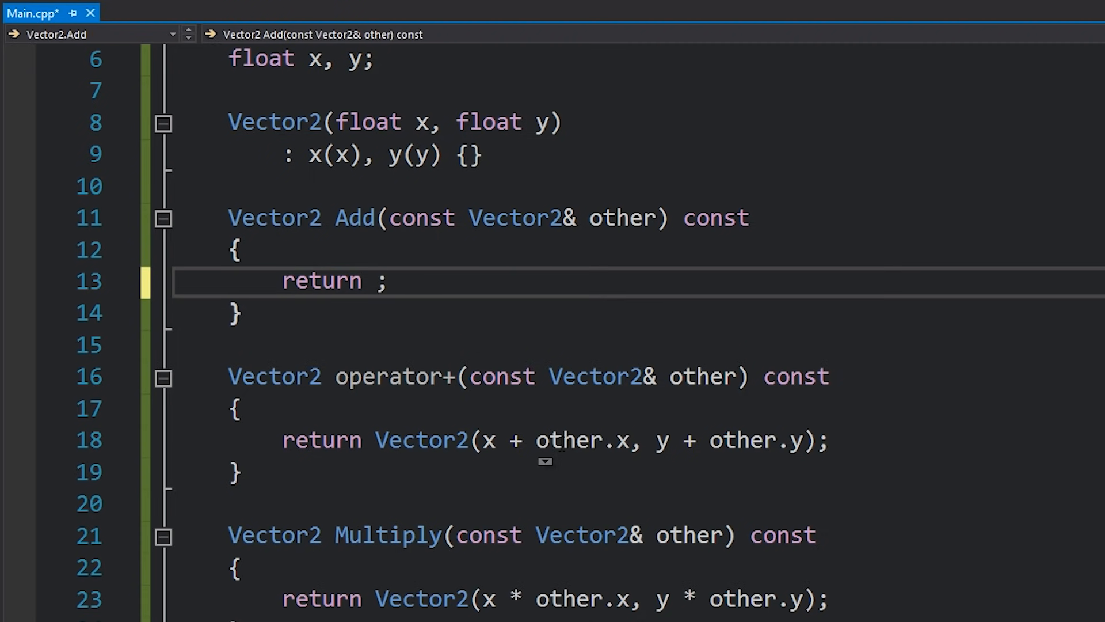
text(operator+)
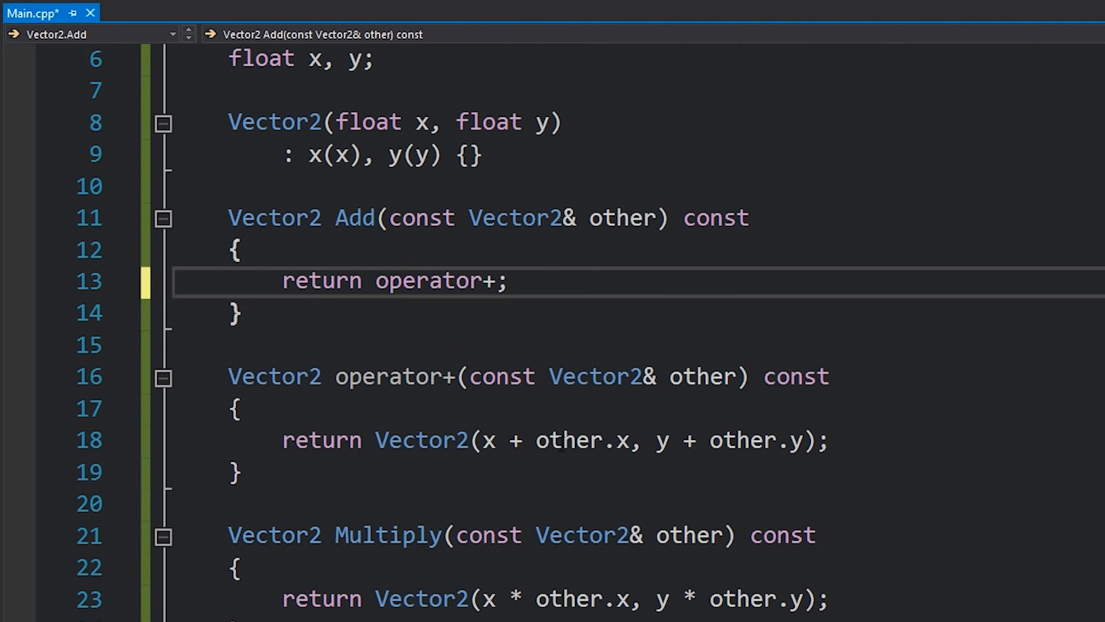
text((other))
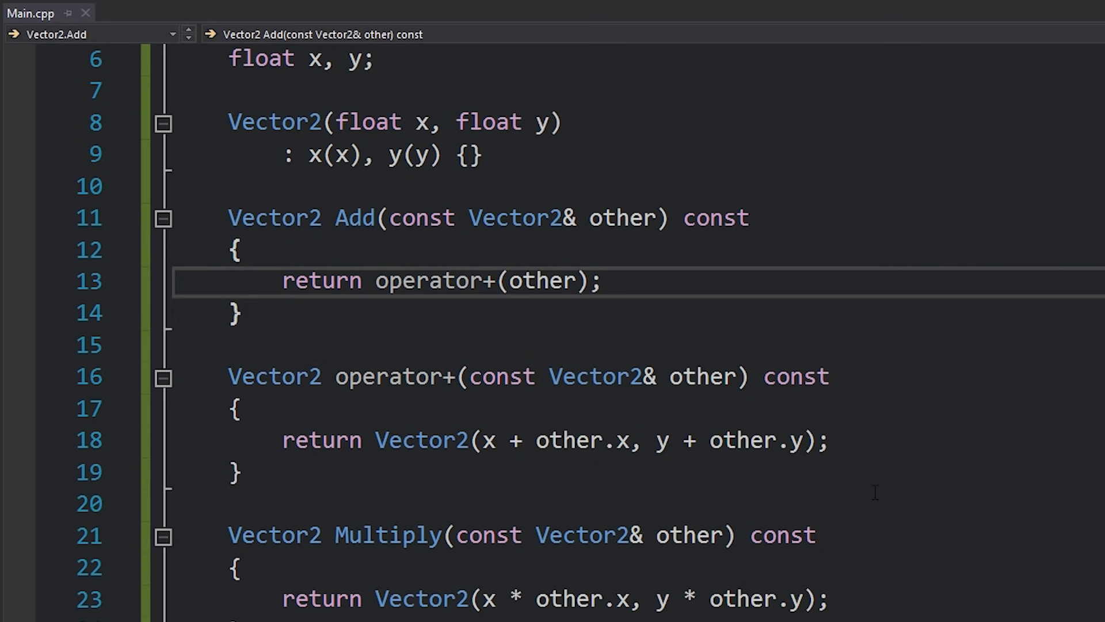
click(618, 440)
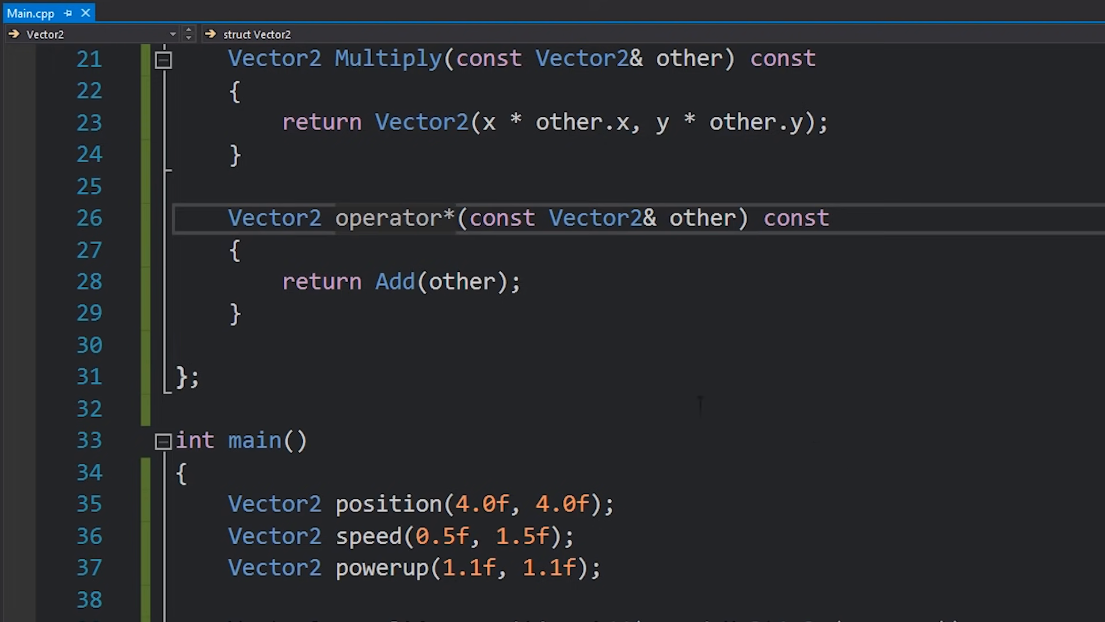
Review operator*'s Add call, then check result2 = position + speed * powerup in main now resolves
click(387, 281)
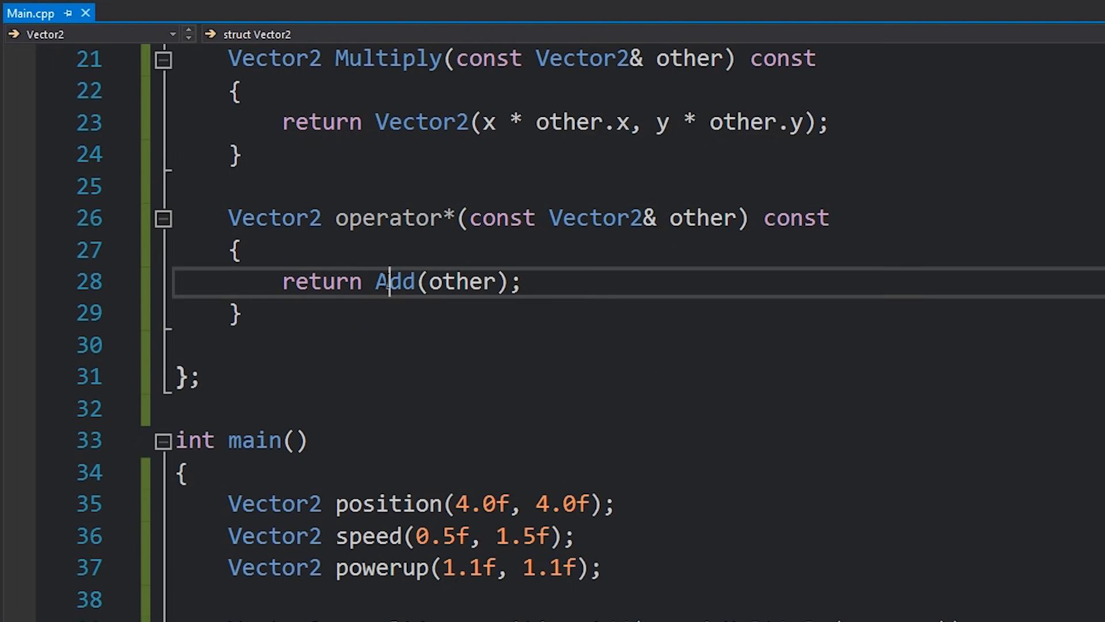
scroll(down, 3)
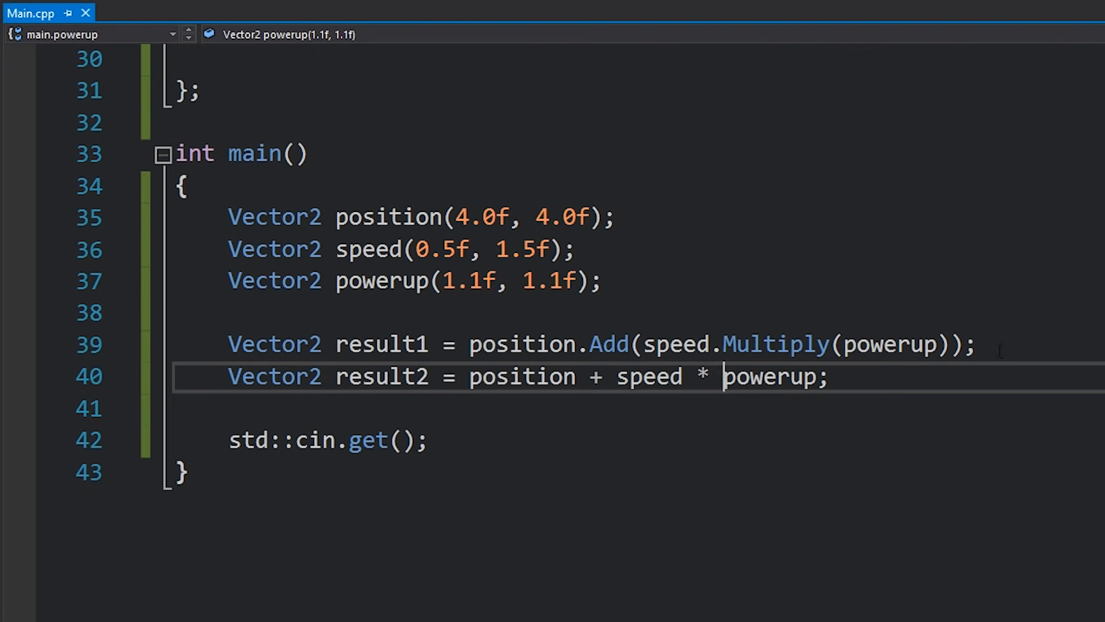
click(818, 376)
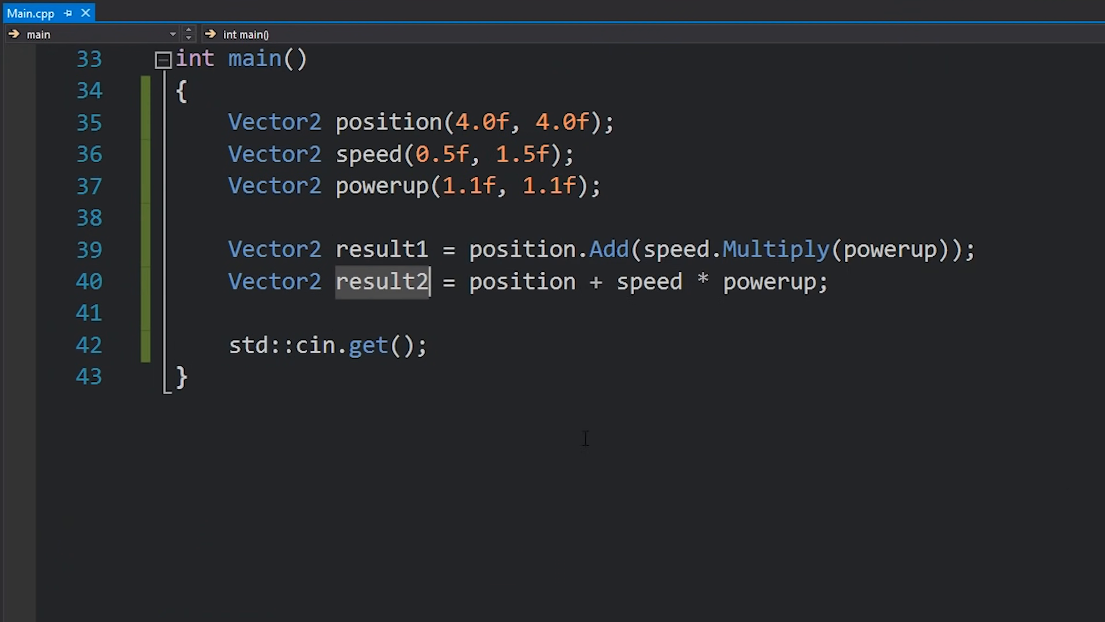
Add std::cout << result2 << std::endl; after the result2 line in main
key(enter)
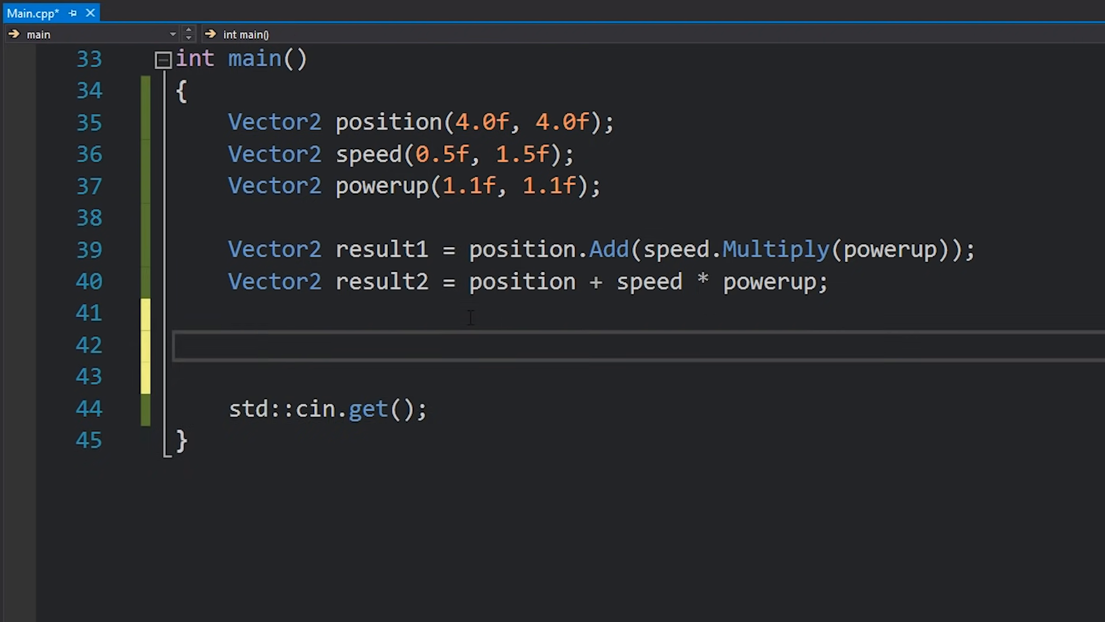
text(std::cout <<)
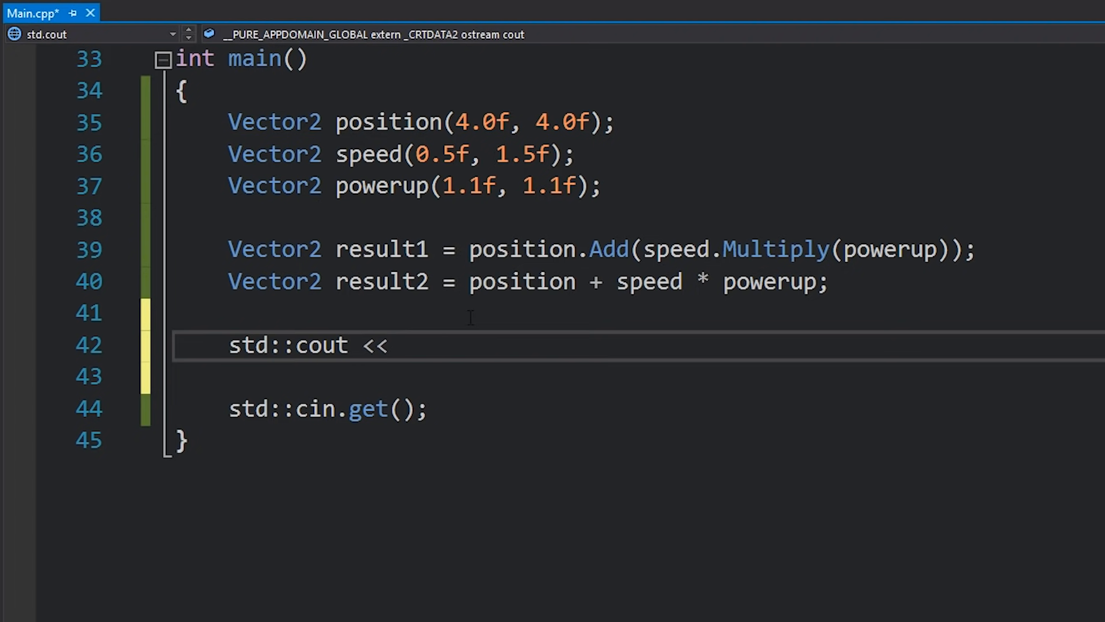
double_click(321, 345)
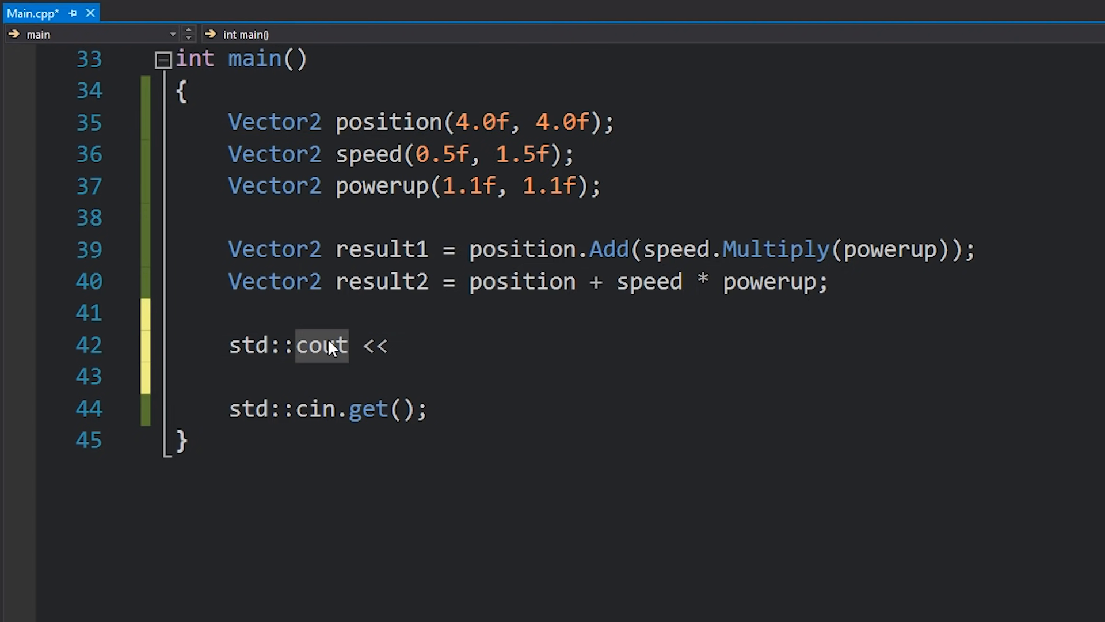
click(319, 345)
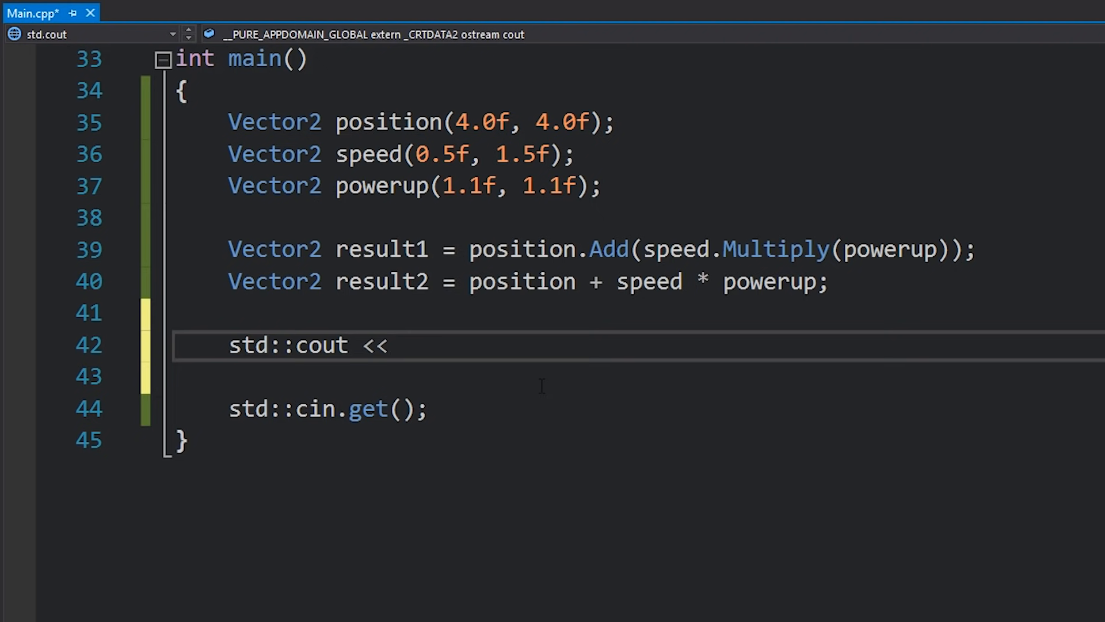
text(result2)
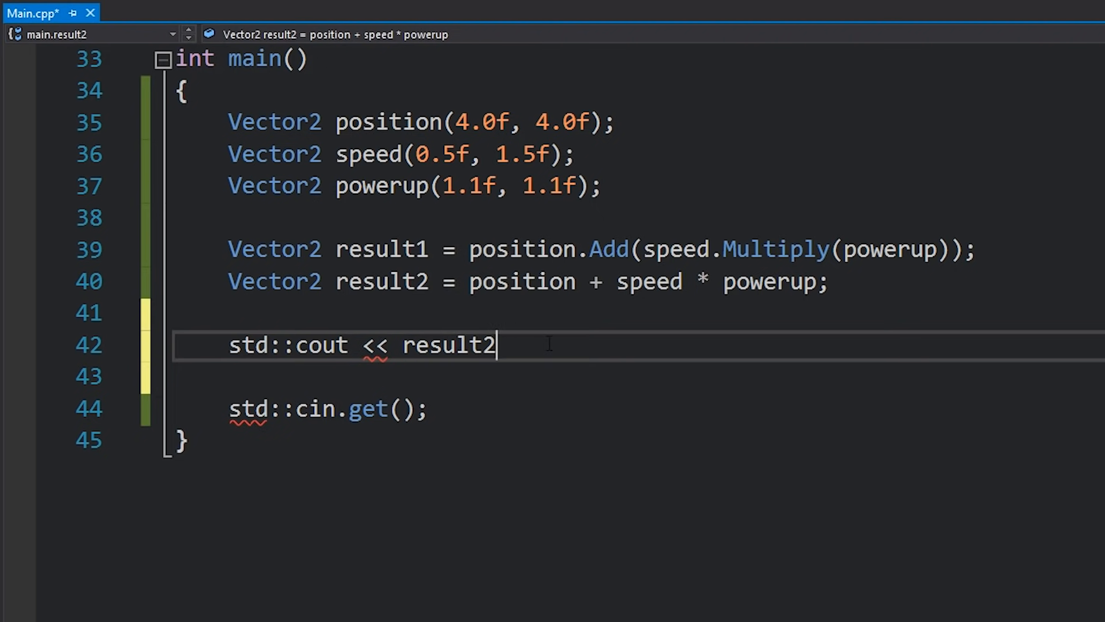
text(<< std::endl;)
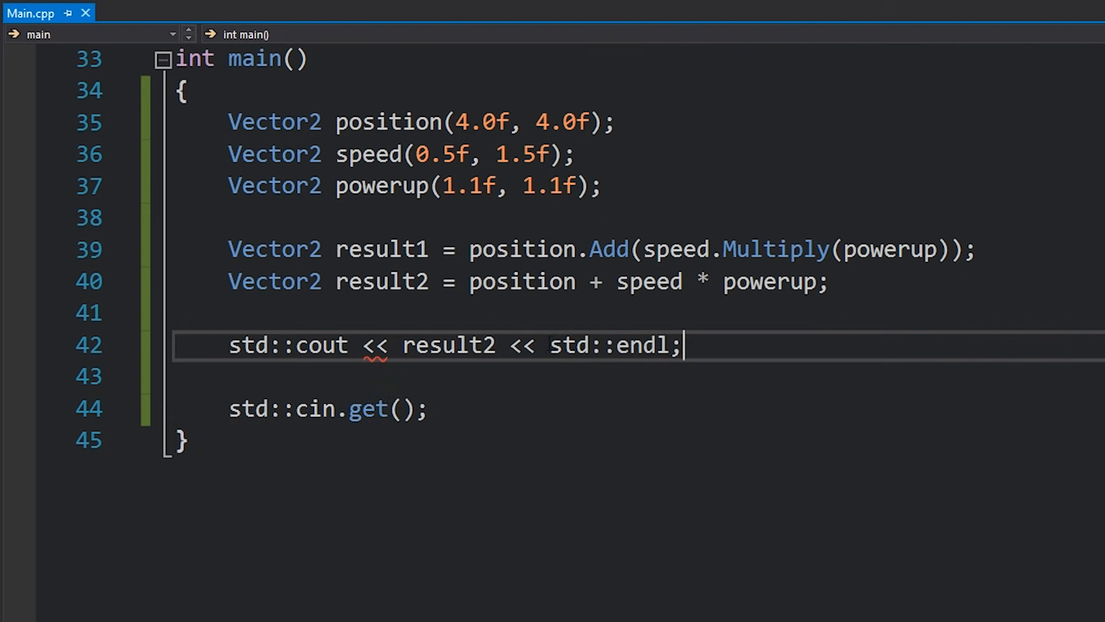
mouse_move(783, 358)
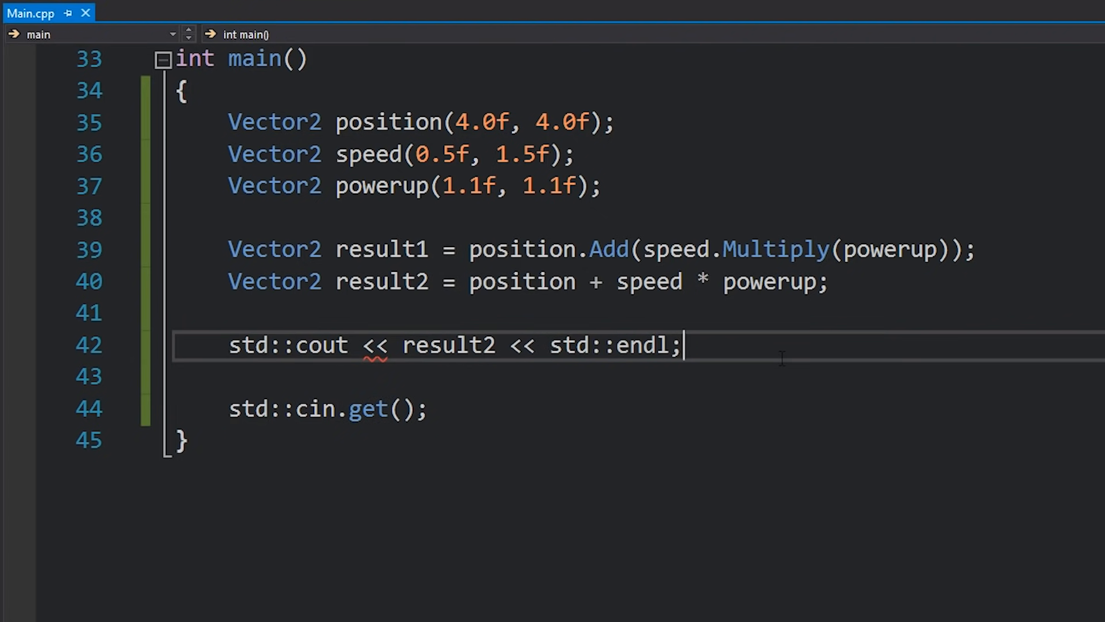
Inspect the flagged << output operator on the cout line
click(392, 346)
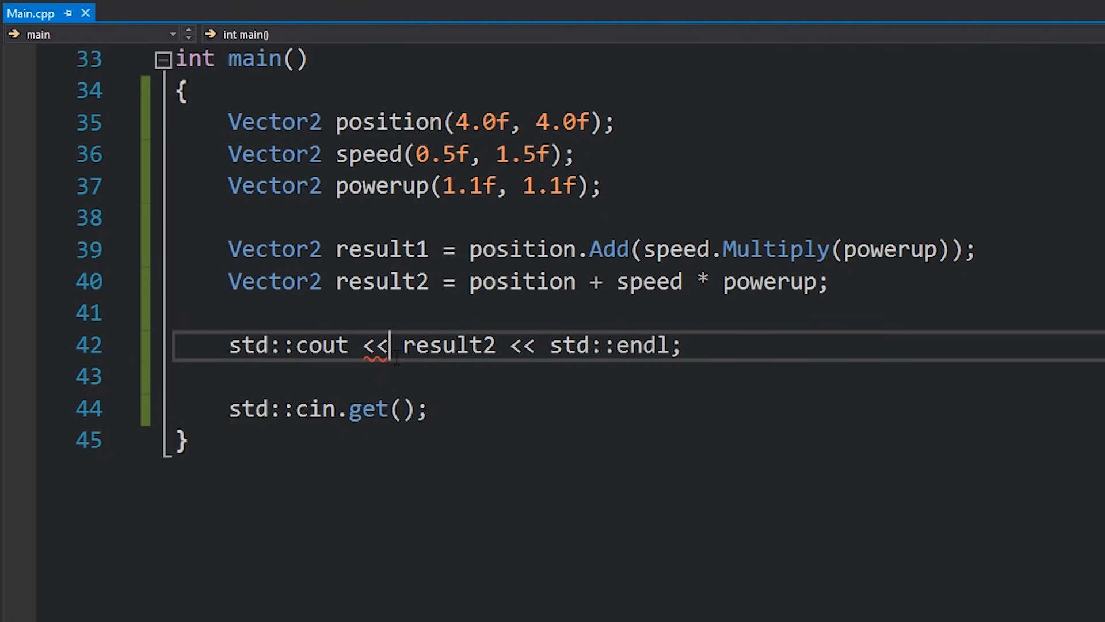
double_click(321, 346)
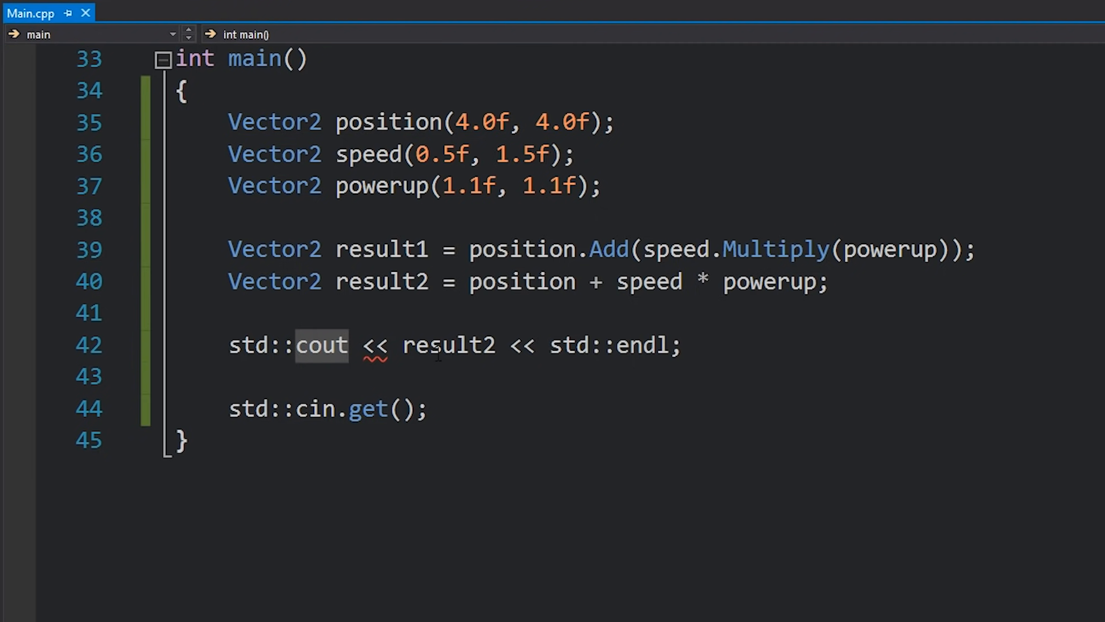
double_click(447, 345)
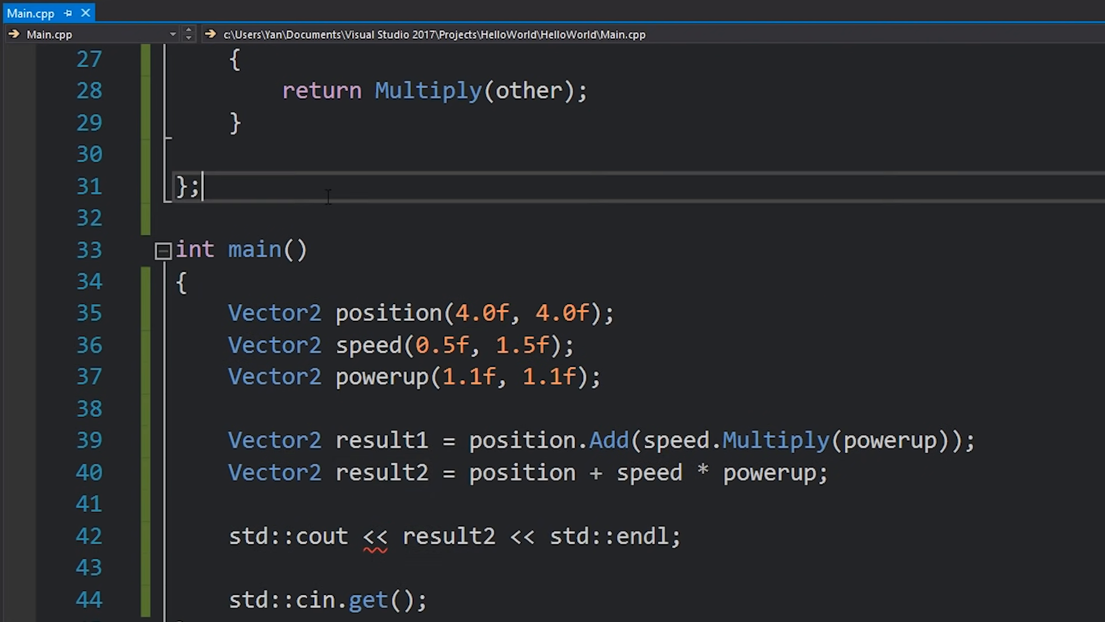
Write the signature std::ostream& operator<<(std::ostream& stream, const Vector2& other) below the struct
key(enter)
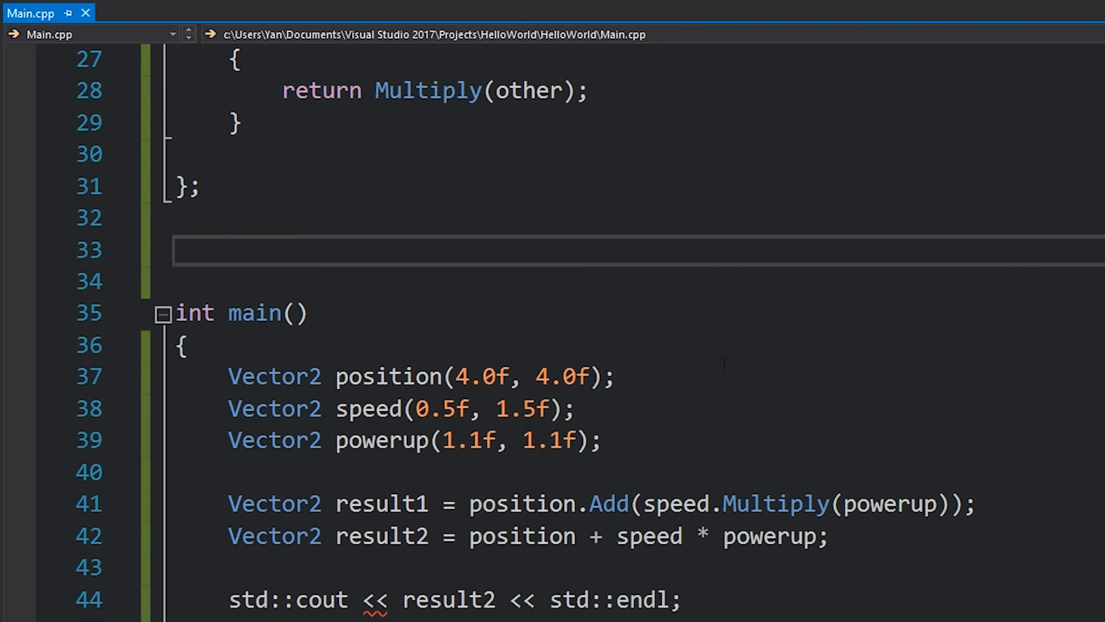
text(std::ostream&)
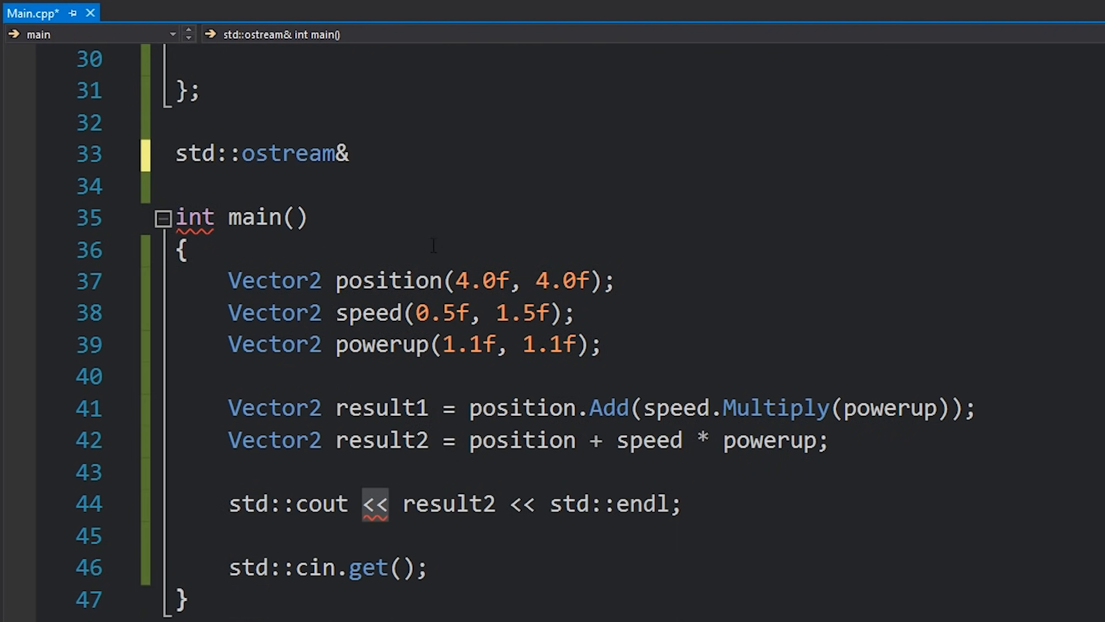
text(opre)
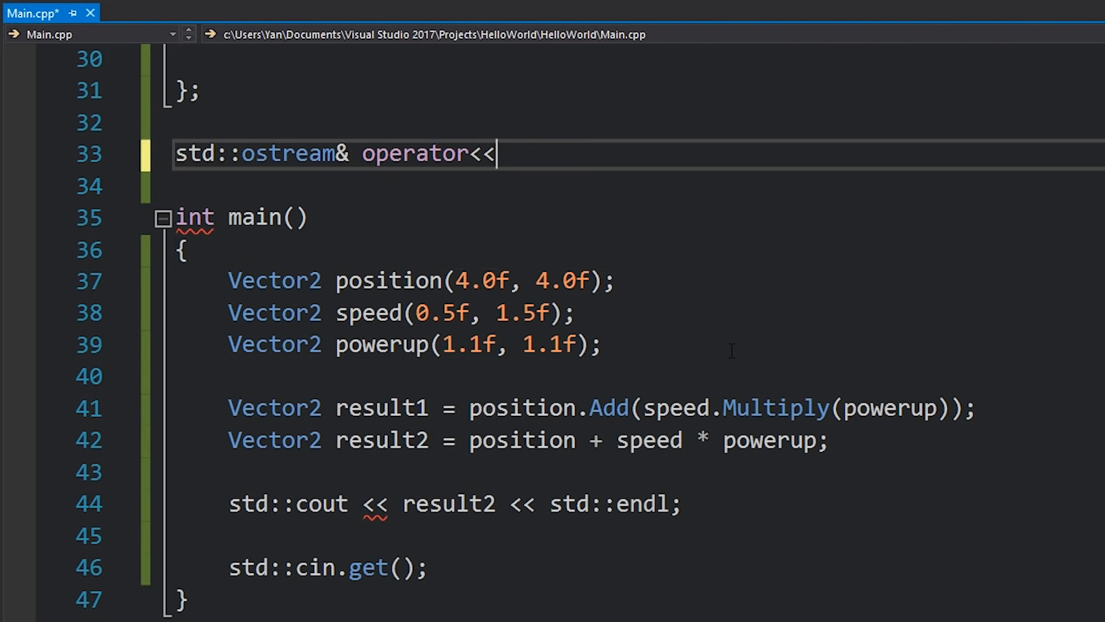
text((std::string&))
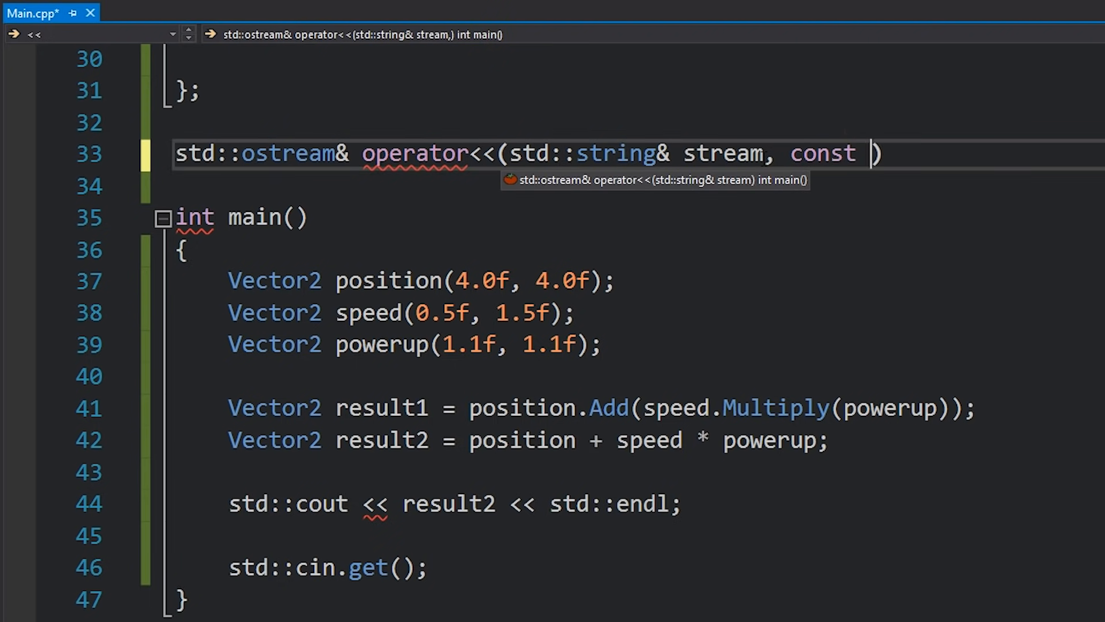
text(Vector2&)
text(stream <<)
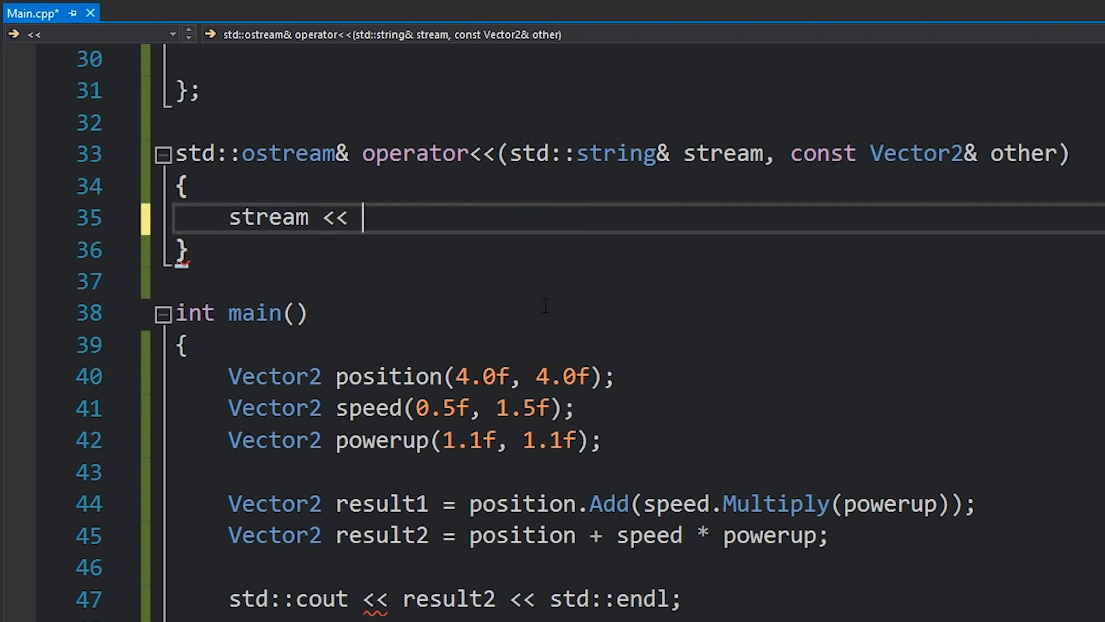
Stream other.x, a ", " separator and other.y in the operator<< body
text(other.x)
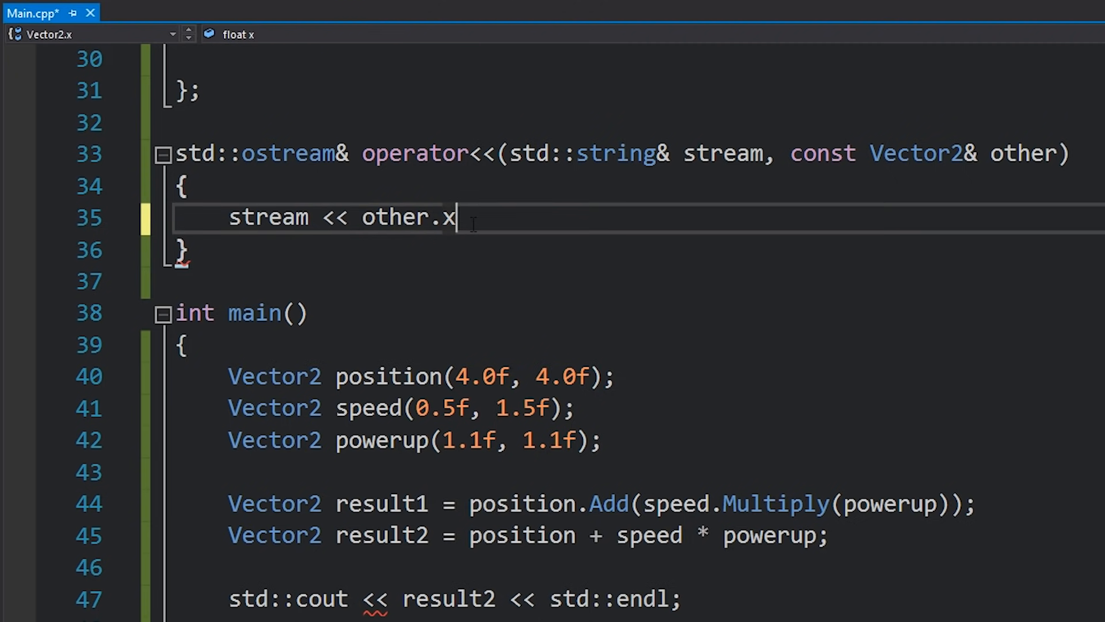
text(<< "")
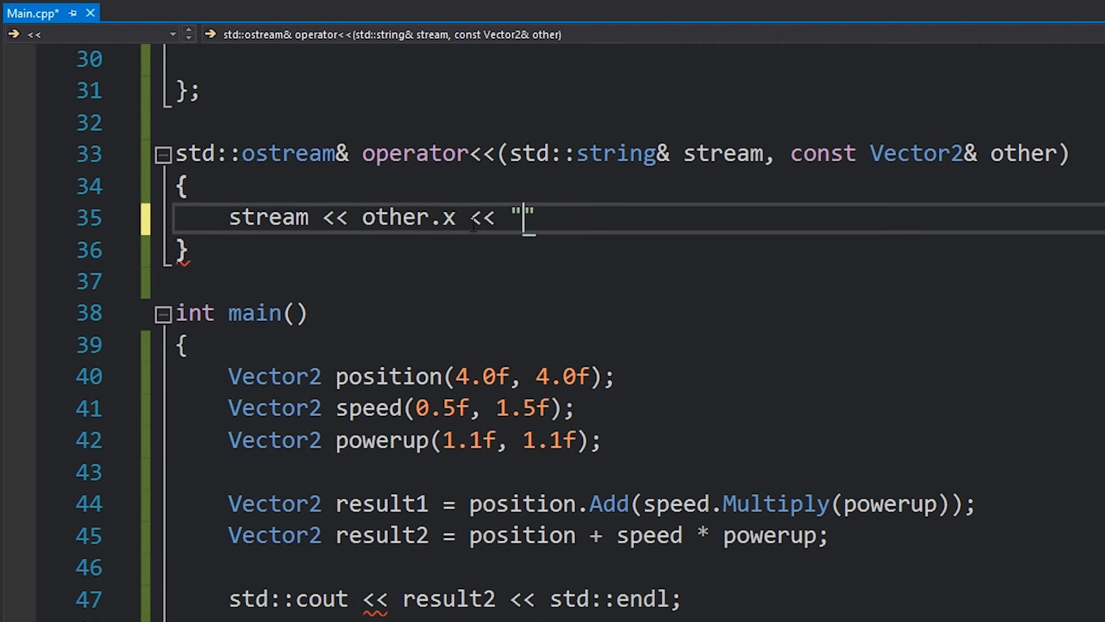
text(, " << other.y;)
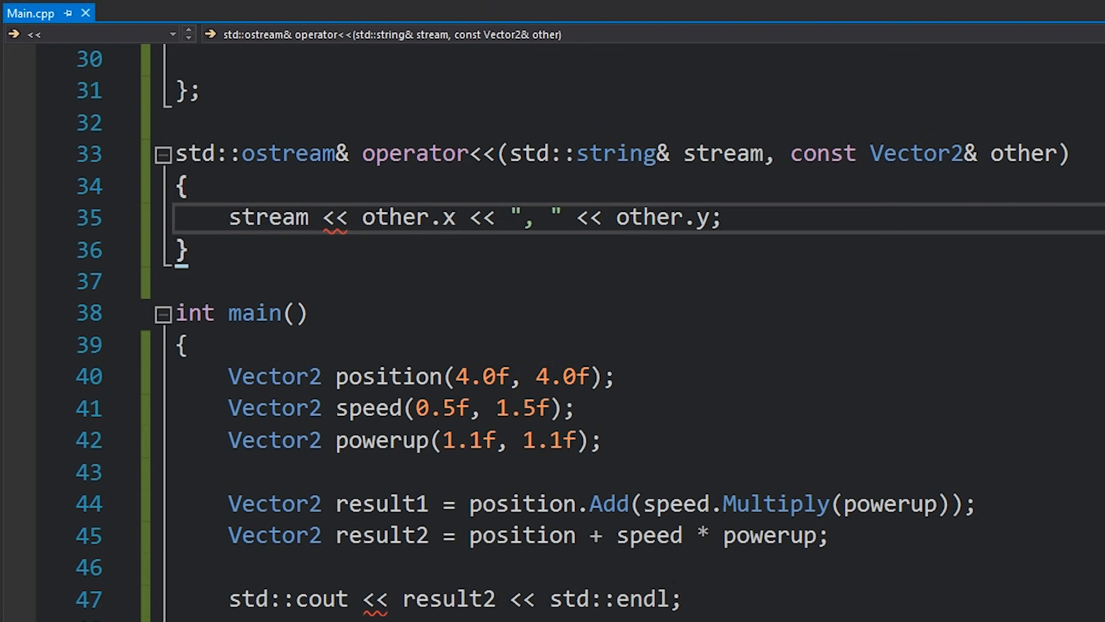
double_click(614, 153)
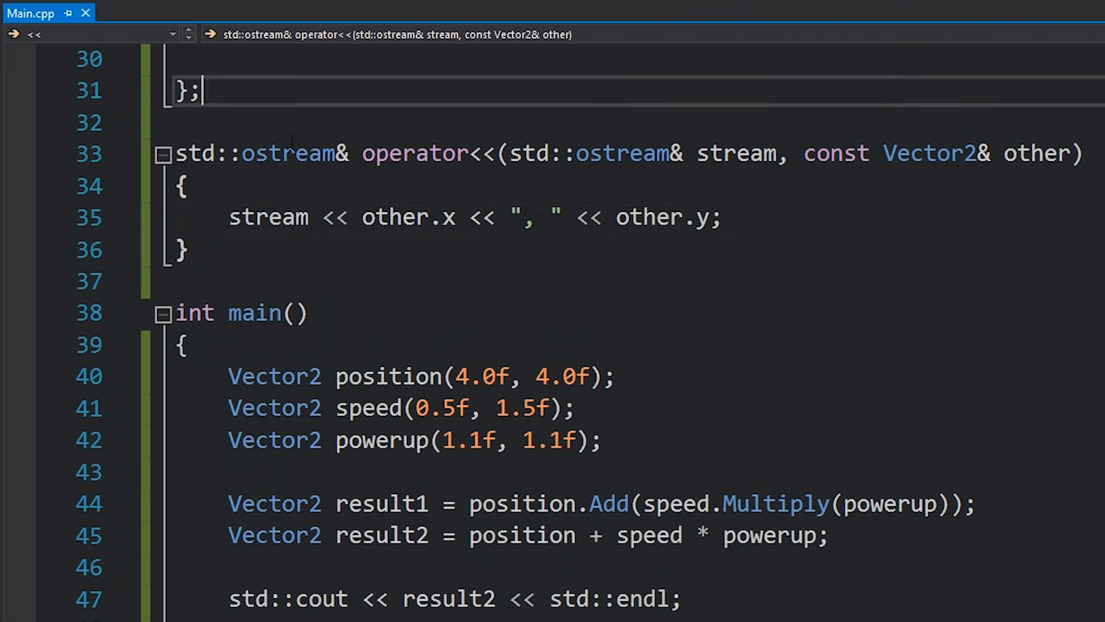
End operator<< with return stream; after the output statement
key(enter)
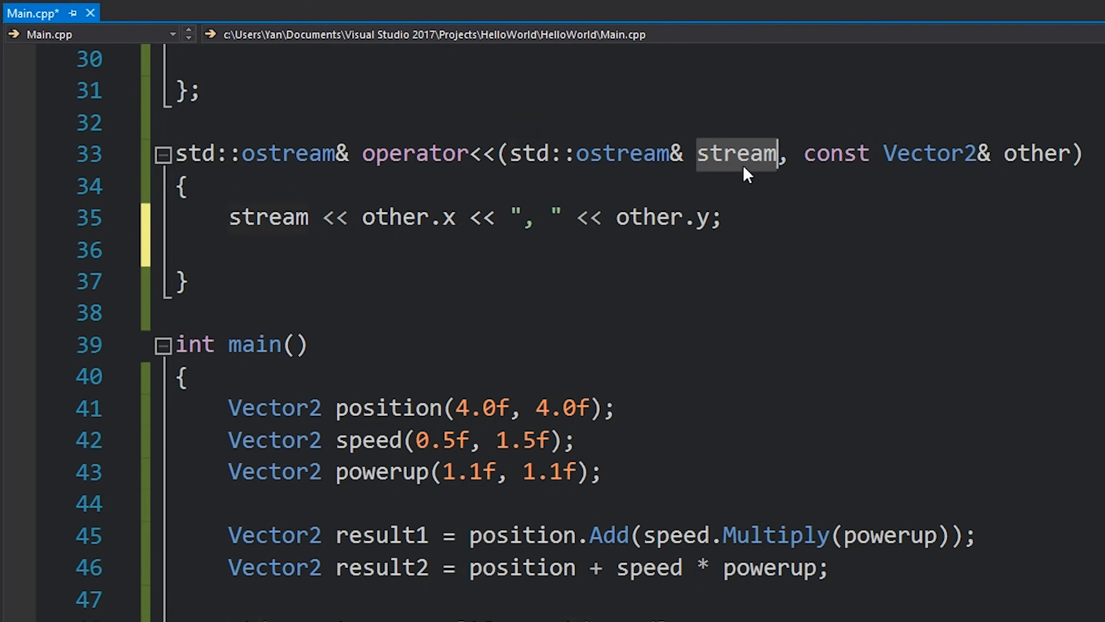
text(return stream;)
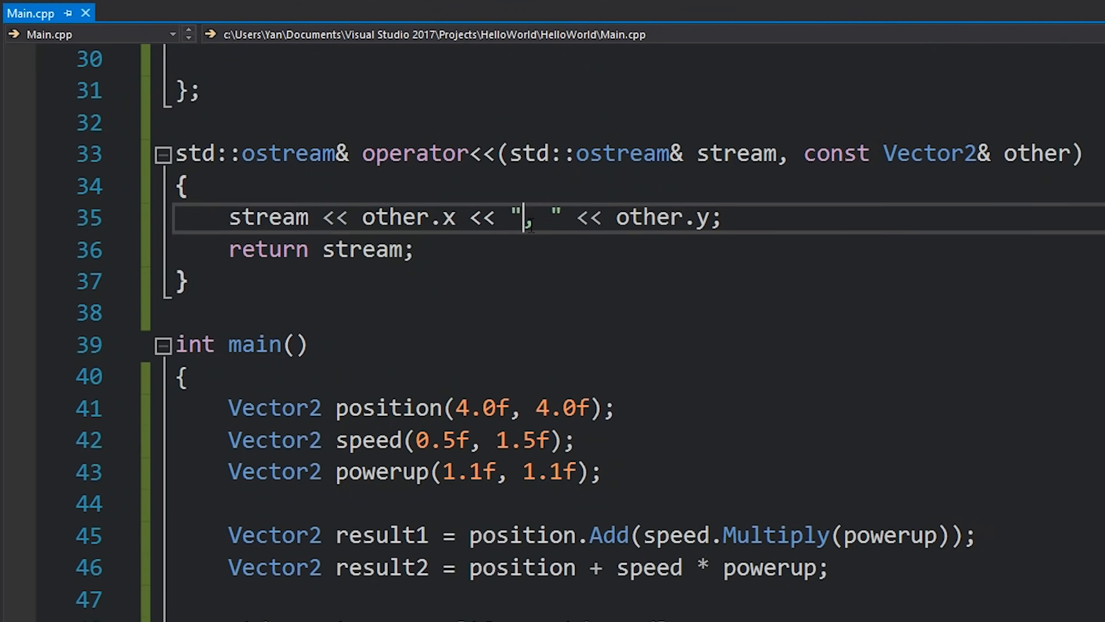
Replace the ToString placeholder in Vector2 with an equals() member stub
scroll(up, 3)
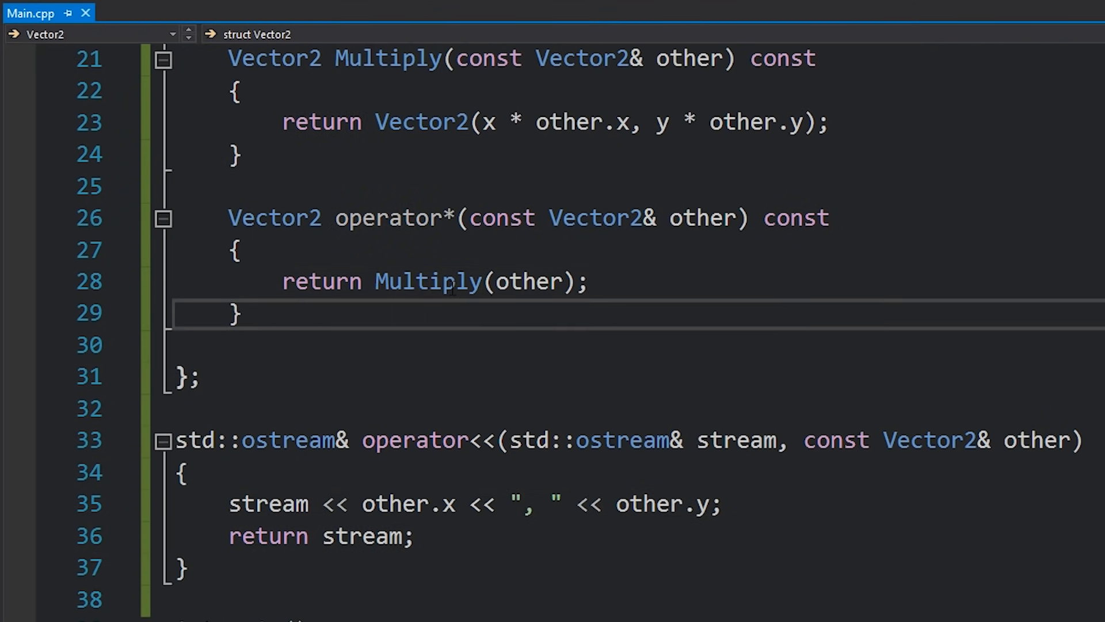
text(ToString)
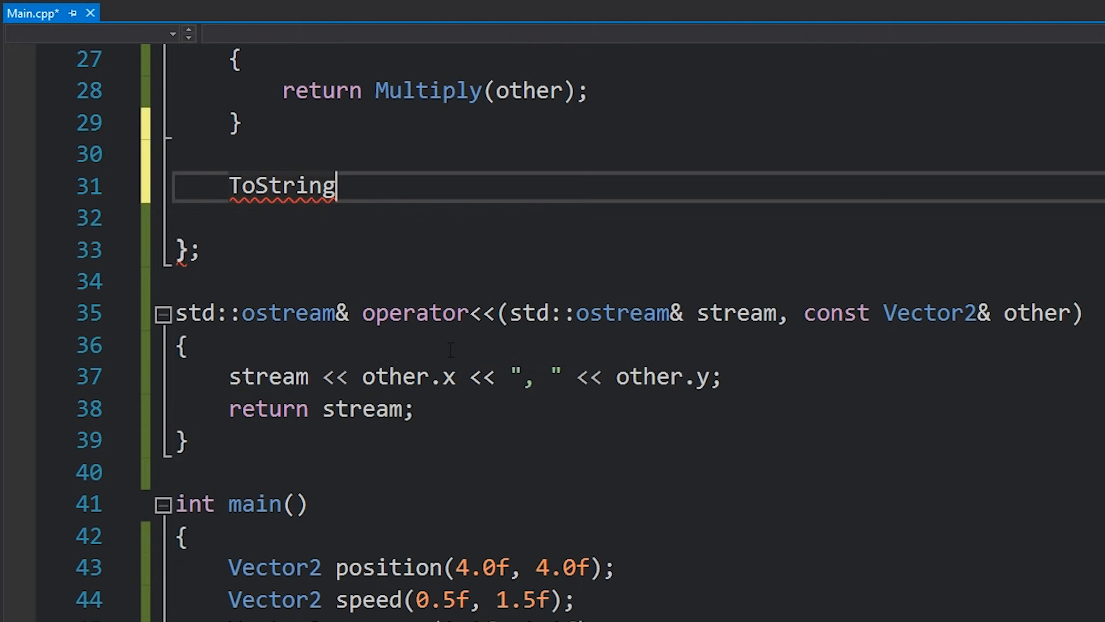
scroll(up, 3)
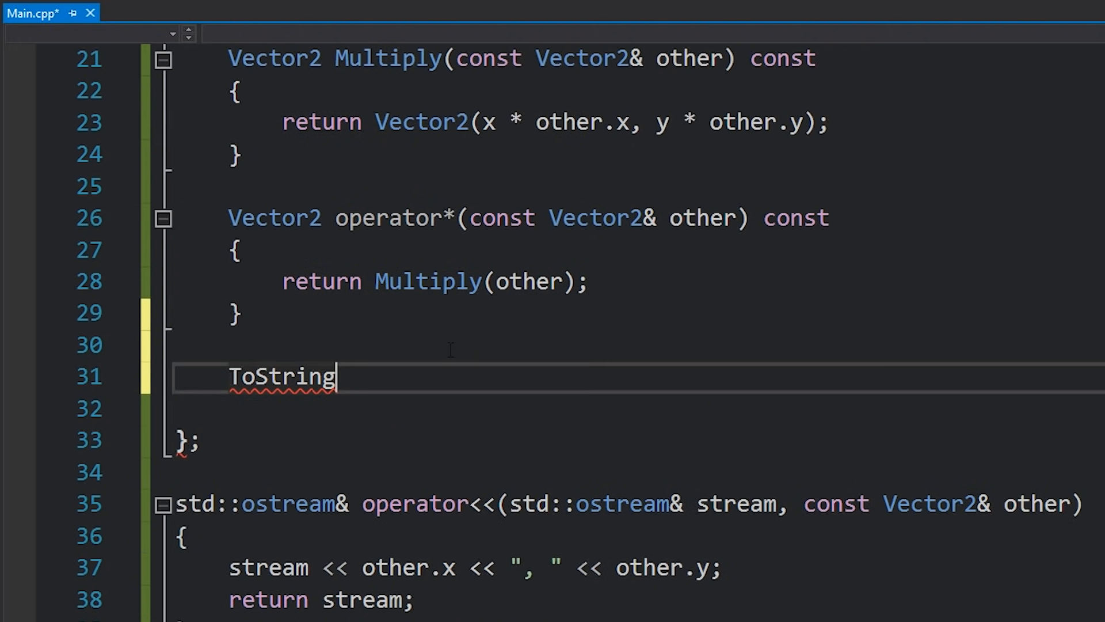
mouse_move(443, 418)
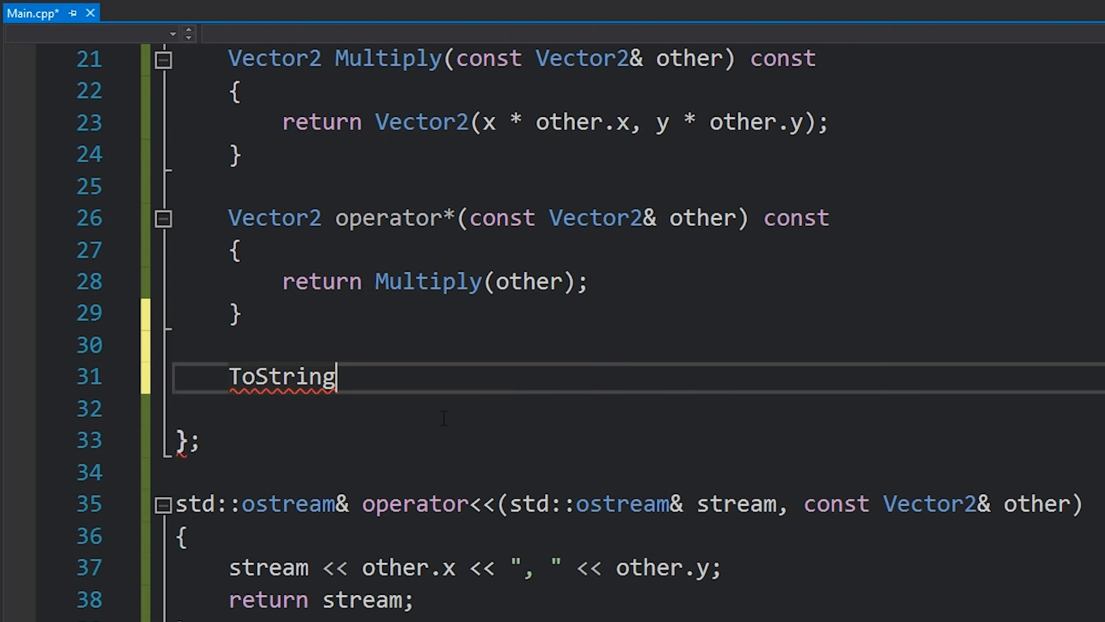
double_click(282, 375)
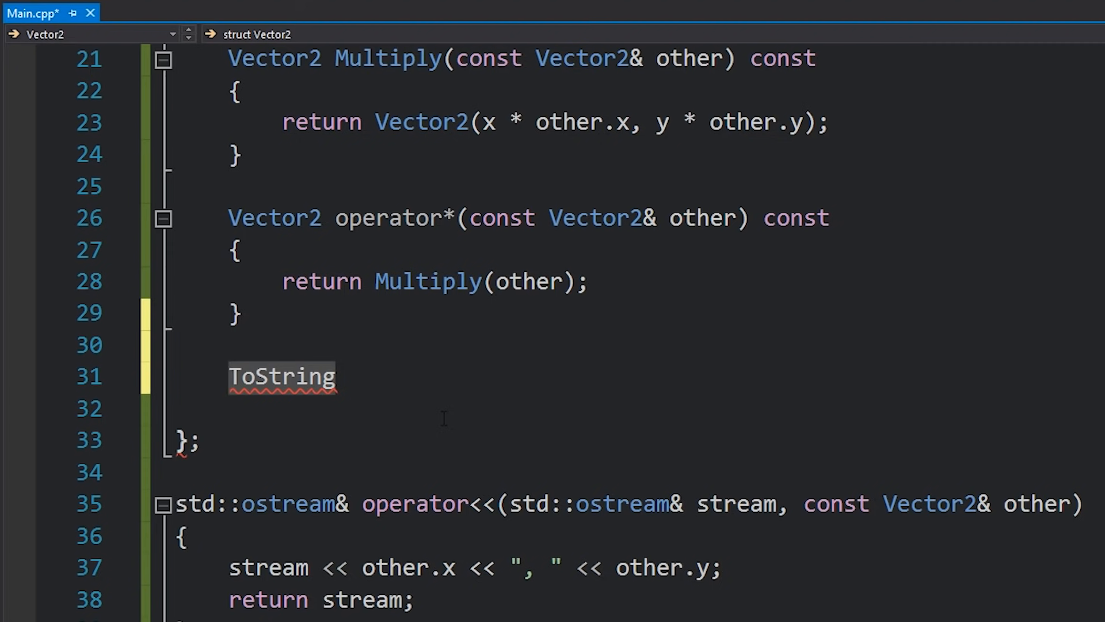
text(==)
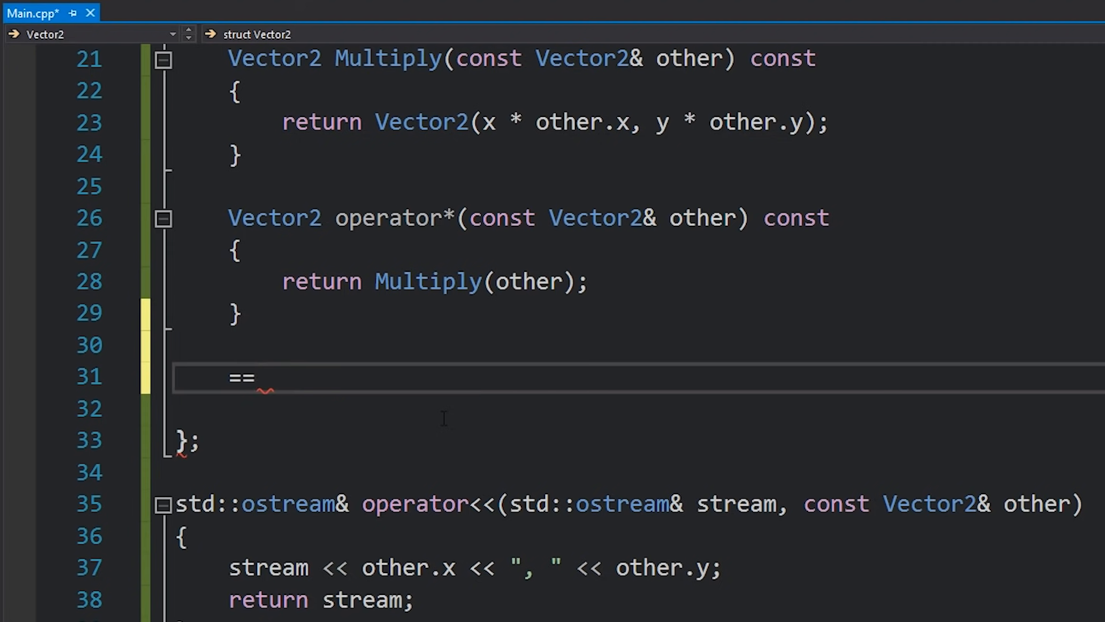
text(equals)
text(if (result1.)
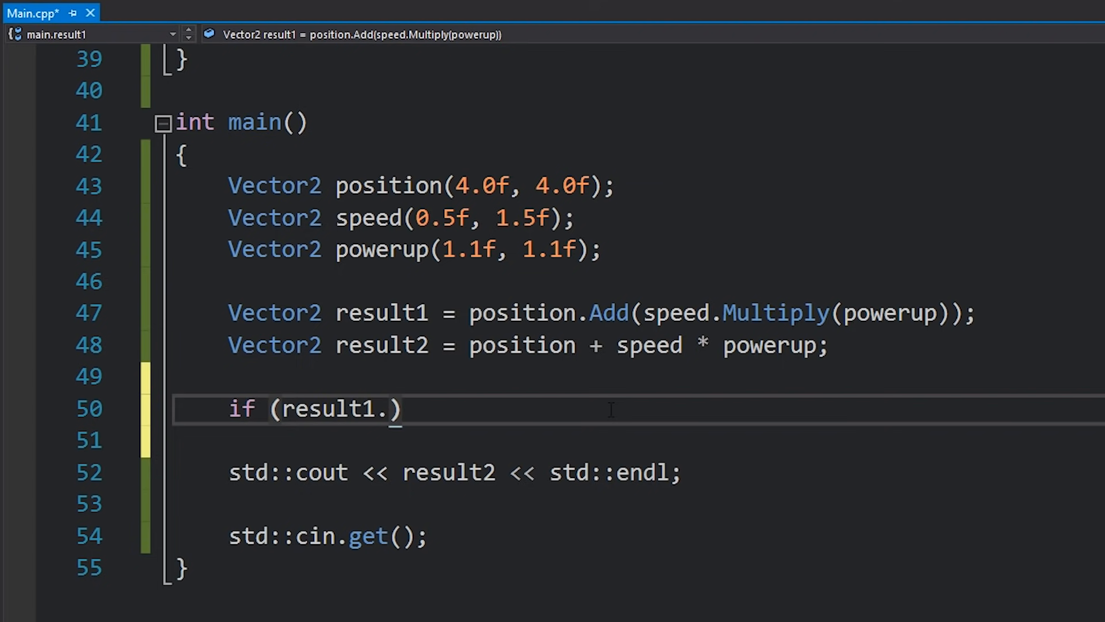
Add if (!result1.equals(result2)) in main above the cout line
text(equals(result2)
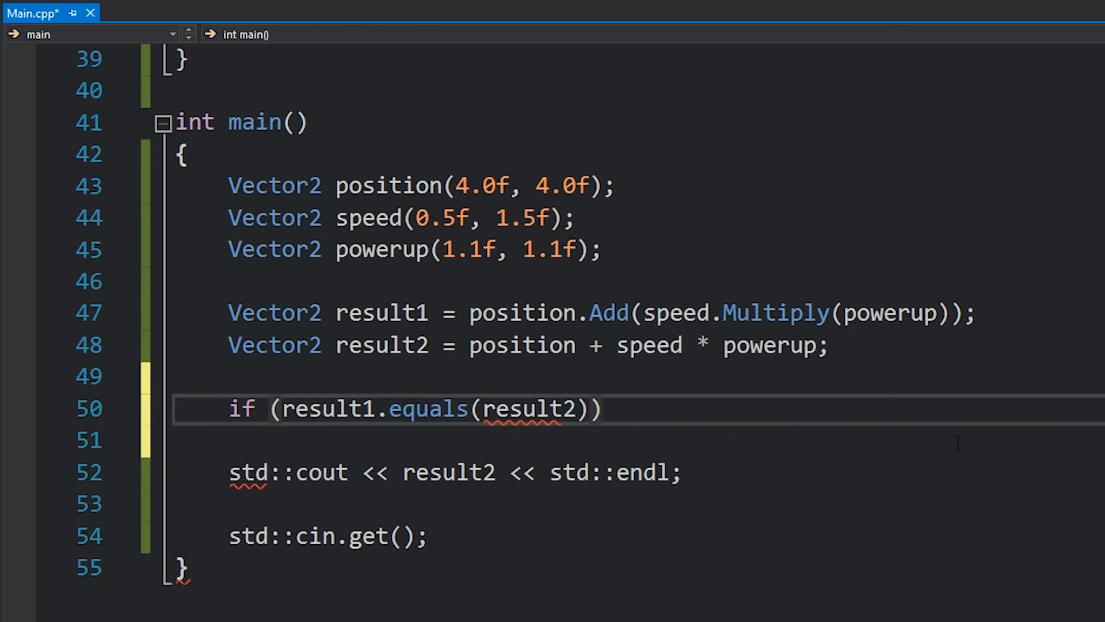
text(!)
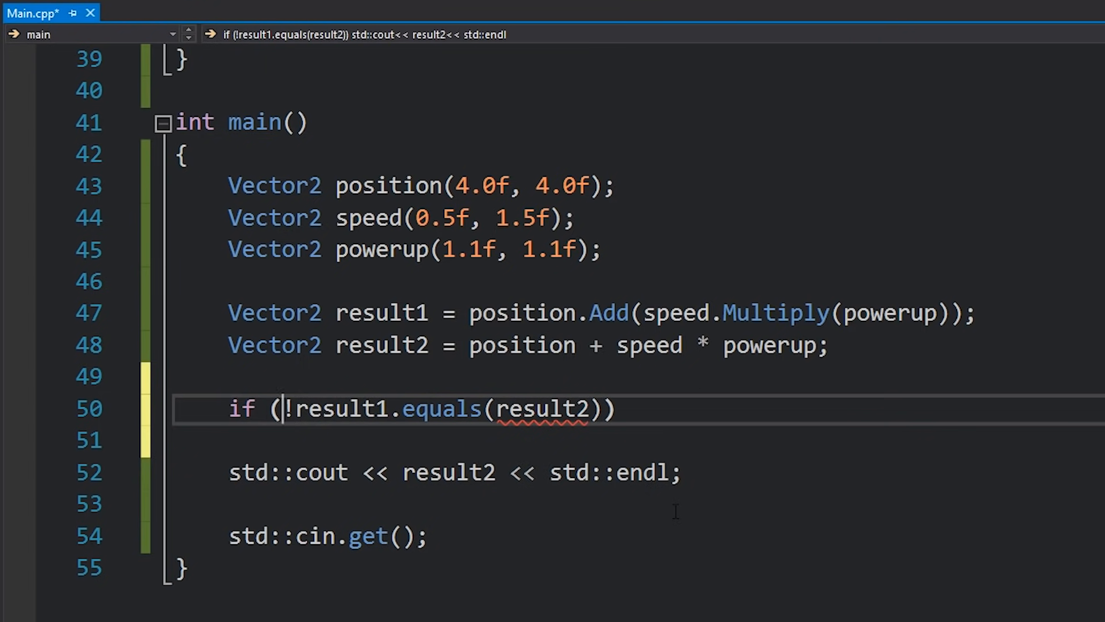
scroll(up, 3)
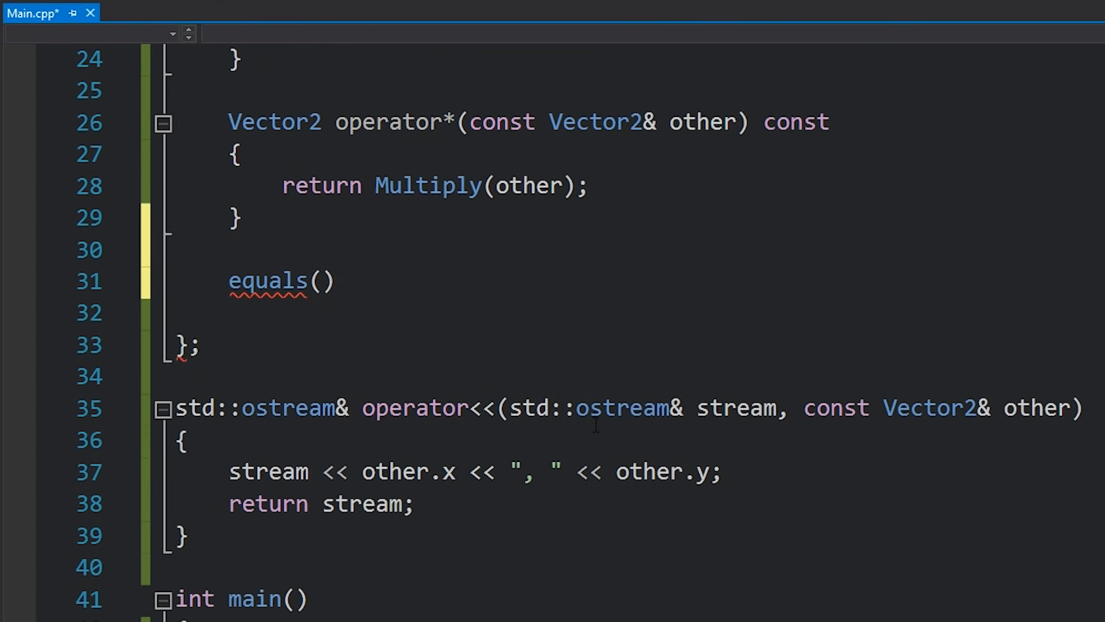
Define bool operator==(const Vector2& other) const returning x == other.x && y == other.y
text(bool)
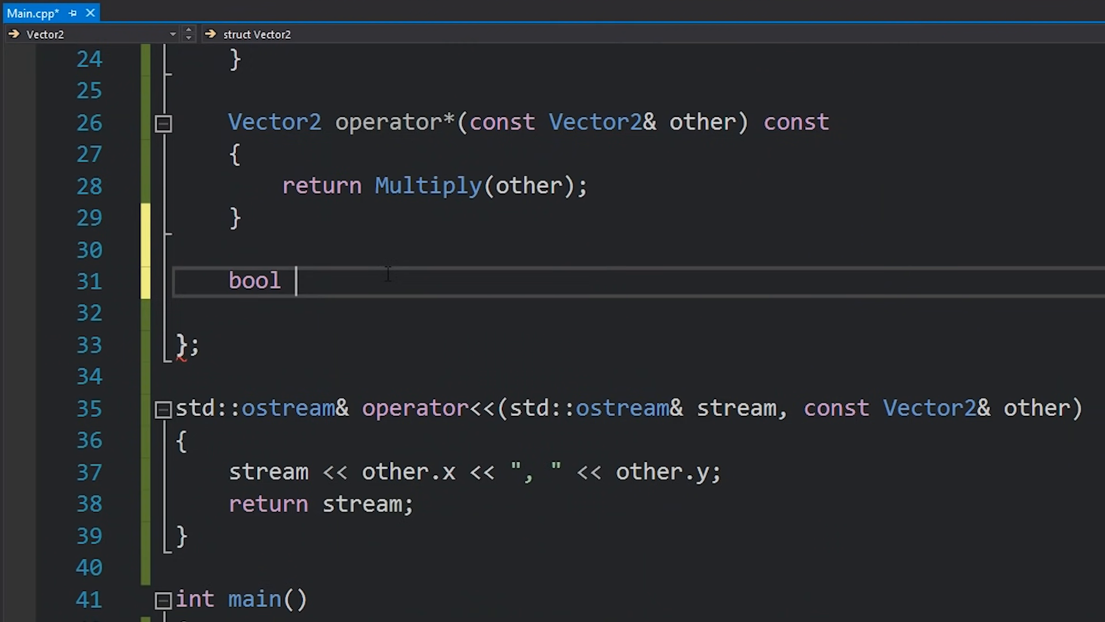
text(op)
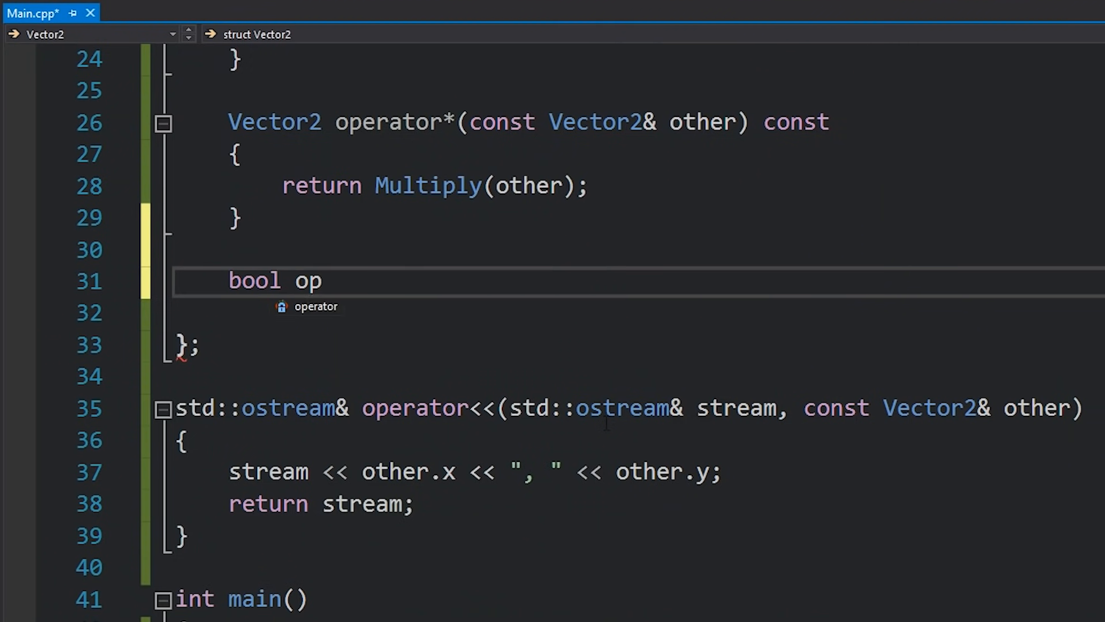
text(erator==(const Vector2& other)
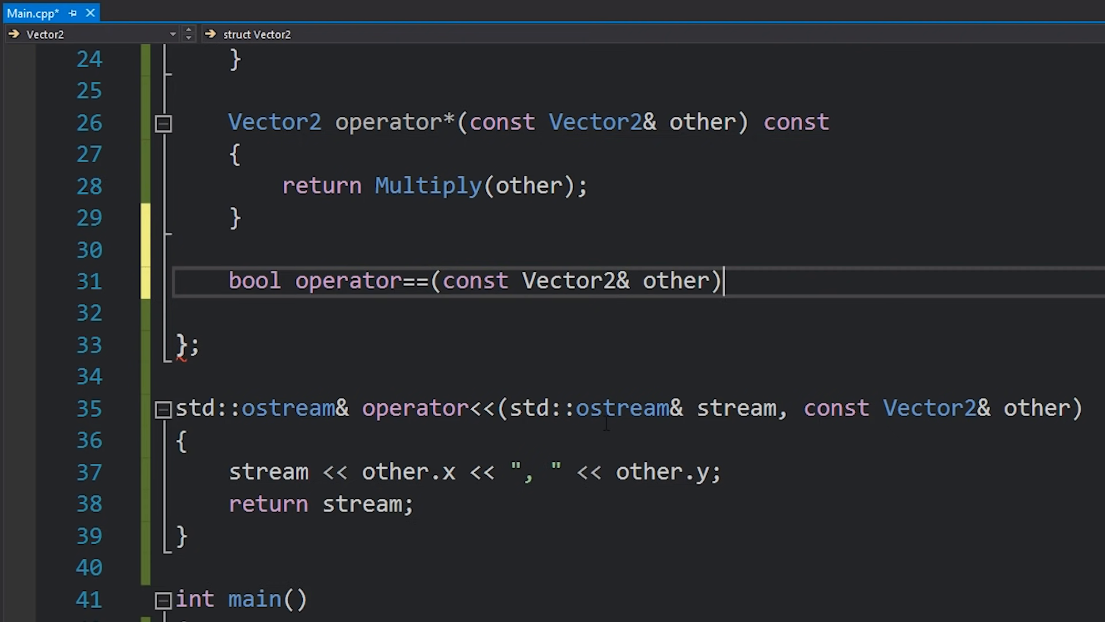
text(const)
click(639, 313)
text({)
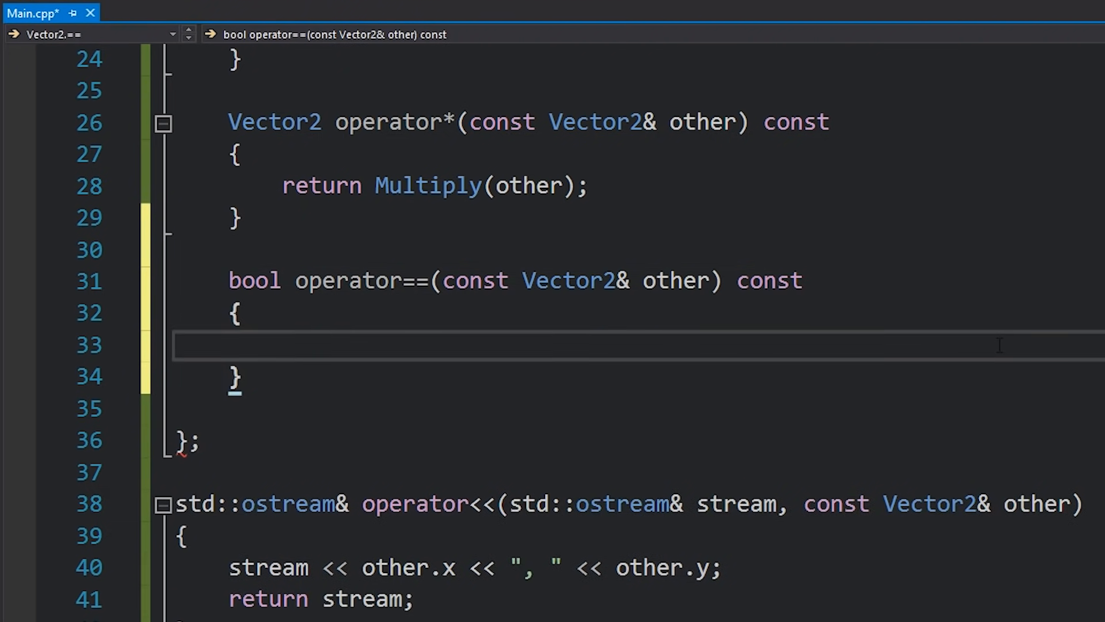
text(return x)
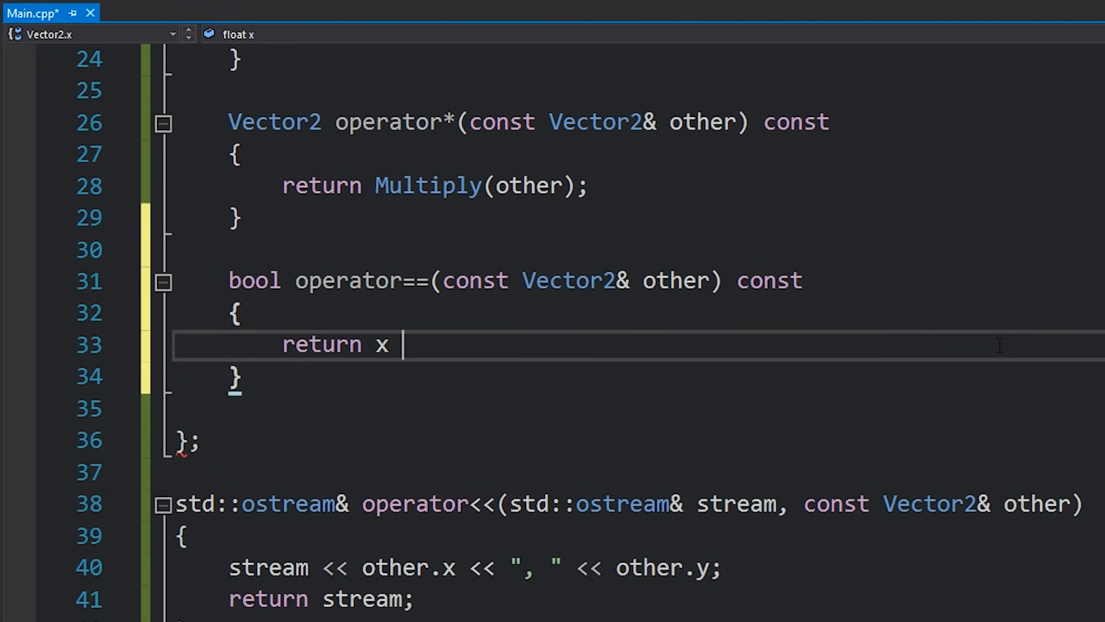
text(== other.x &&)
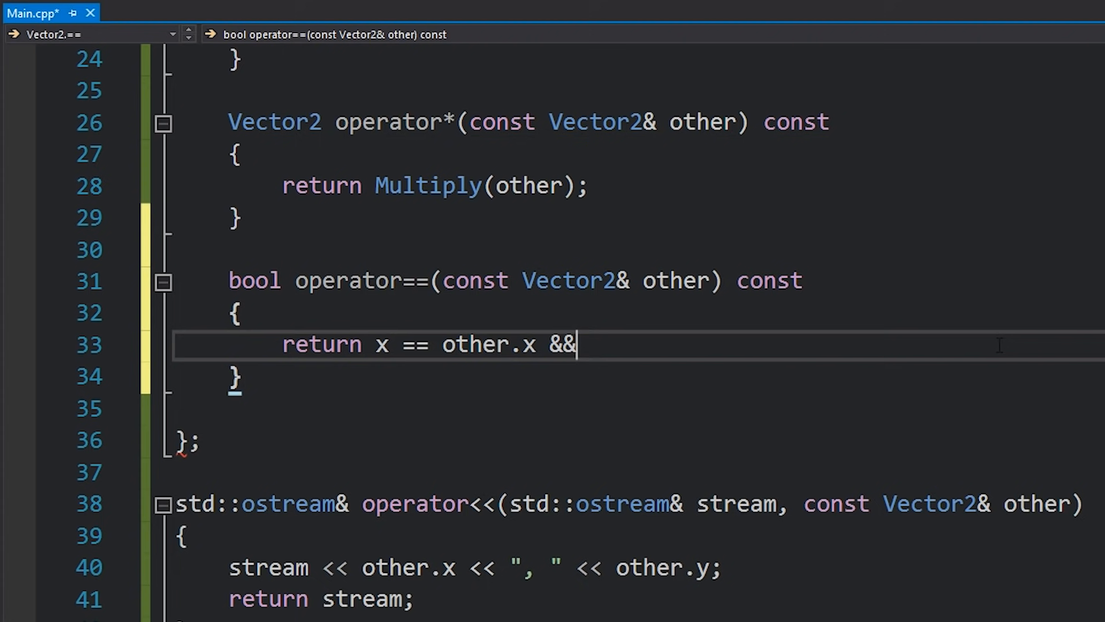
text(y == other.y)
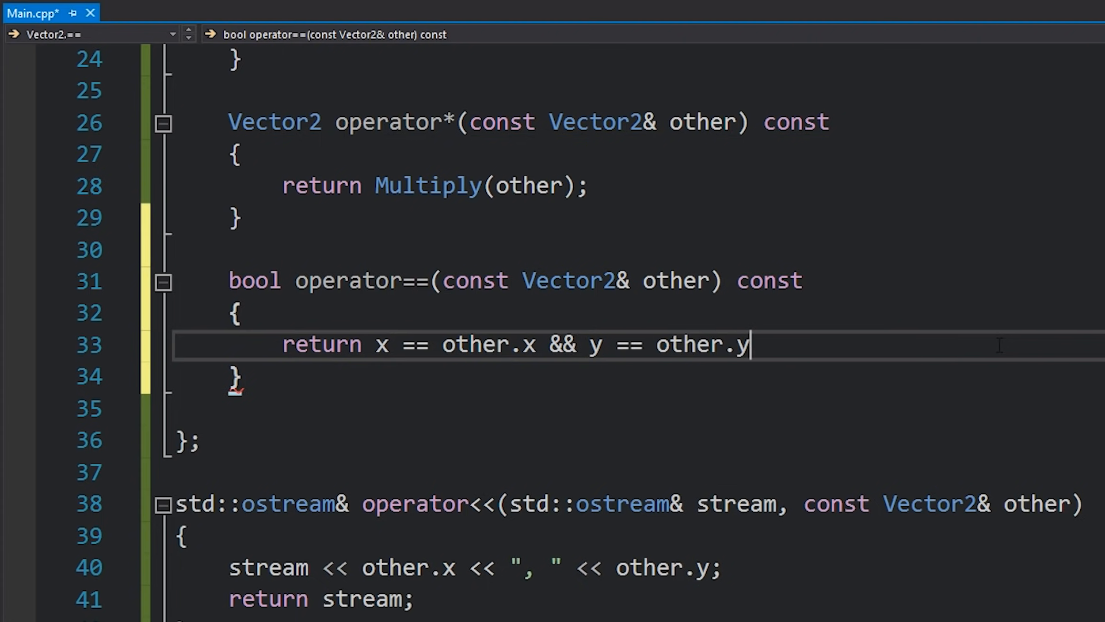
text(;)
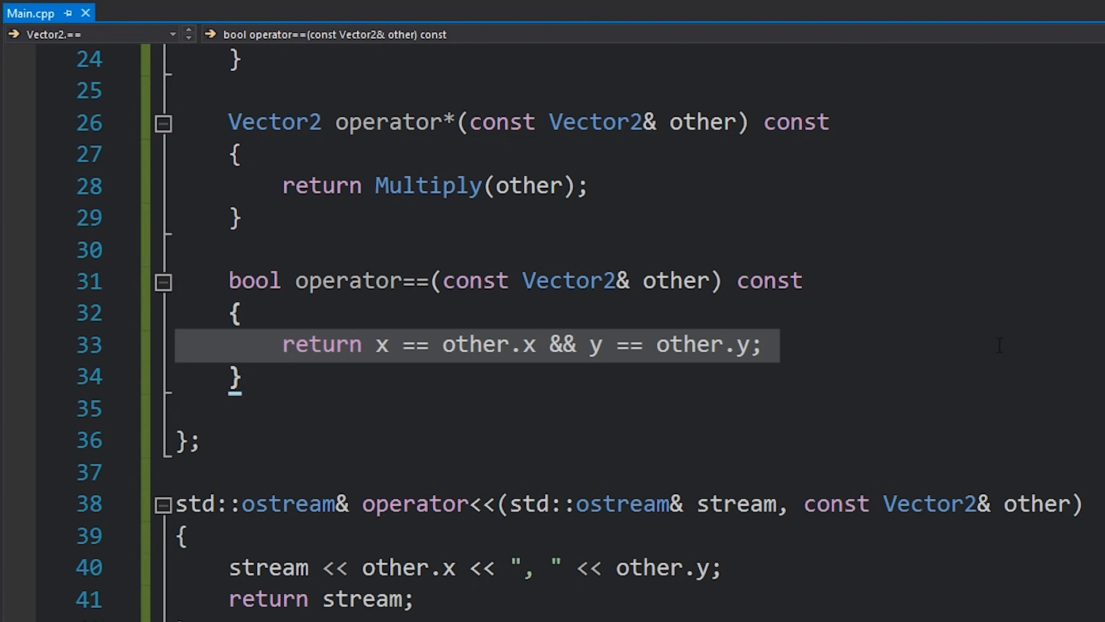
scroll(down, 3)
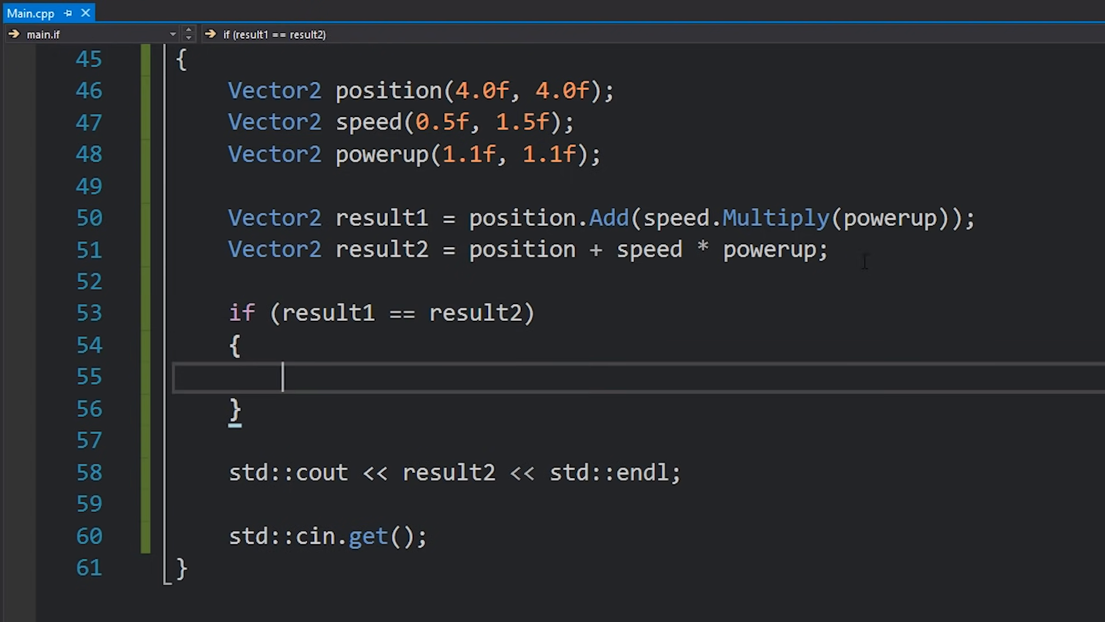
Add bool operator!=(const Vector2& other) const returning !(*this == other)
scroll(up, 3)
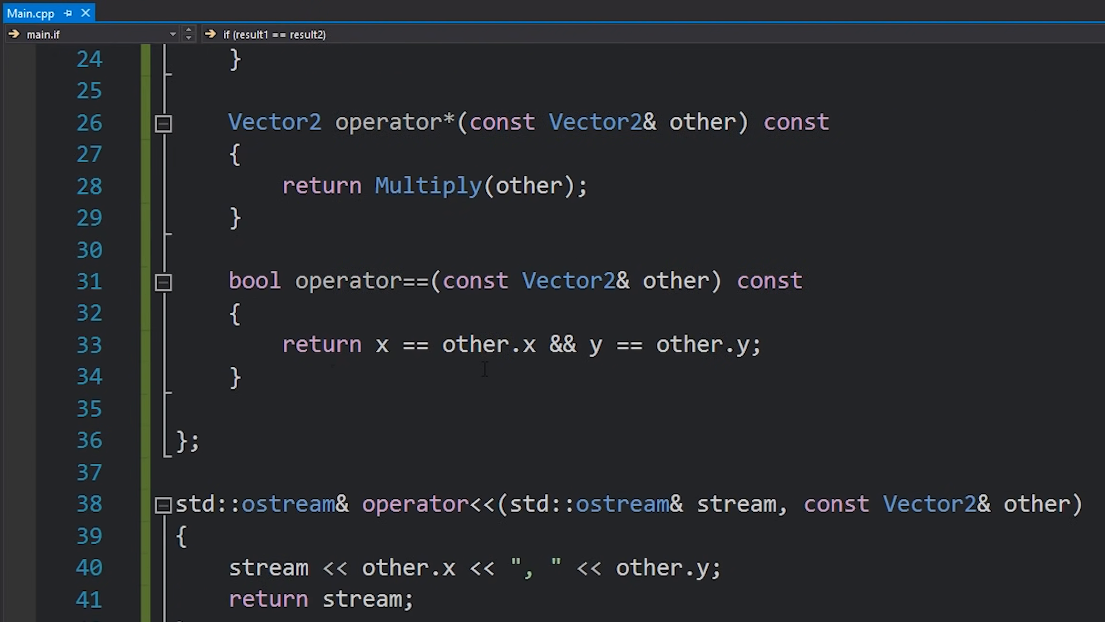
key(Enter)
text(return)
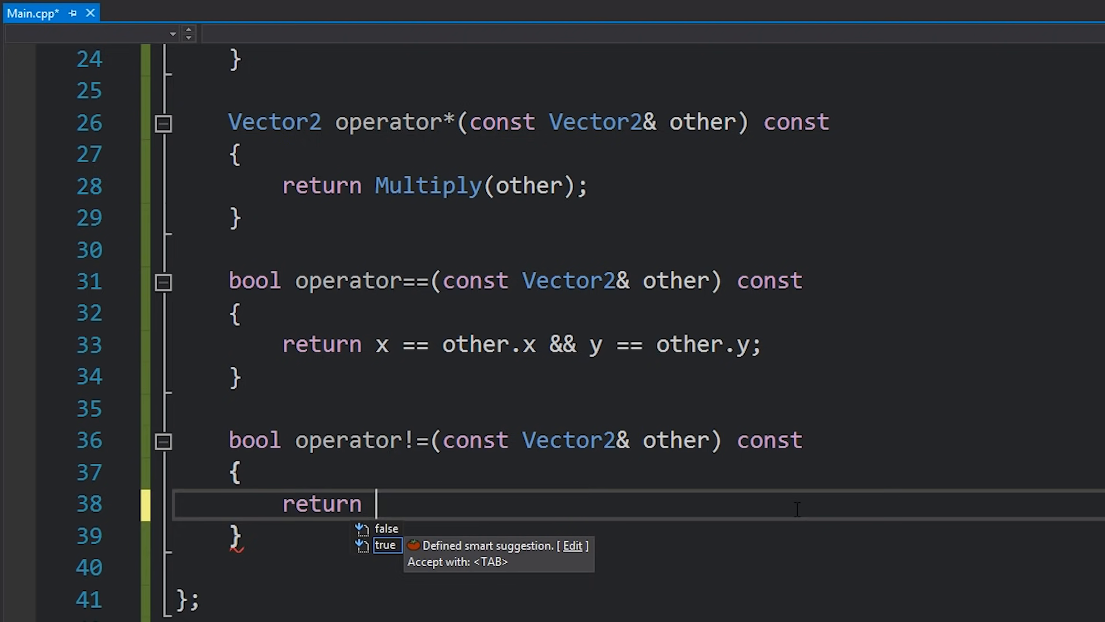
text(*this =)
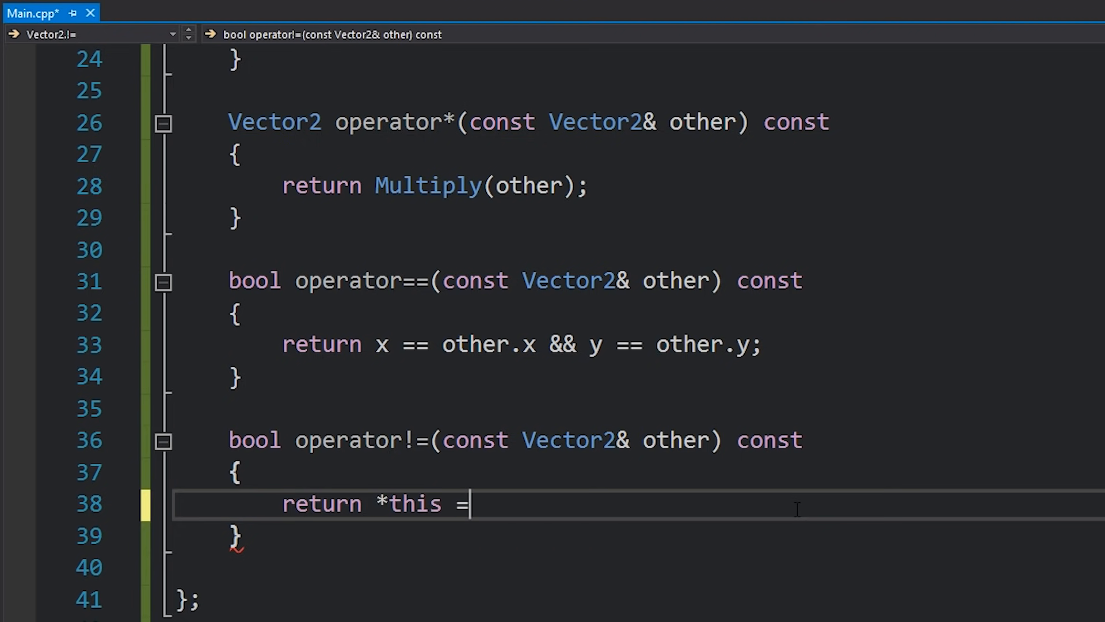
text(= other;)
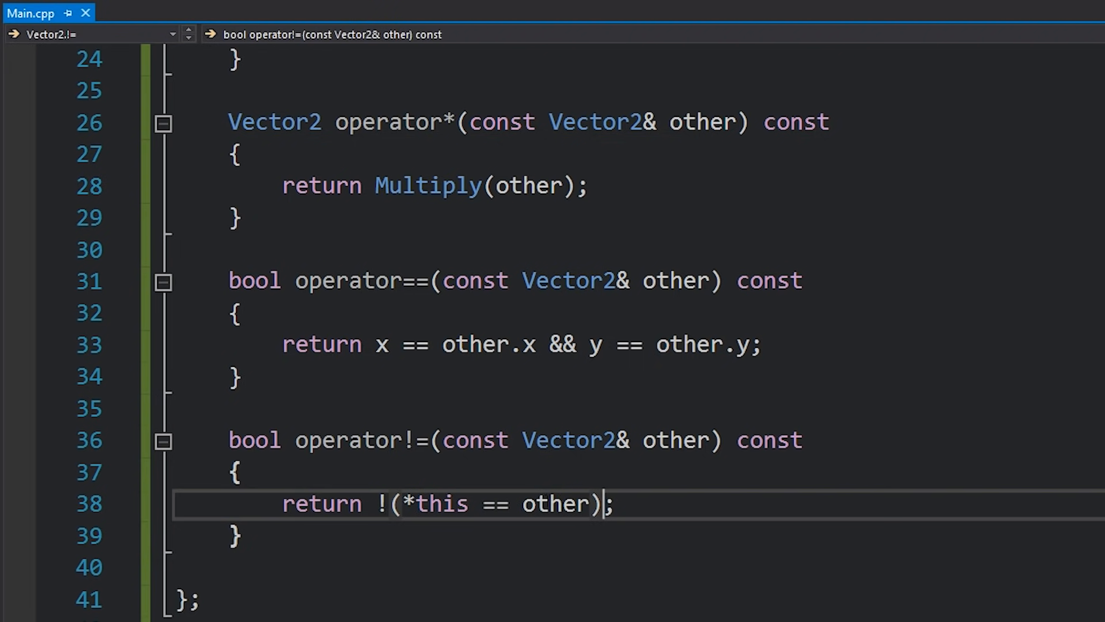
scroll(down, 3)
text(return)
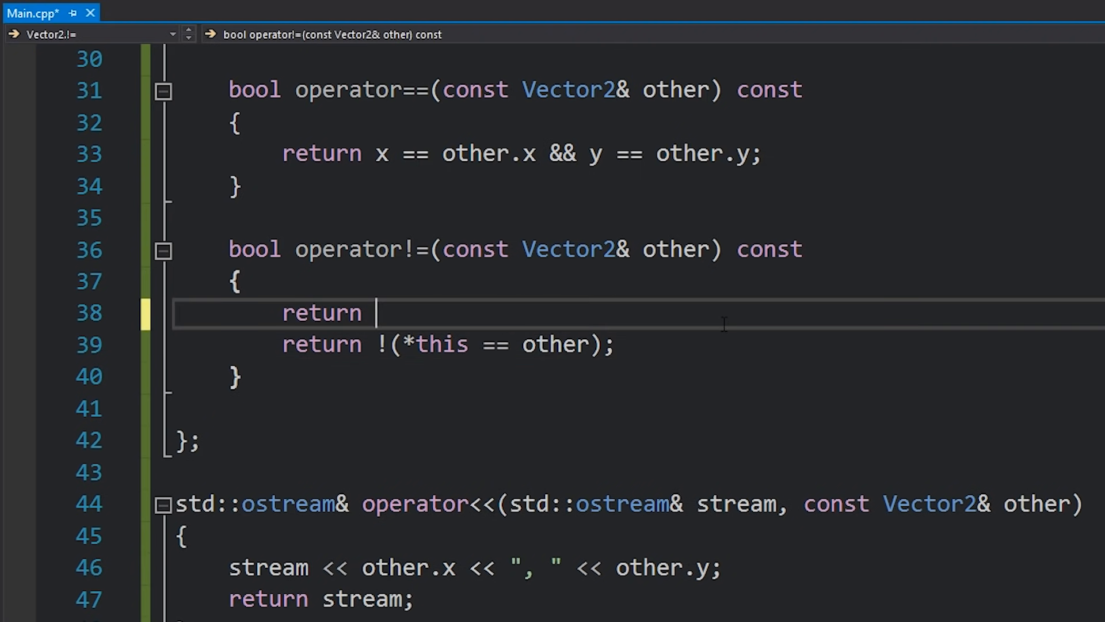
Try return !operator==(other); then revert operator!= to return !(*this == other);
text(operator==(other);)
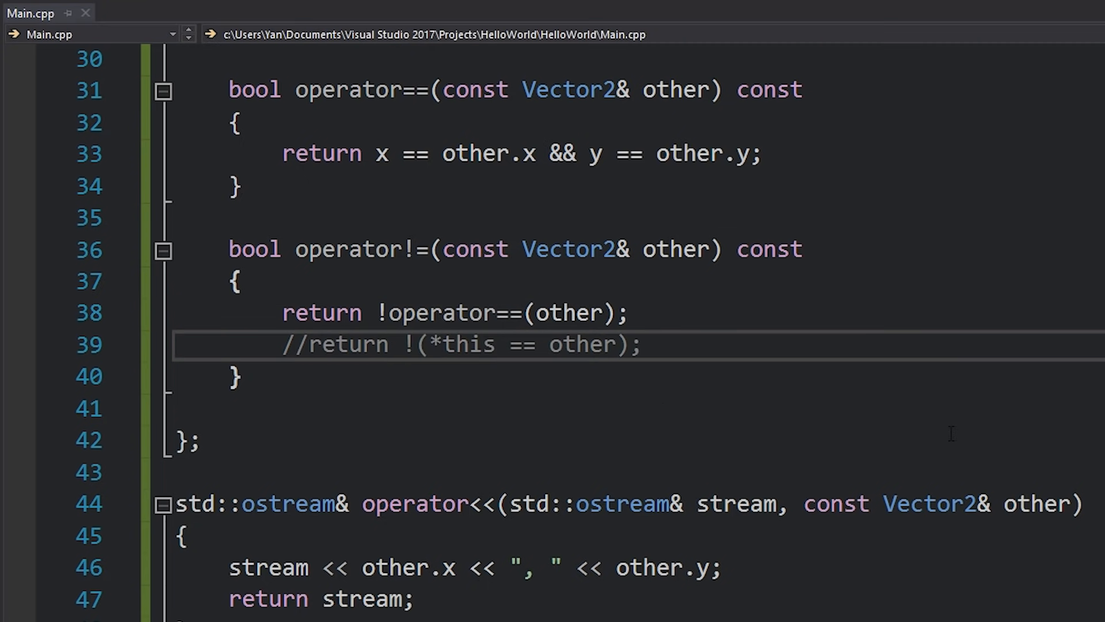
click(318, 313)
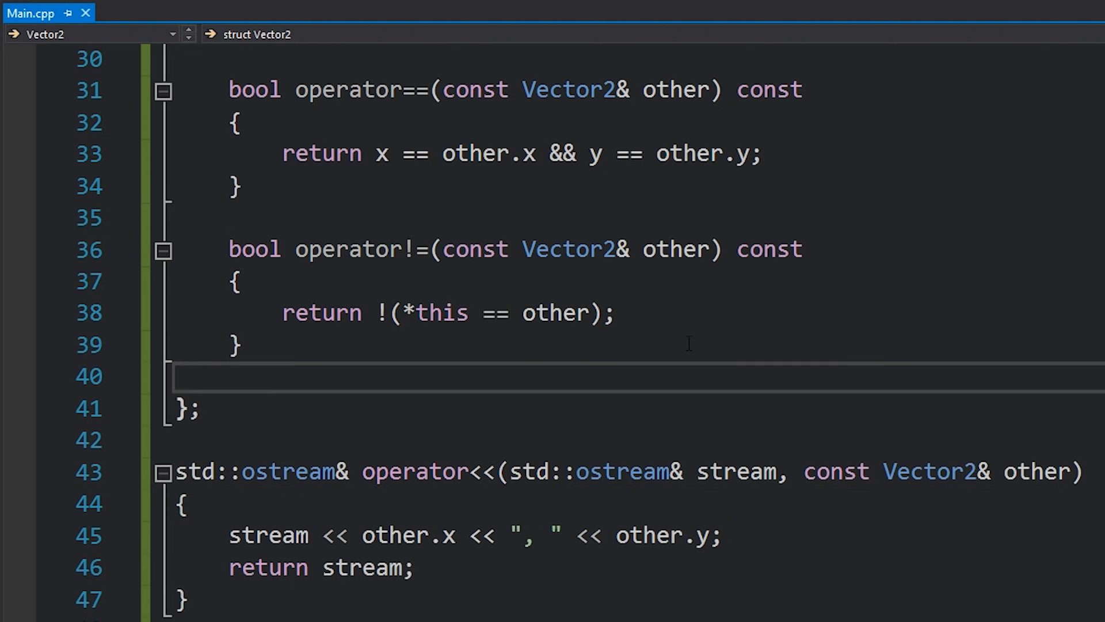
click(229, 376)
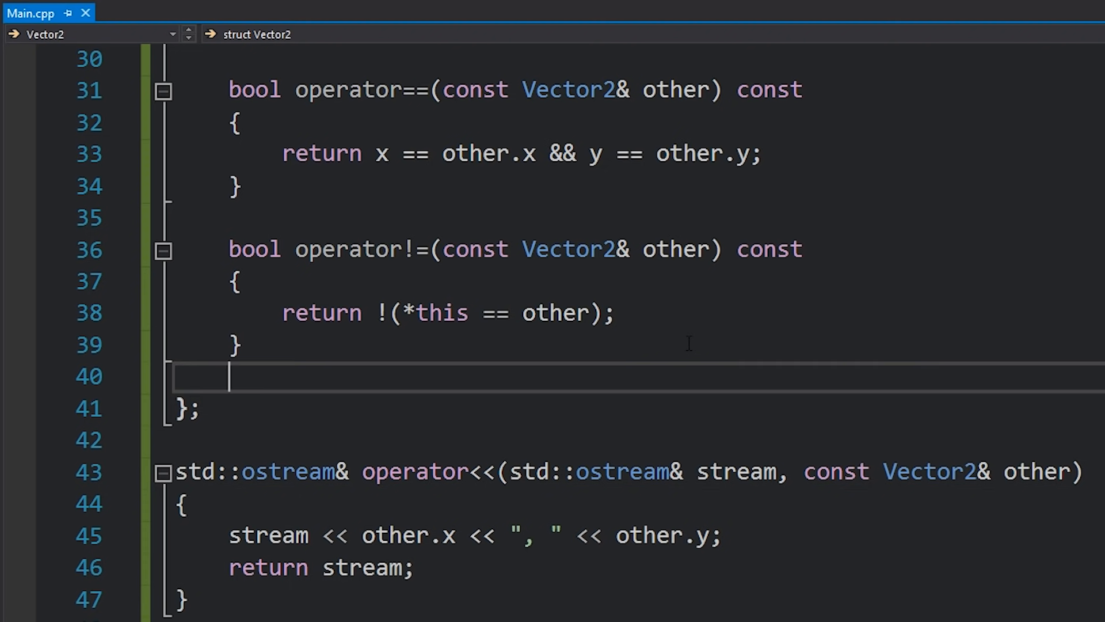
scroll(up, 3)
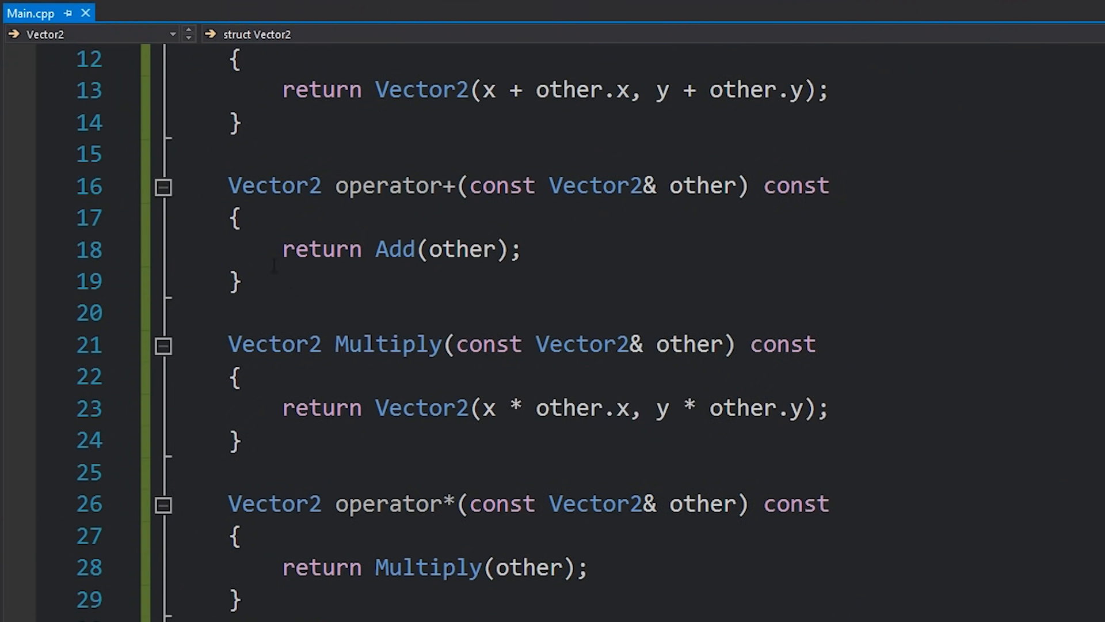